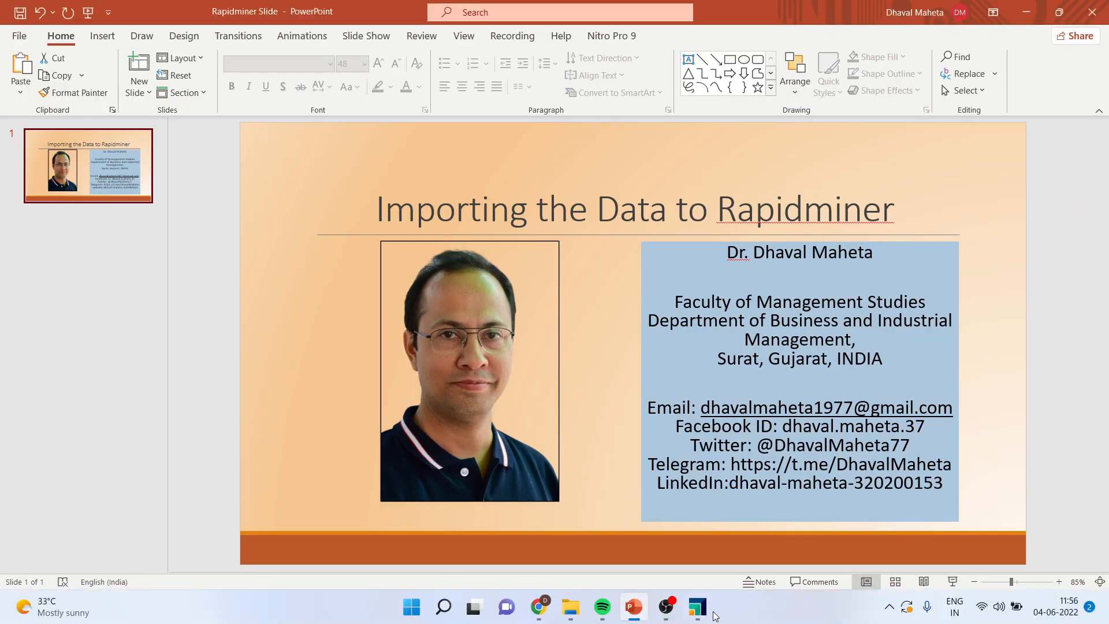
Bring RapidMiner Studio with its blank new process in front of PowerPoint.
click(695, 606)
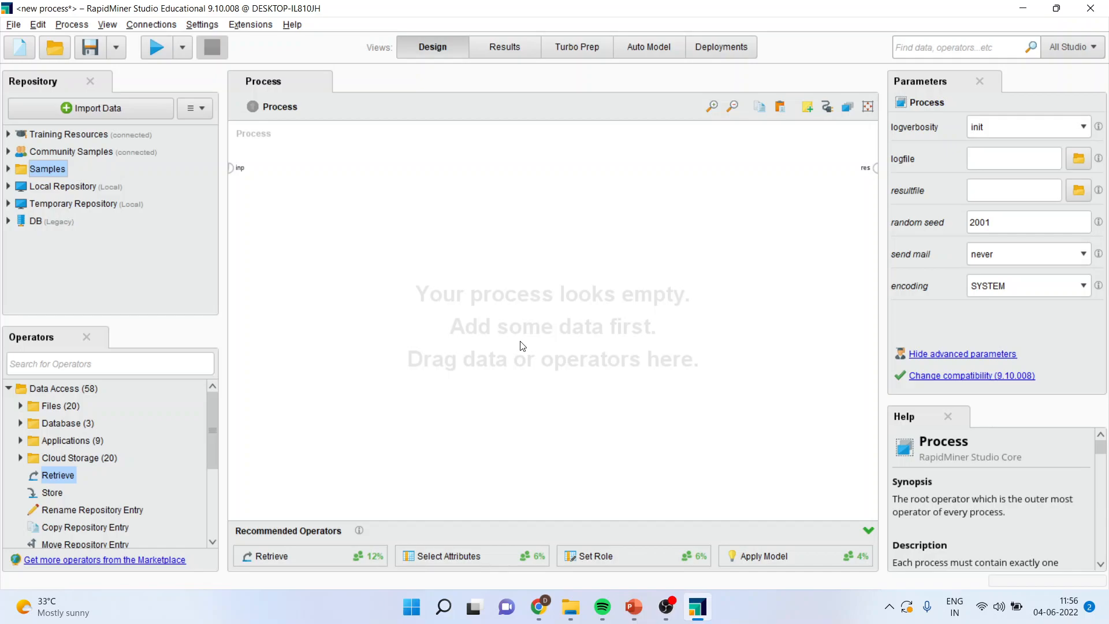
mouse_move(494, 331)
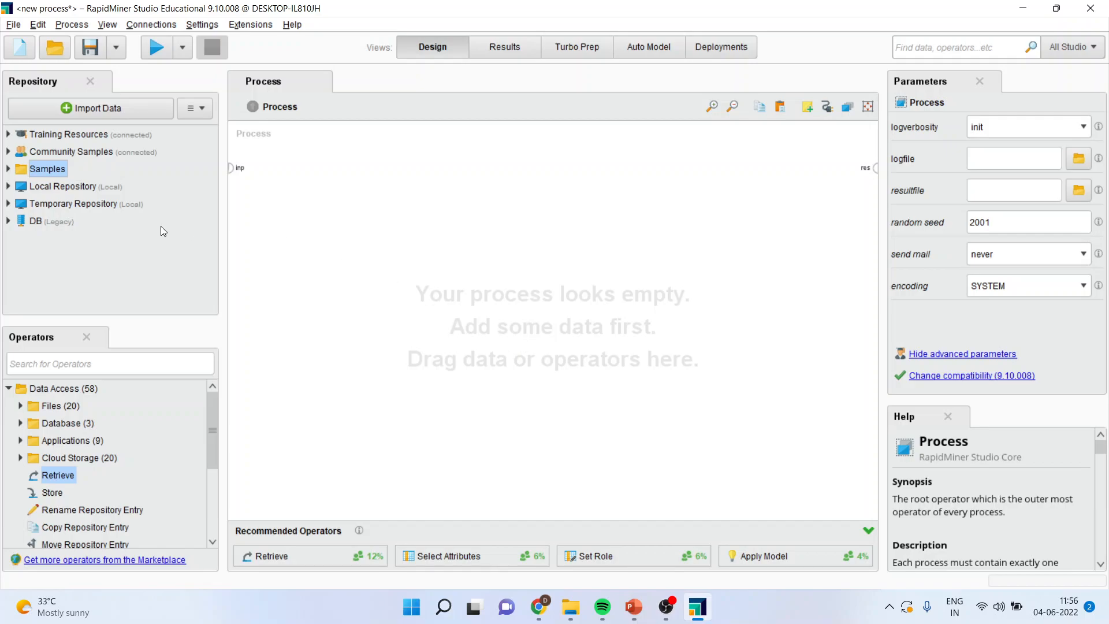
mouse_move(65, 188)
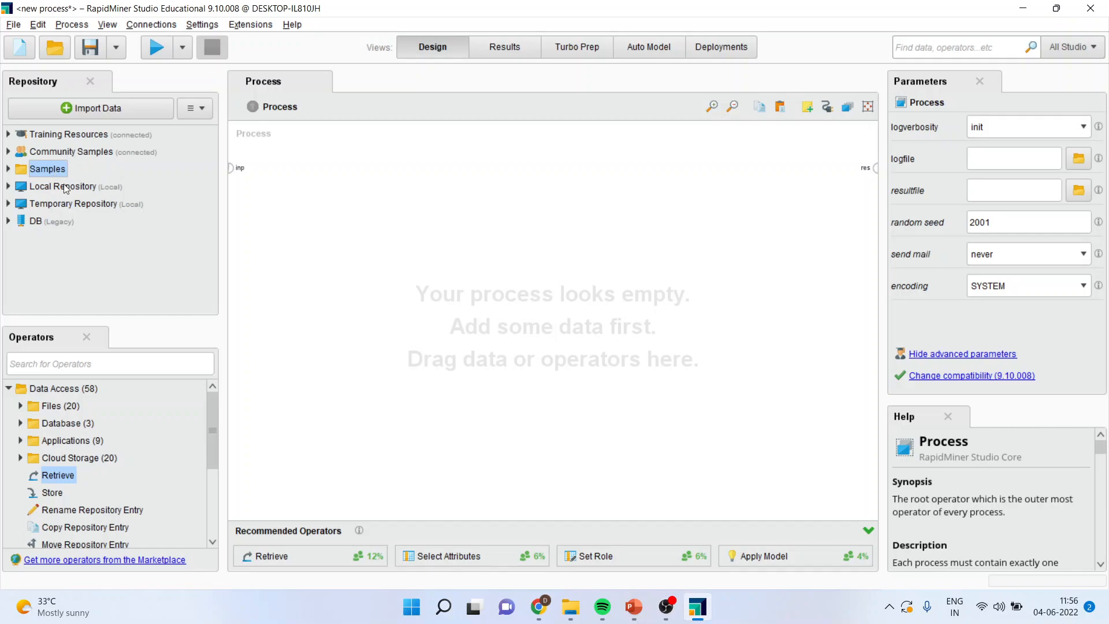
Add the Samples > data Iris dataset to the canvas as a Retrieve Iris operator.
click(8, 168)
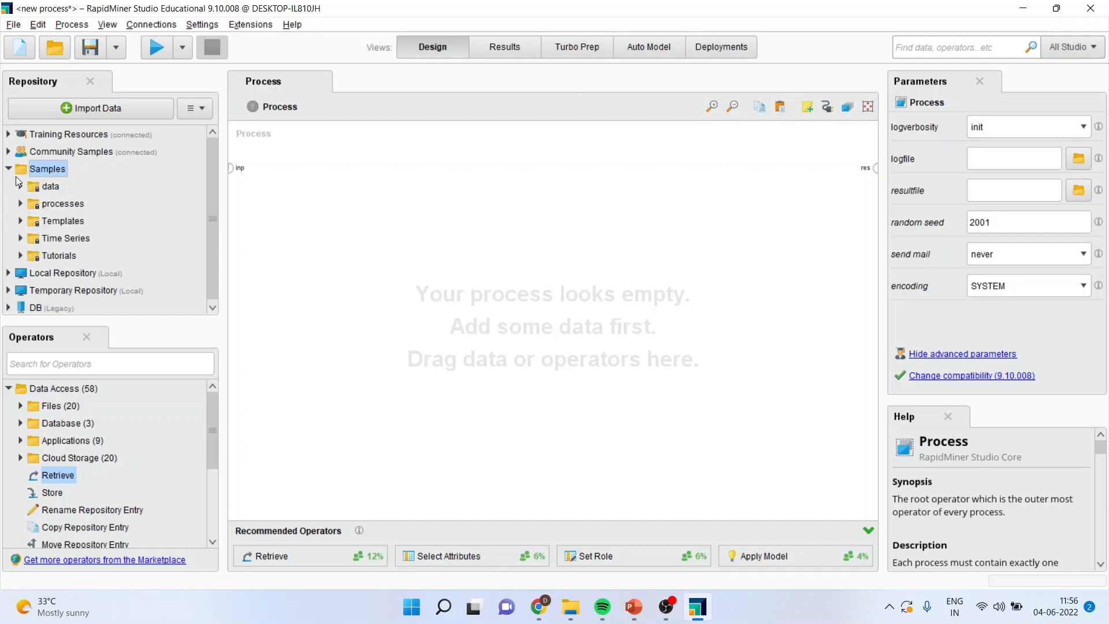
click(50, 185)
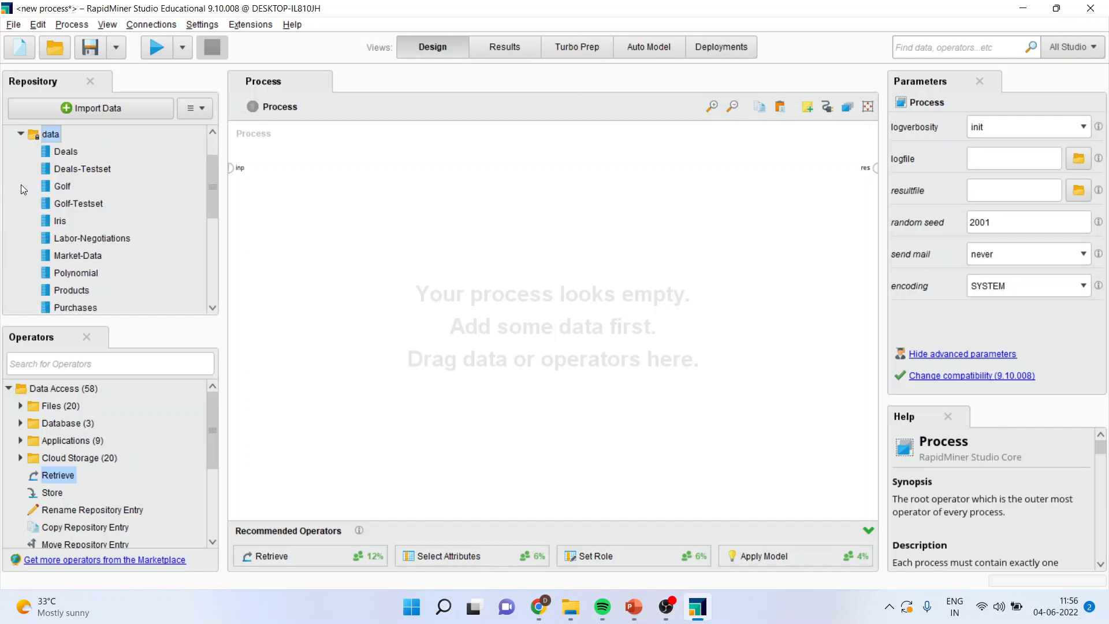
mouse_move(80, 241)
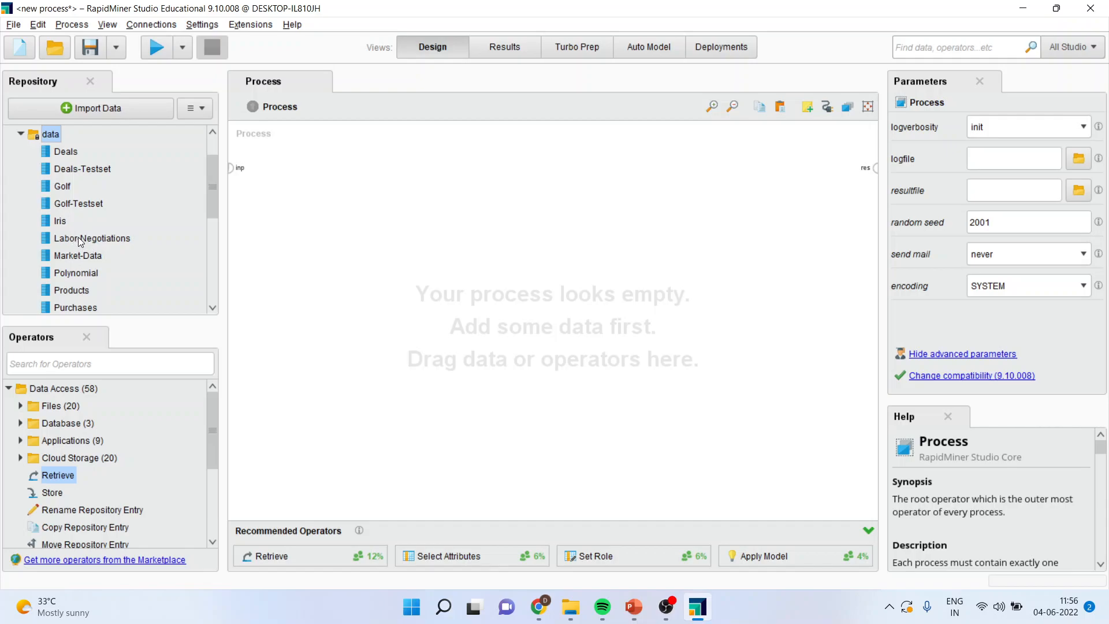
mouse_move(91, 238)
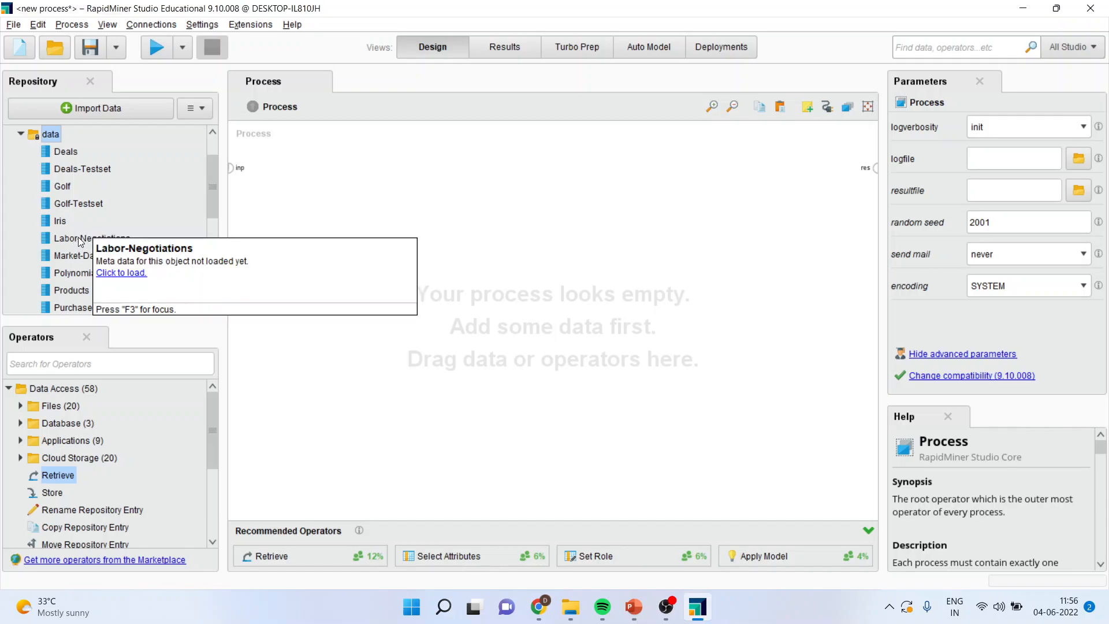
mouse_move(54, 232)
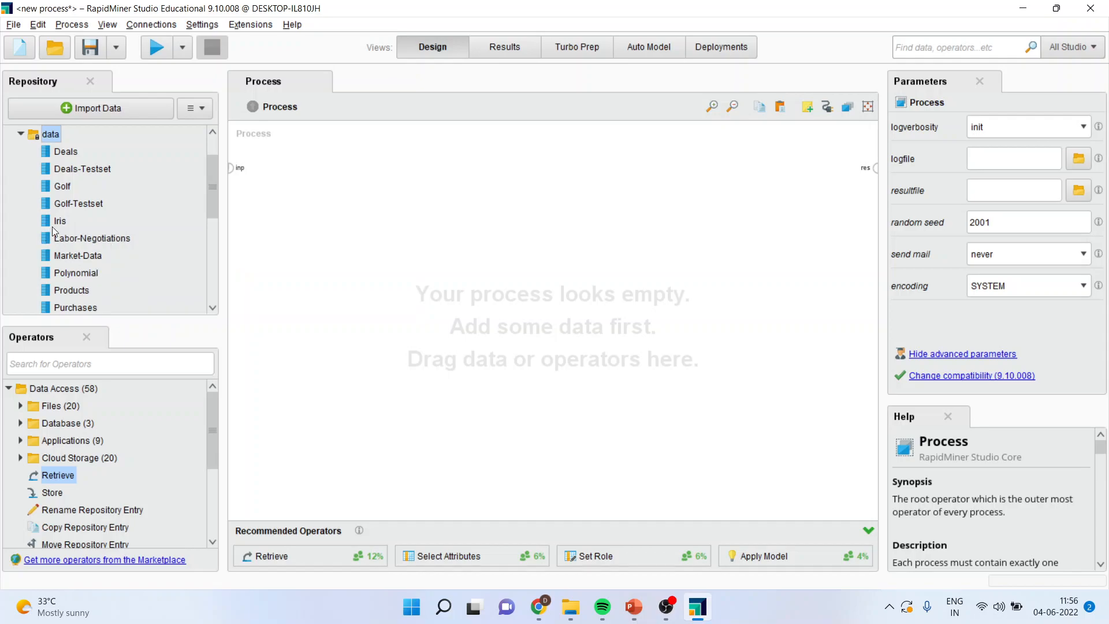
drag(60, 219, 373, 203)
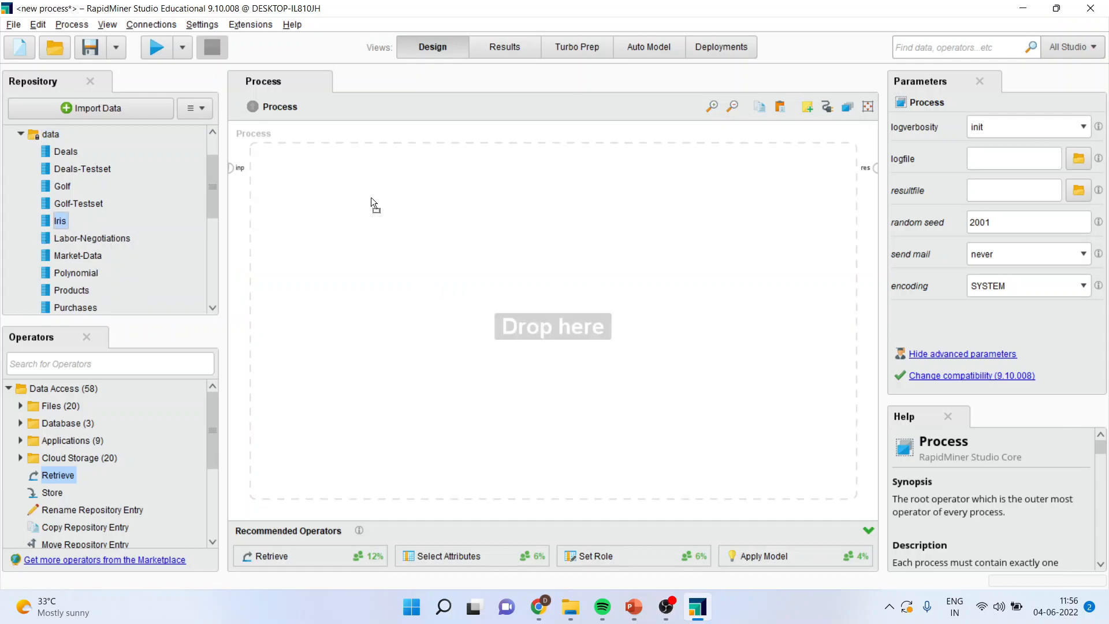
drag(60, 221, 389, 212)
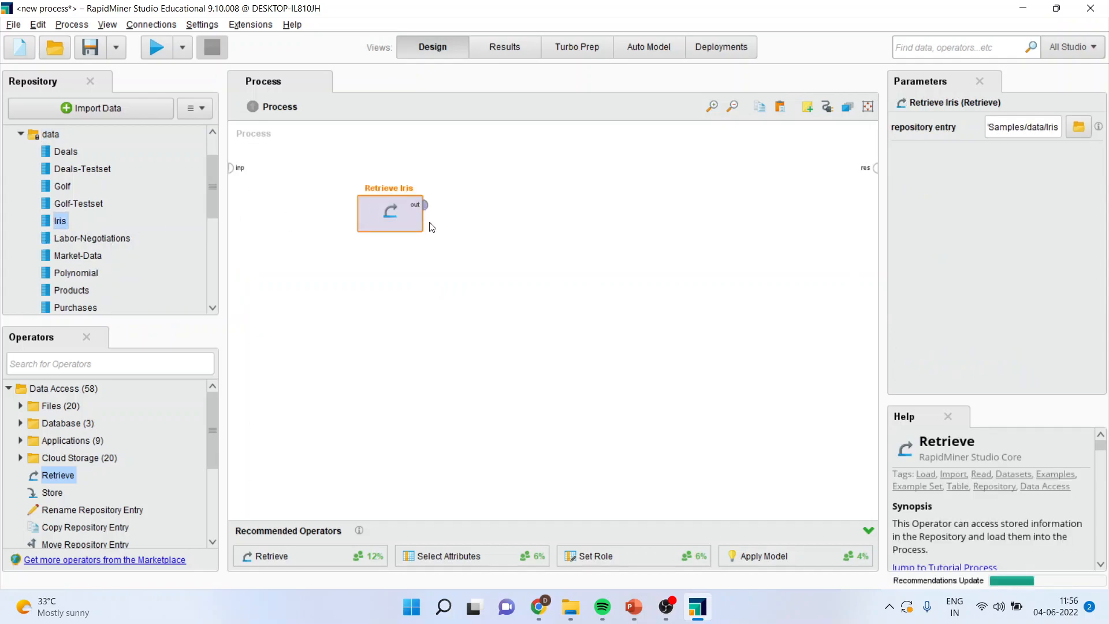
mouse_move(424, 209)
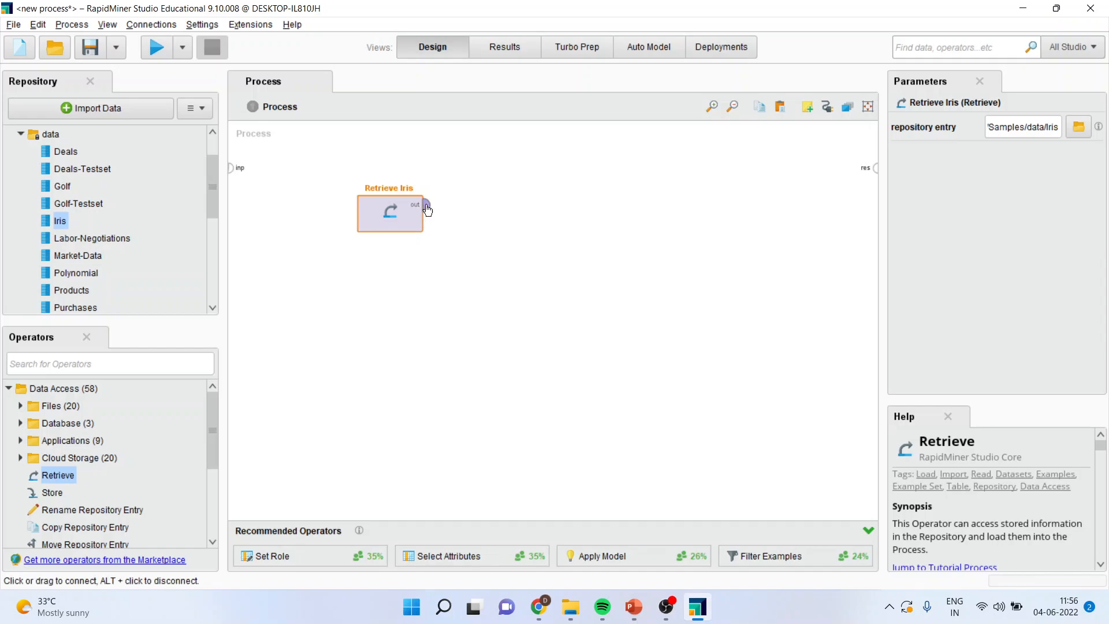
mouse_move(426, 206)
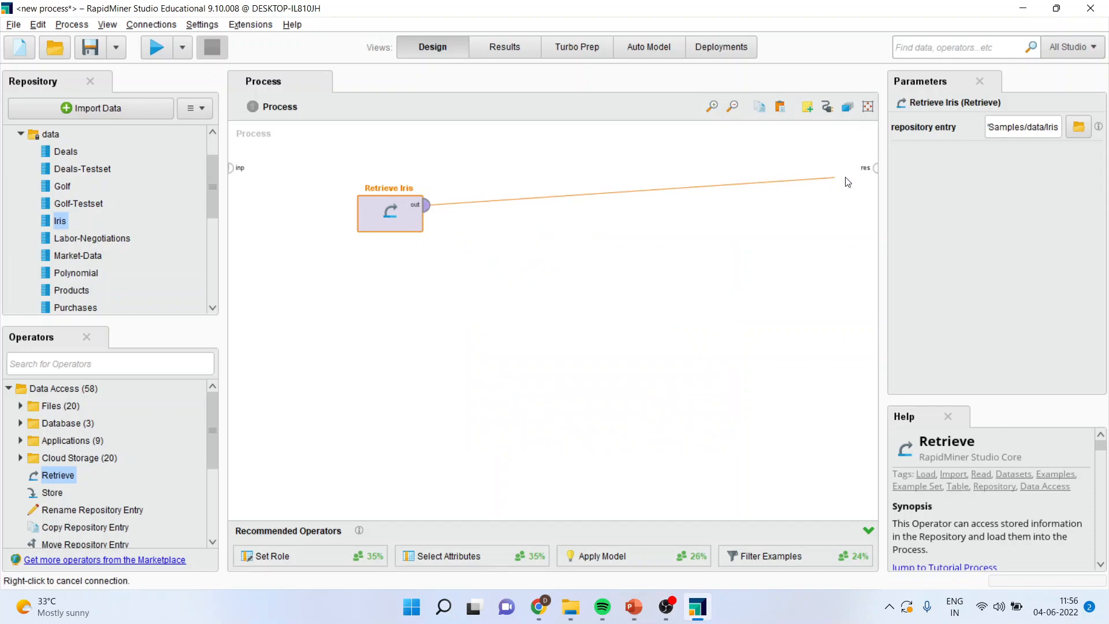
Wire Retrieve Iris to the res port and run the process to show the 150-example table.
click(874, 167)
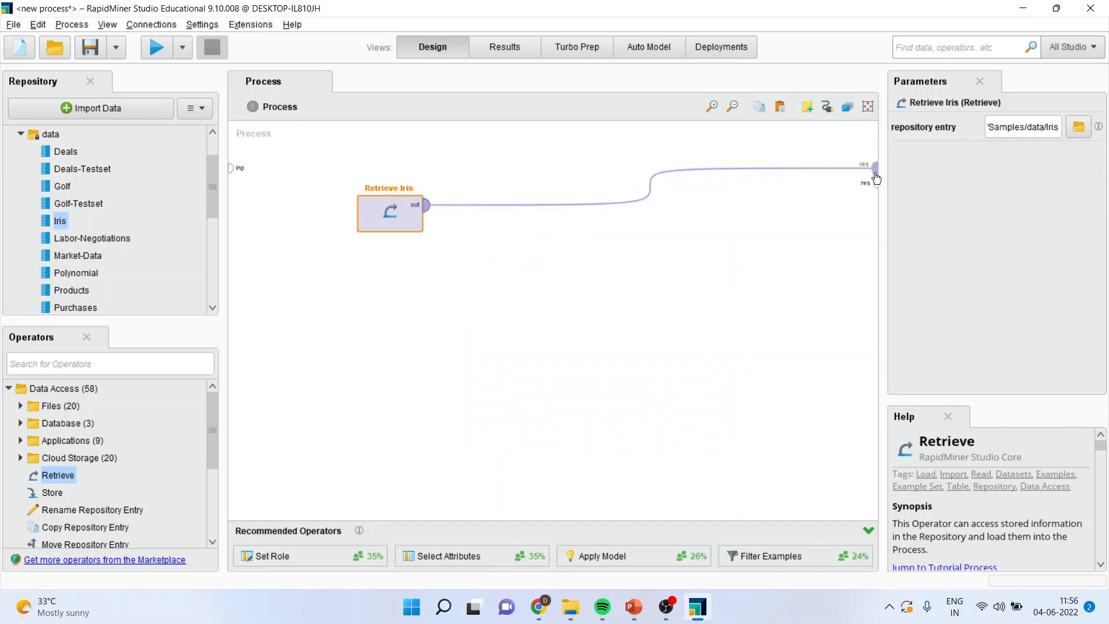
mouse_move(522, 224)
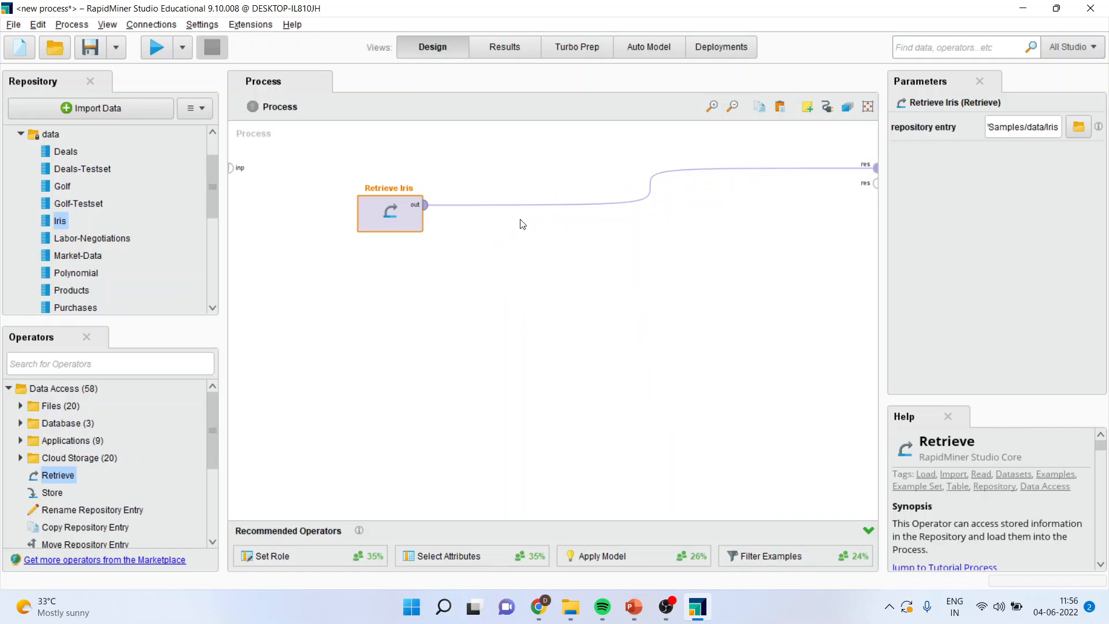
click(156, 48)
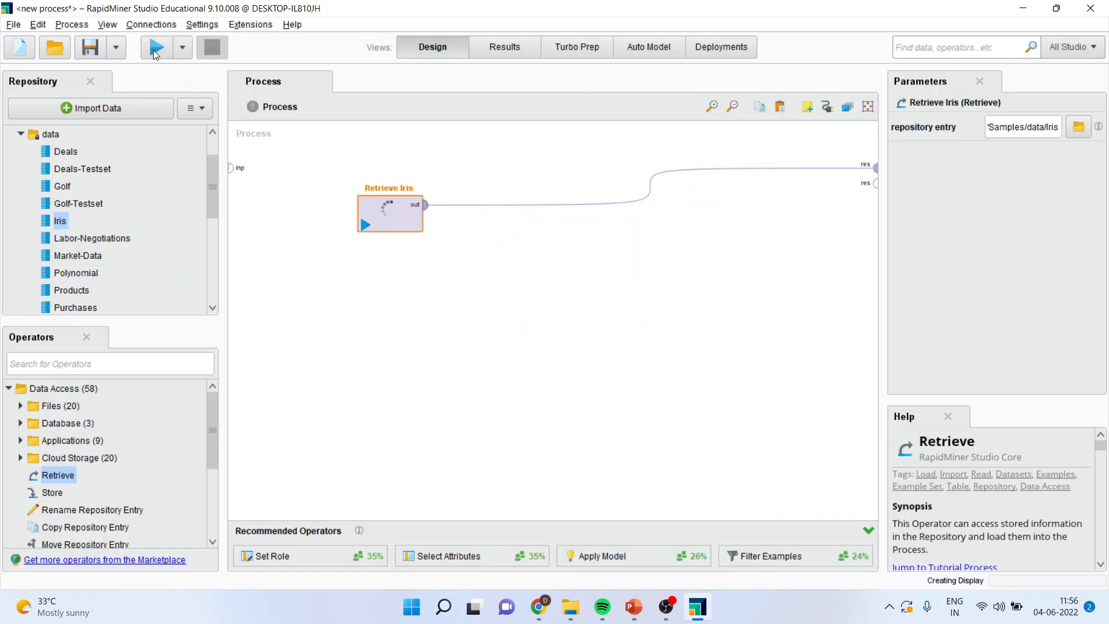
click(155, 47)
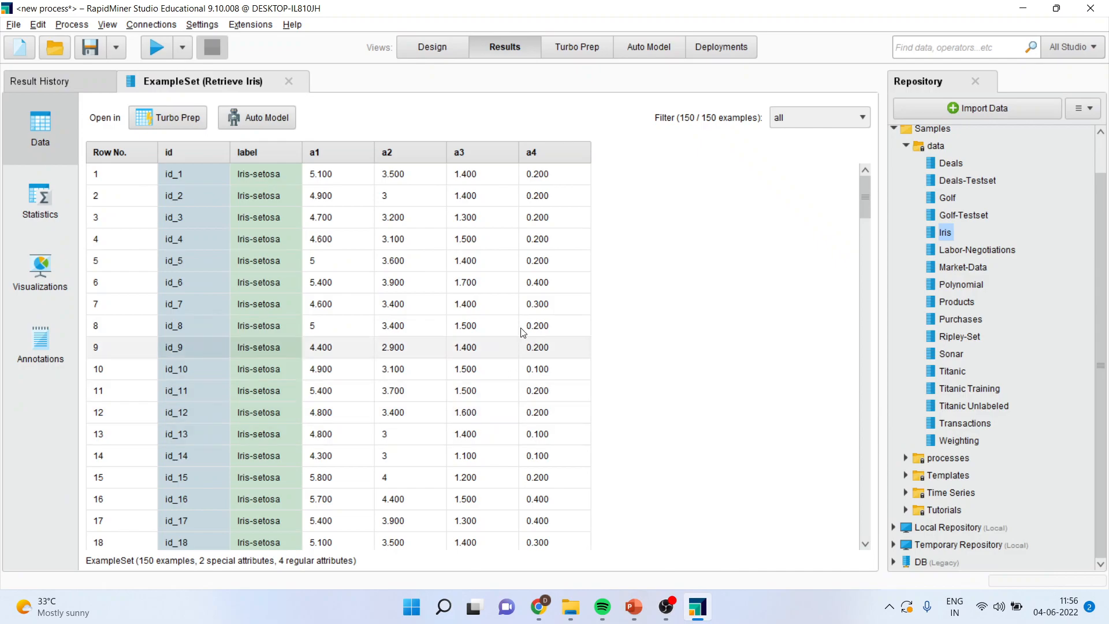
mouse_move(416, 329)
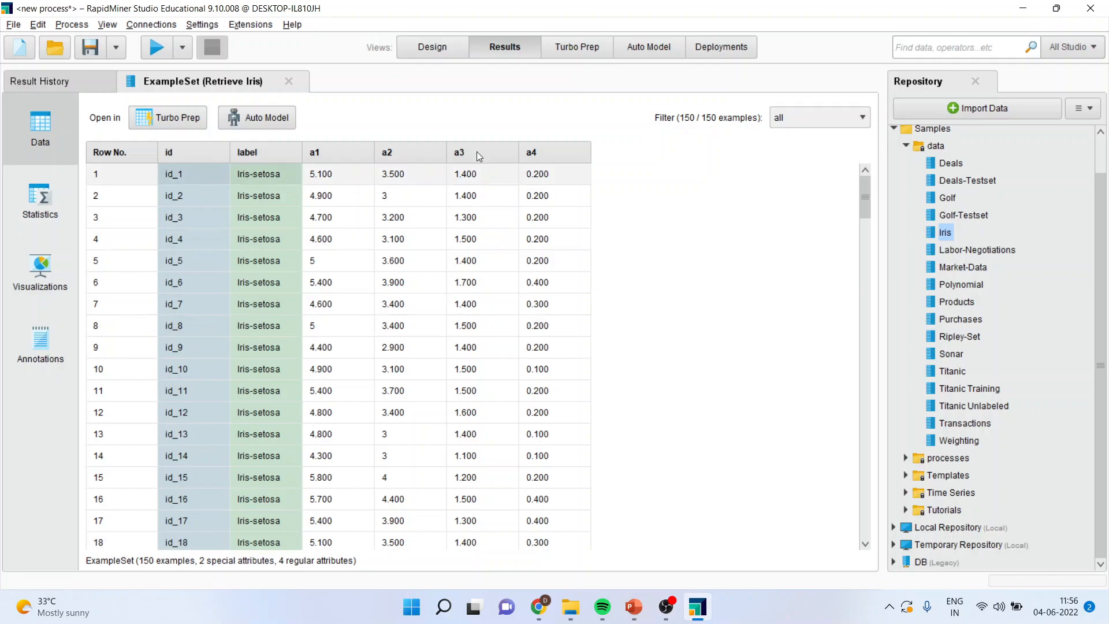
Return to the Design view where Retrieve Iris is still wired to the output.
click(431, 46)
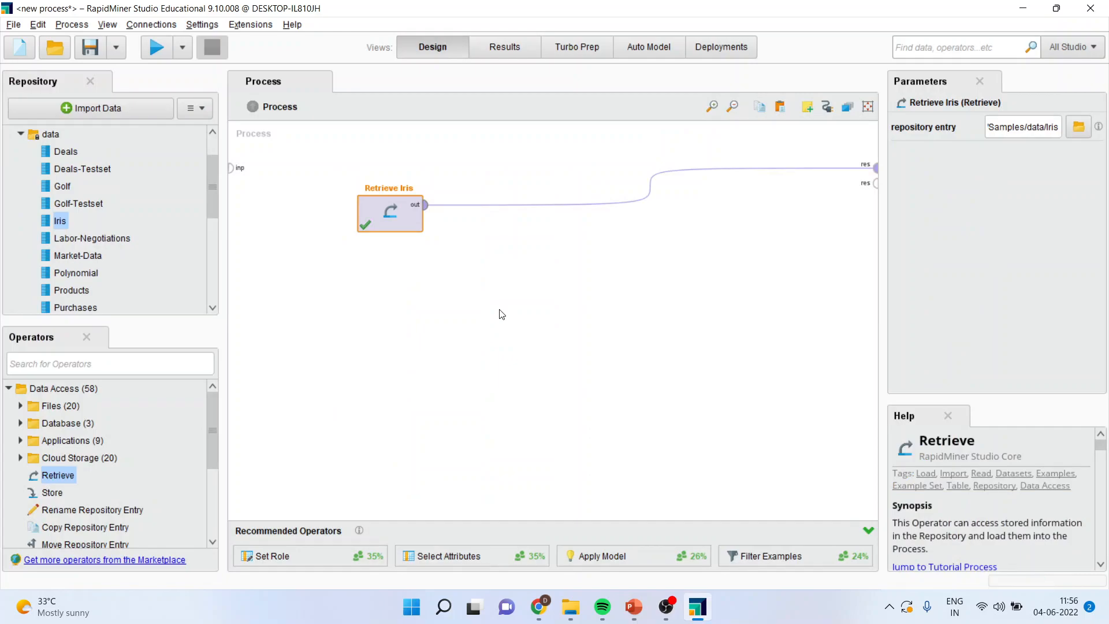
mouse_move(401, 225)
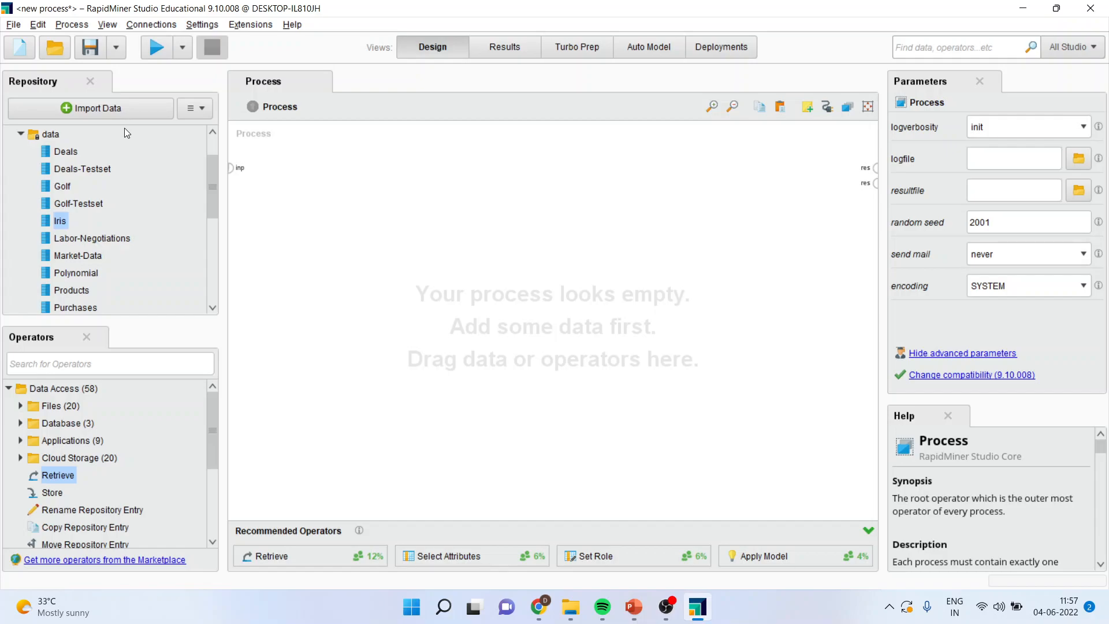
mouse_move(93, 109)
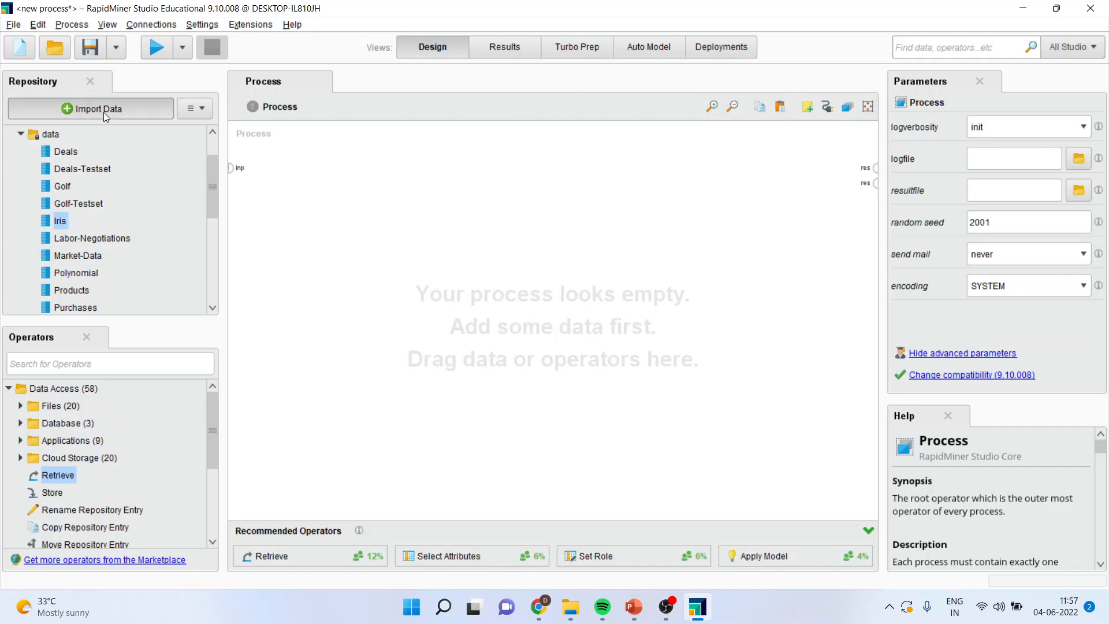
Start Import Data from this computer and browse to D:\Research Methodology\Predictive Analytics\Rapidminer.
click(90, 109)
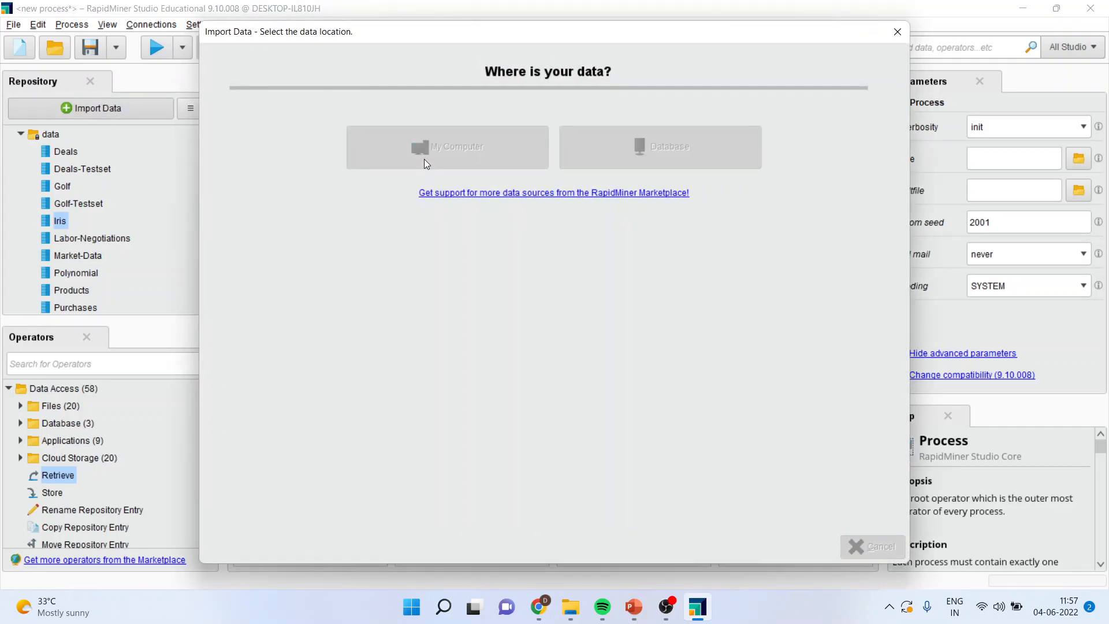
click(447, 147)
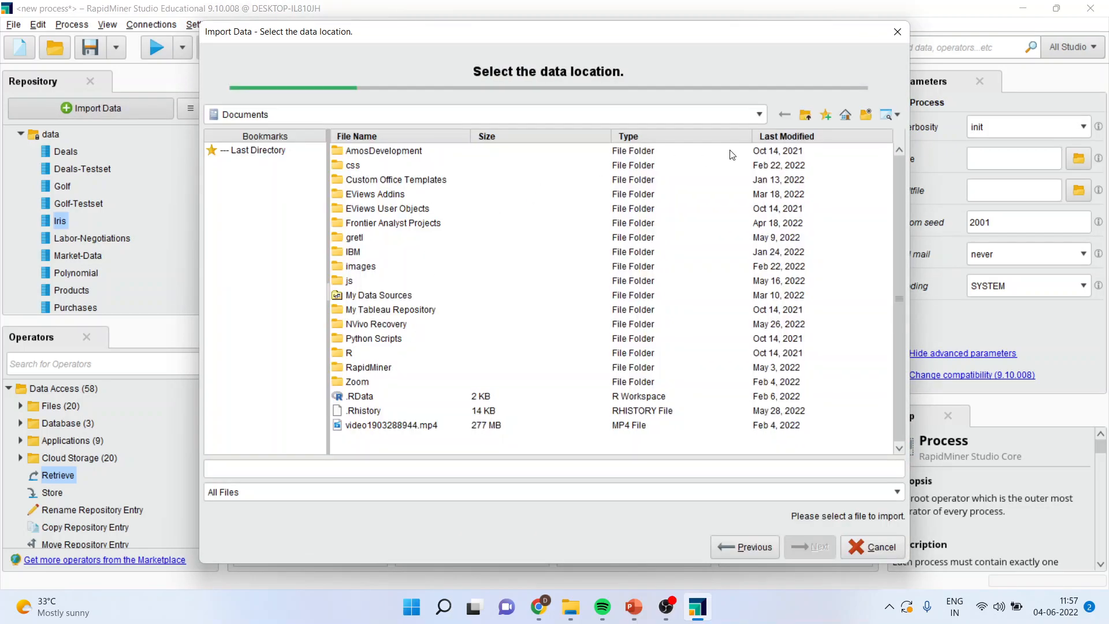
click(756, 114)
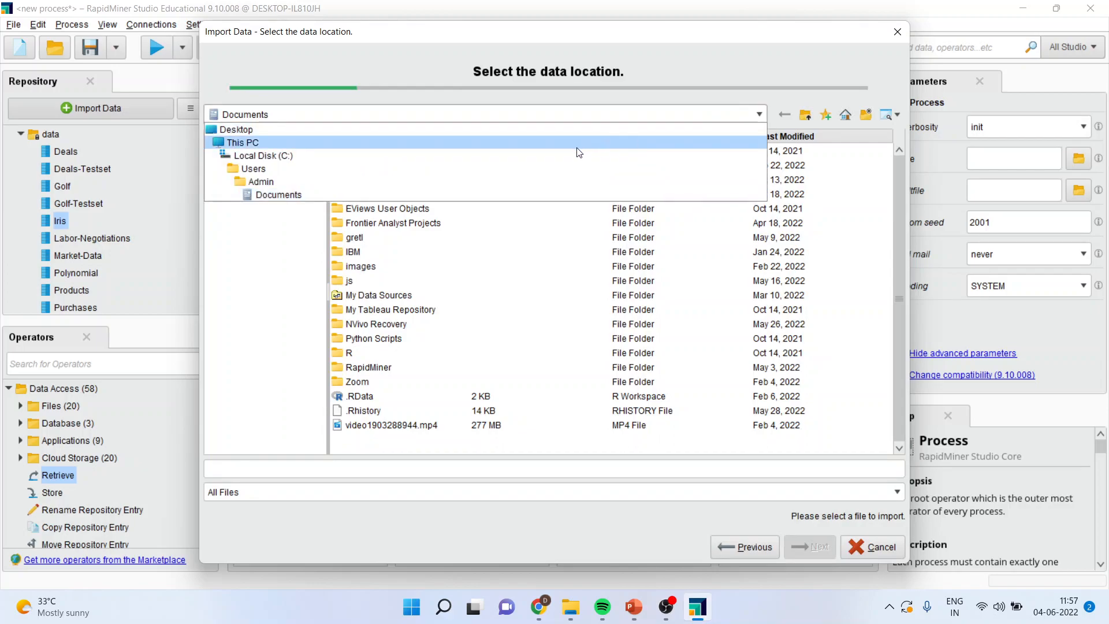
click(243, 142)
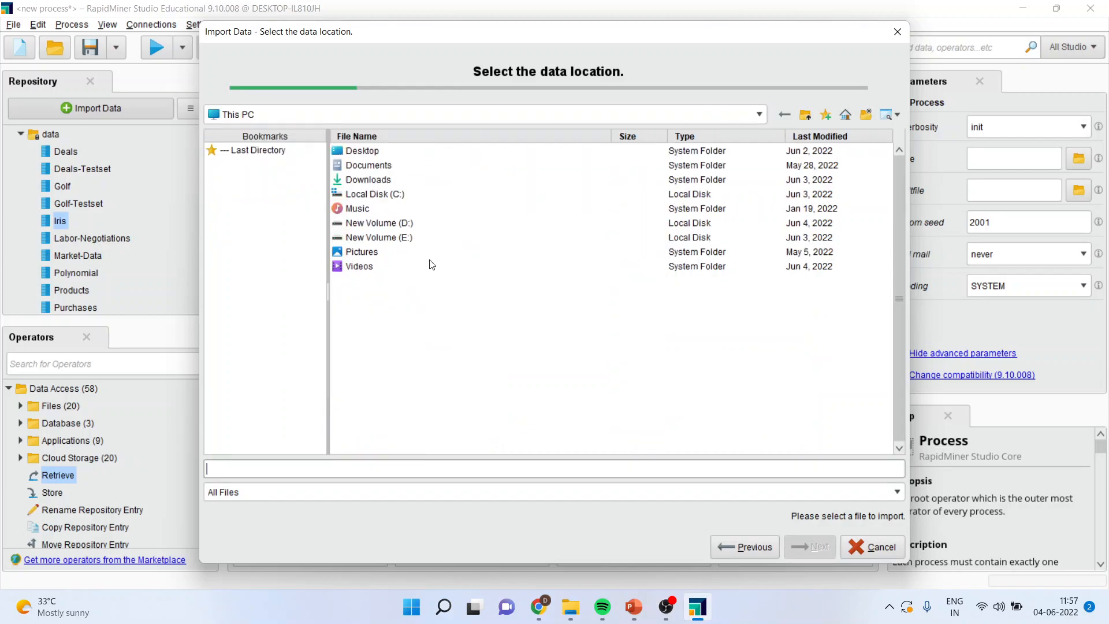
double_click(379, 223)
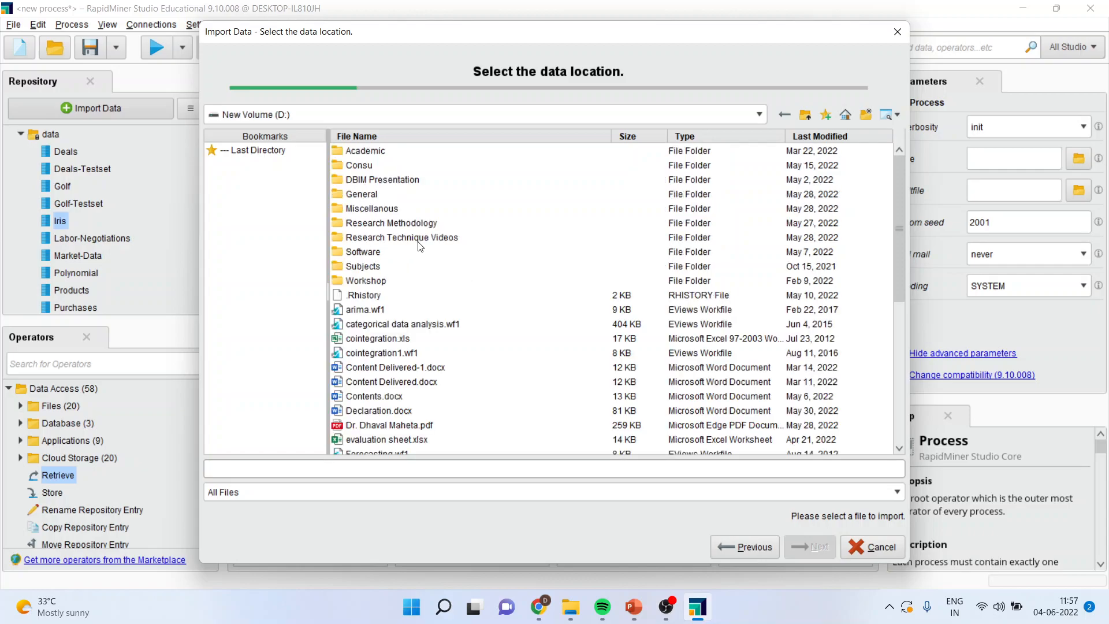
double_click(389, 223)
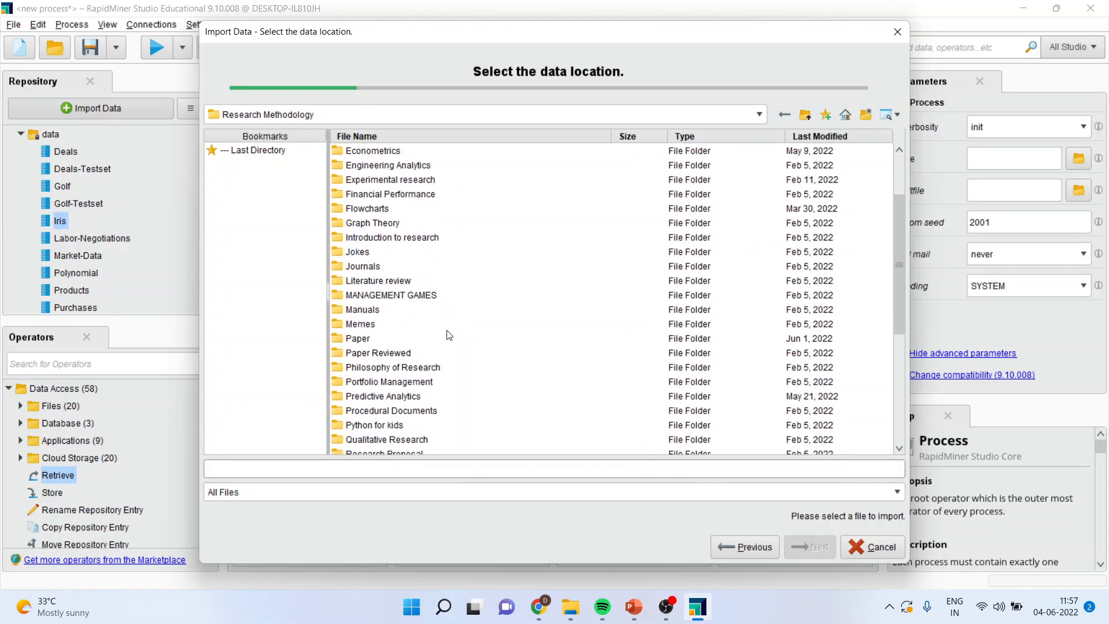
double_click(381, 396)
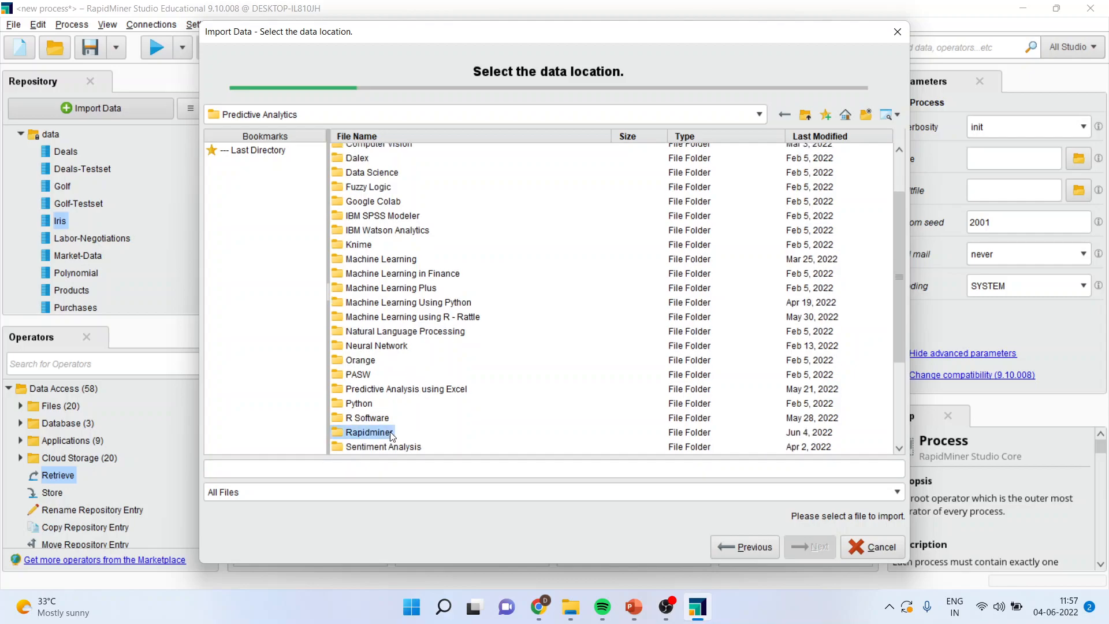
double_click(369, 432)
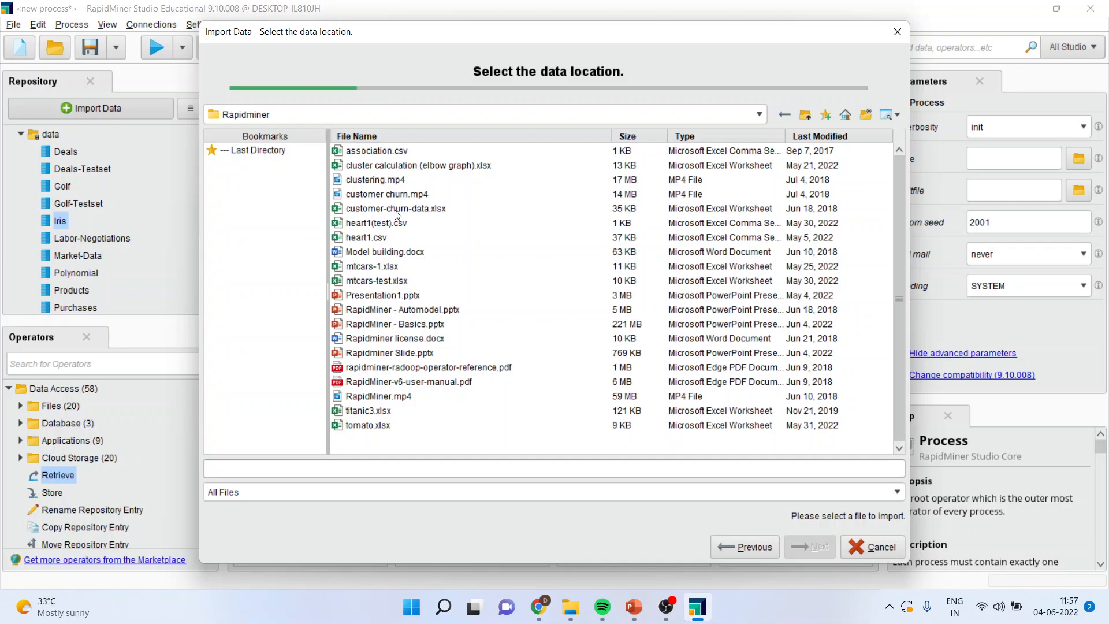
Choose customer-churn-data.xlsx and advance to the Select the cells preview.
click(395, 208)
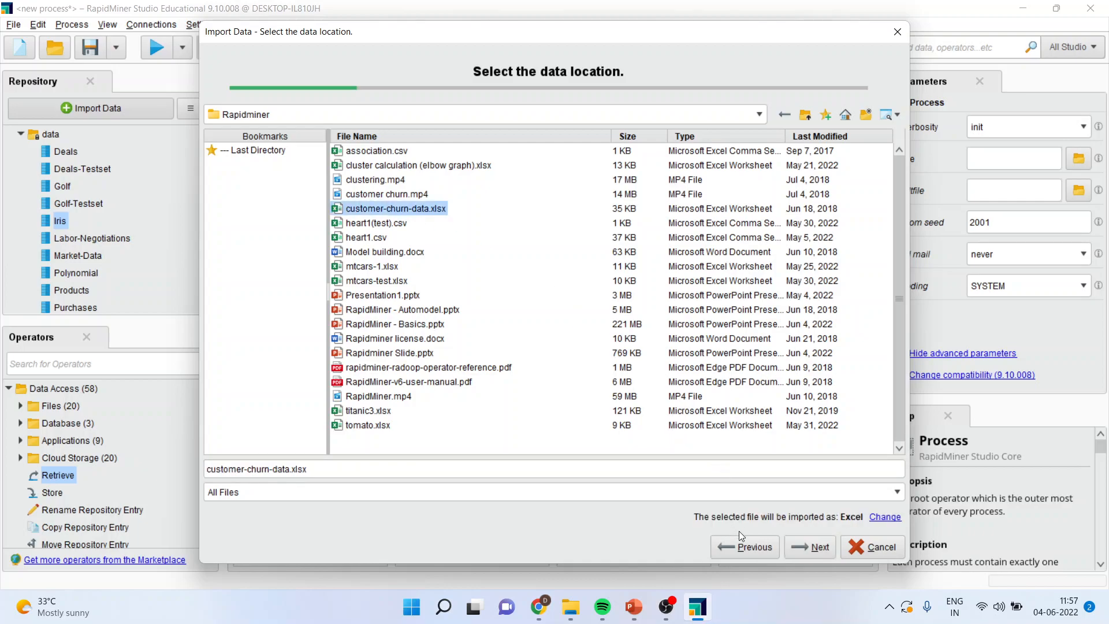
click(817, 546)
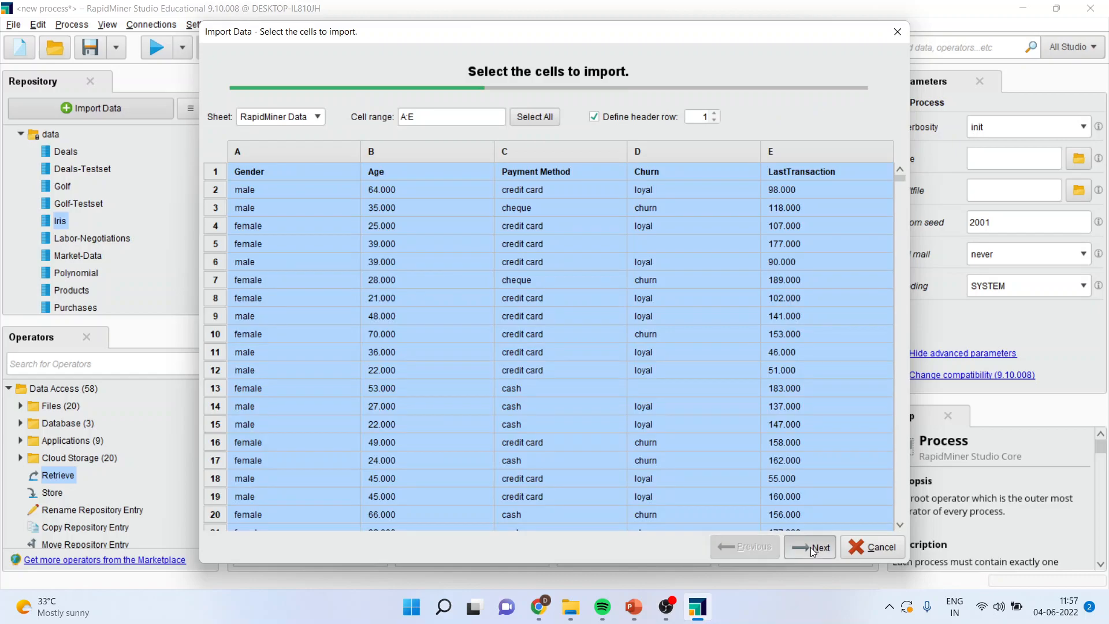
Advance to Format your columns: Gender, Payment Method, Churn polynominal; Age, LastTransaction integer.
click(818, 546)
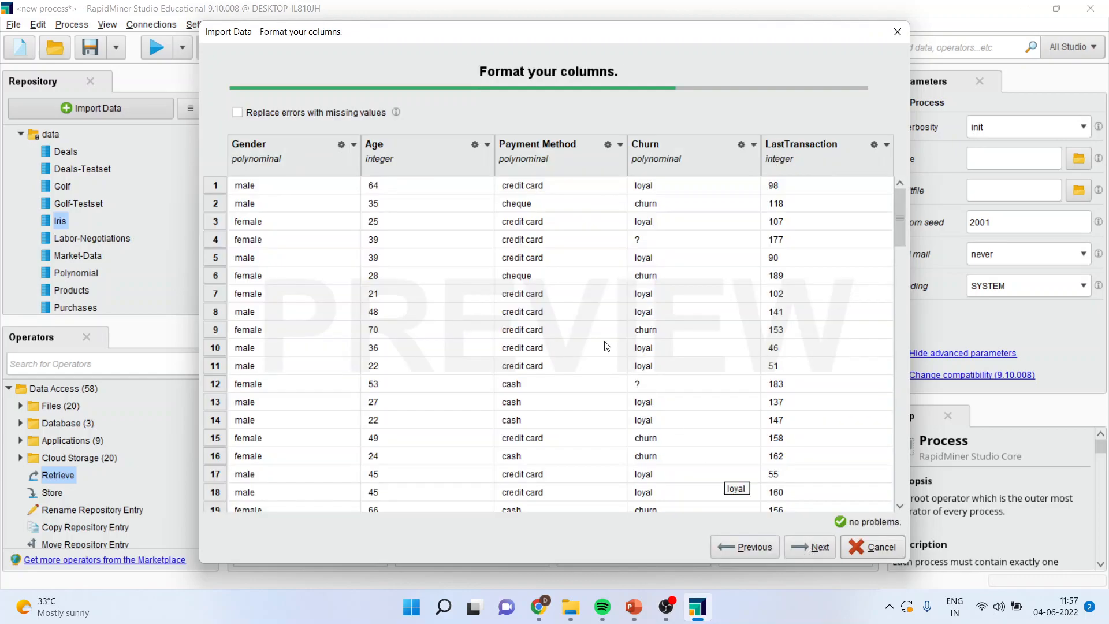
mouse_move(324, 201)
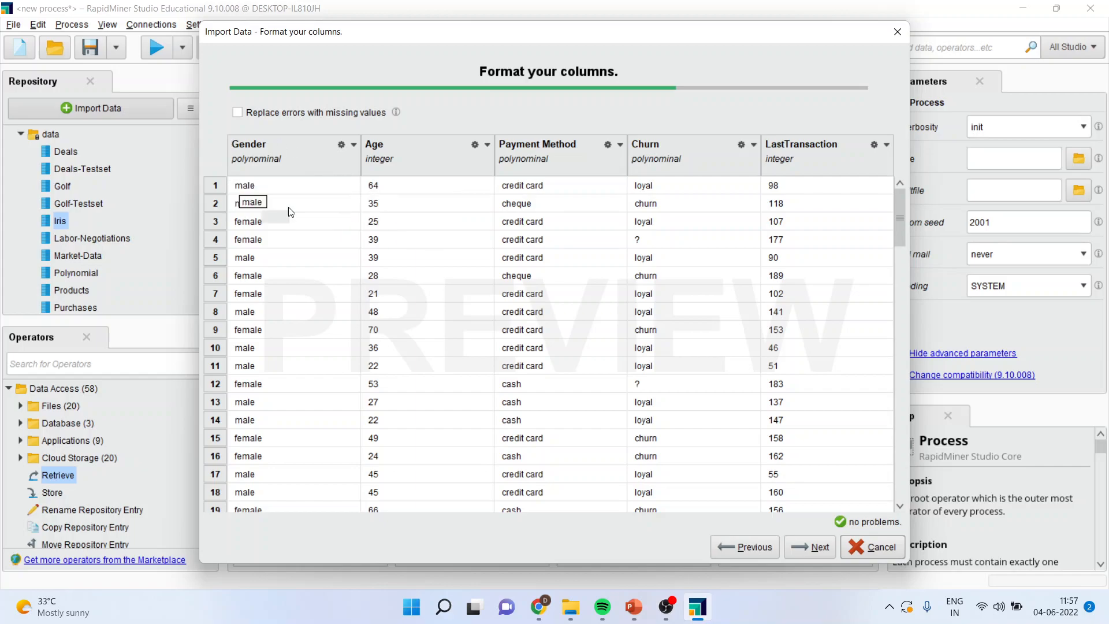
mouse_move(292, 177)
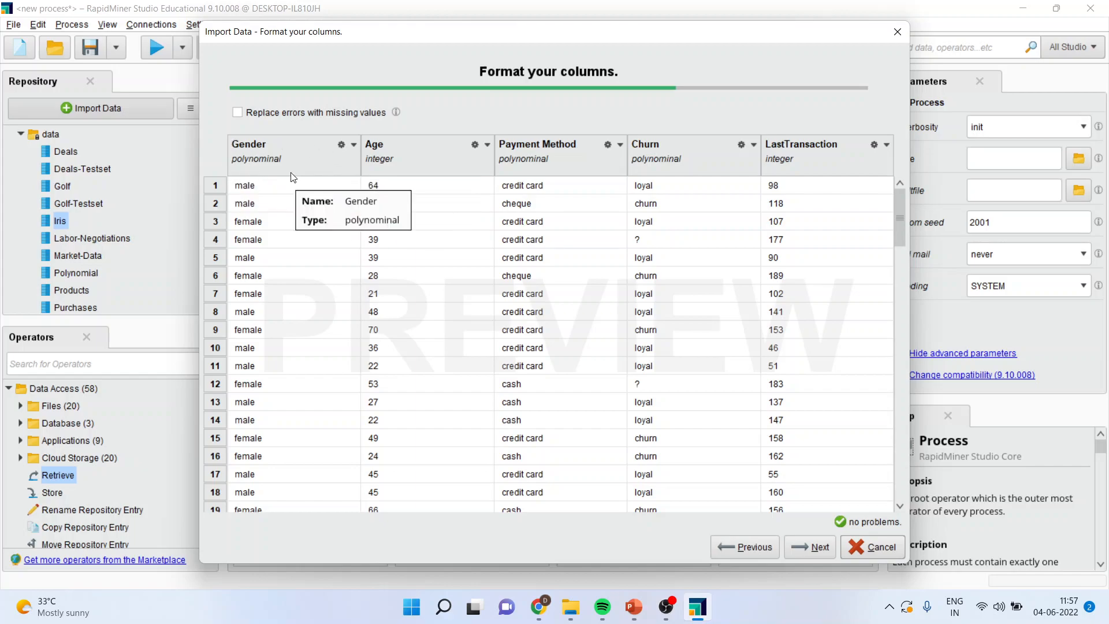
mouse_move(406, 175)
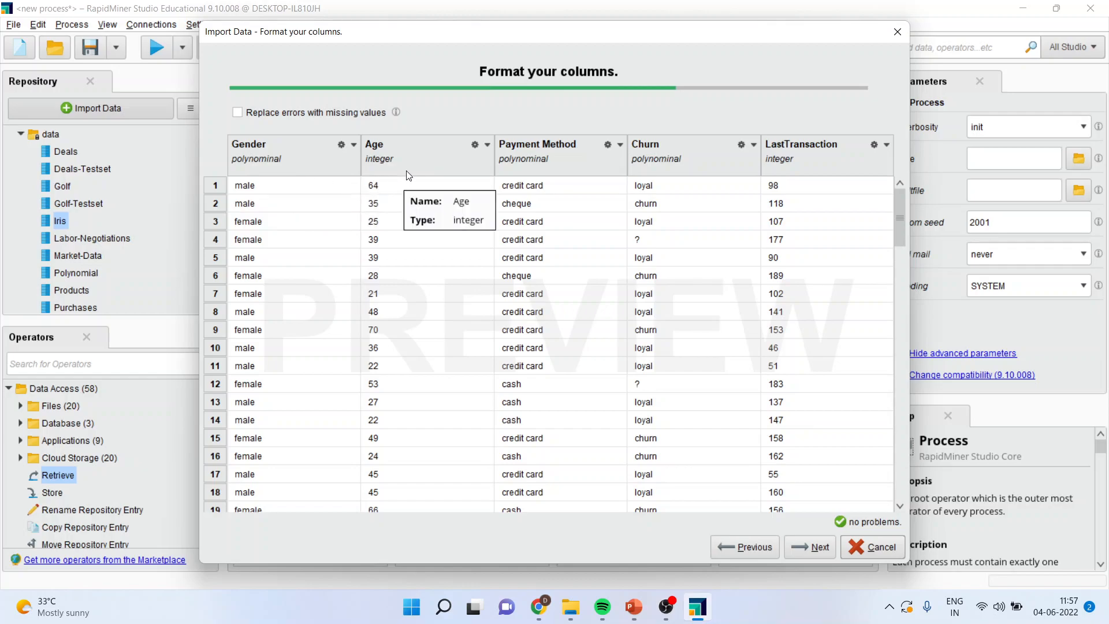
mouse_move(597, 194)
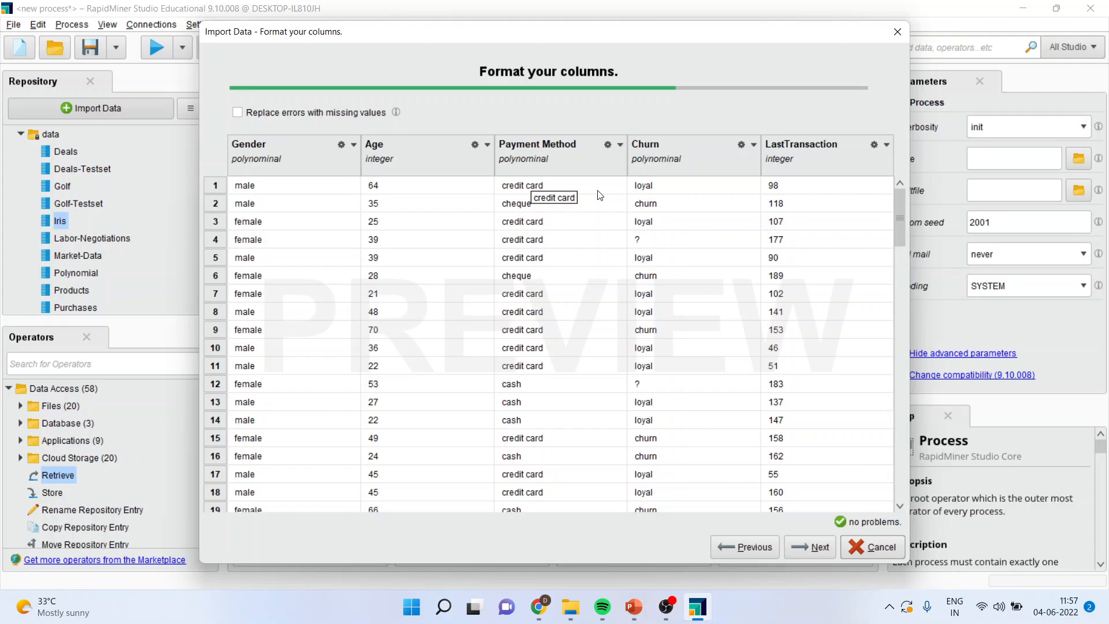
mouse_move(847, 539)
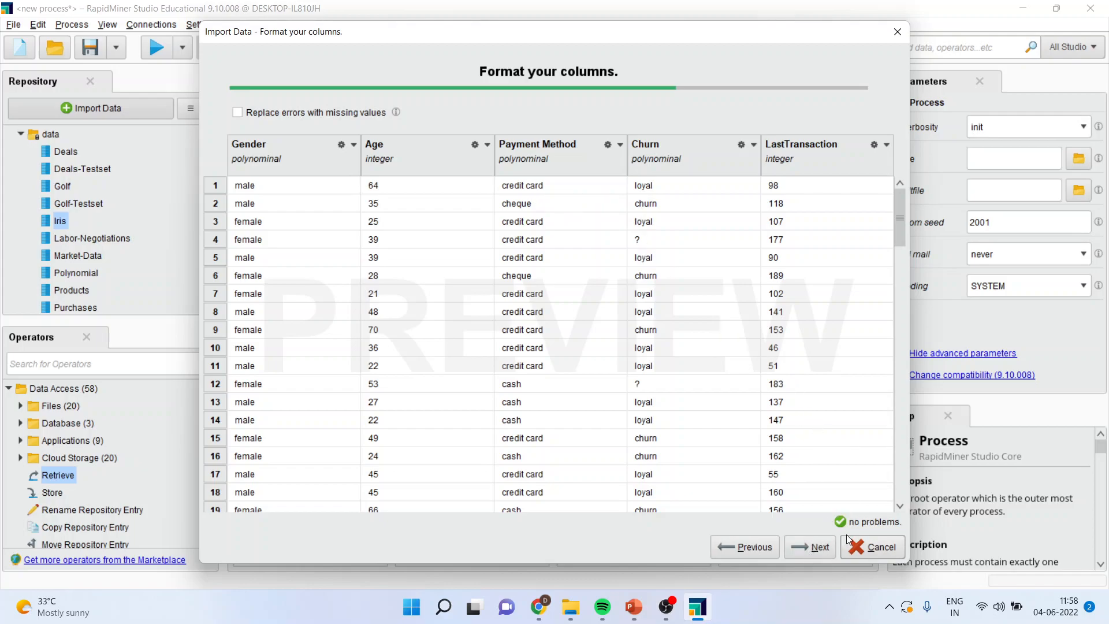
mouse_move(837, 537)
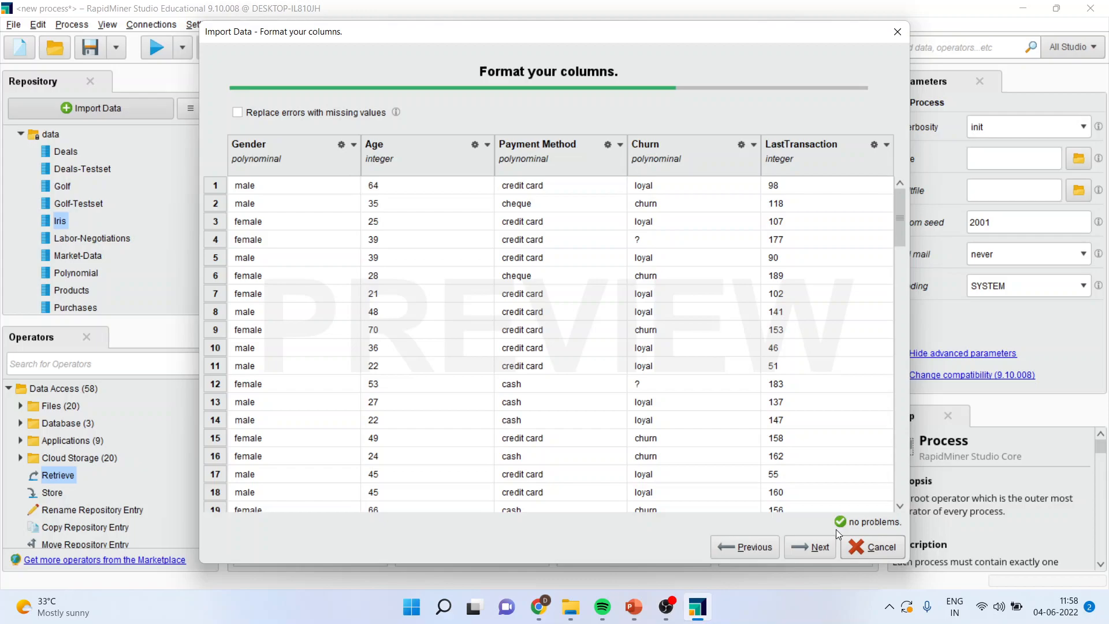
Set customer-churn-data to be stored in the Local Repository data folder.
click(814, 547)
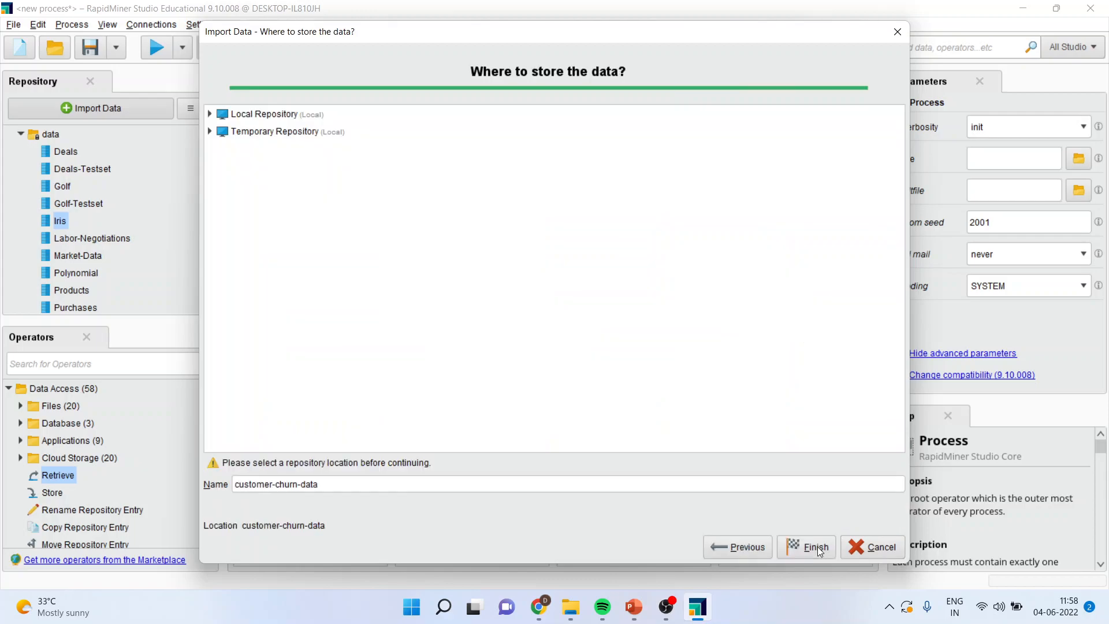
mouse_move(237, 166)
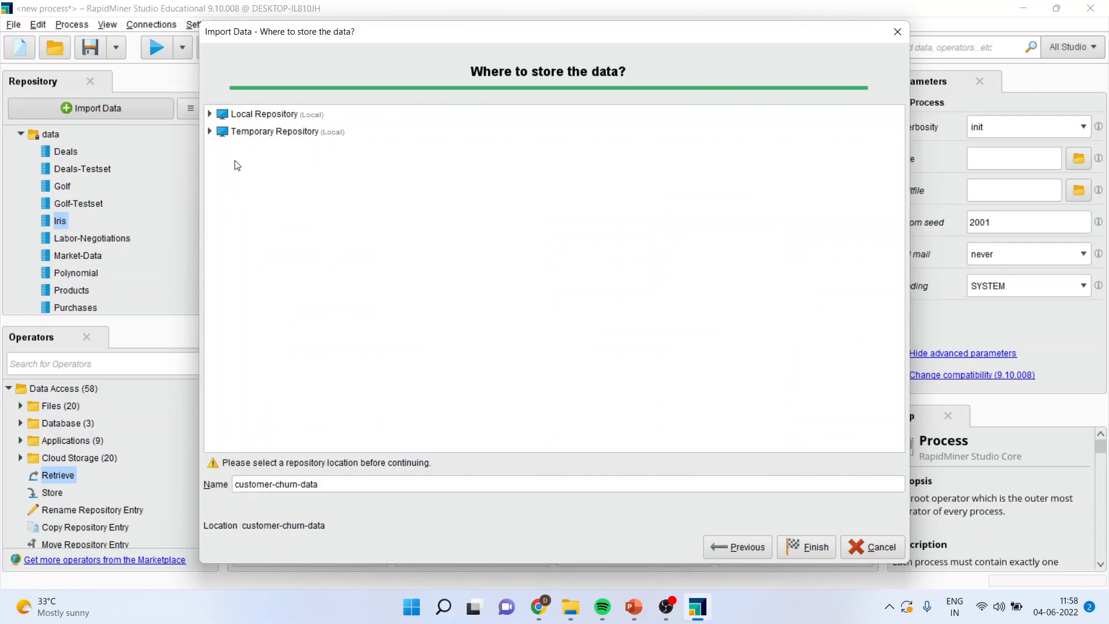
click(209, 114)
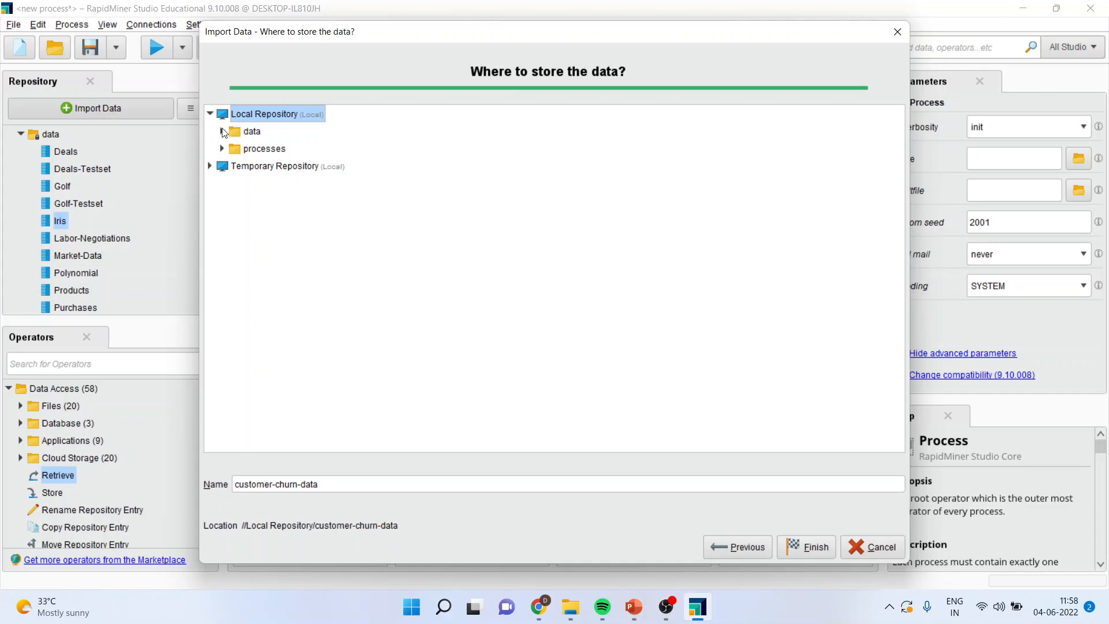
click(222, 132)
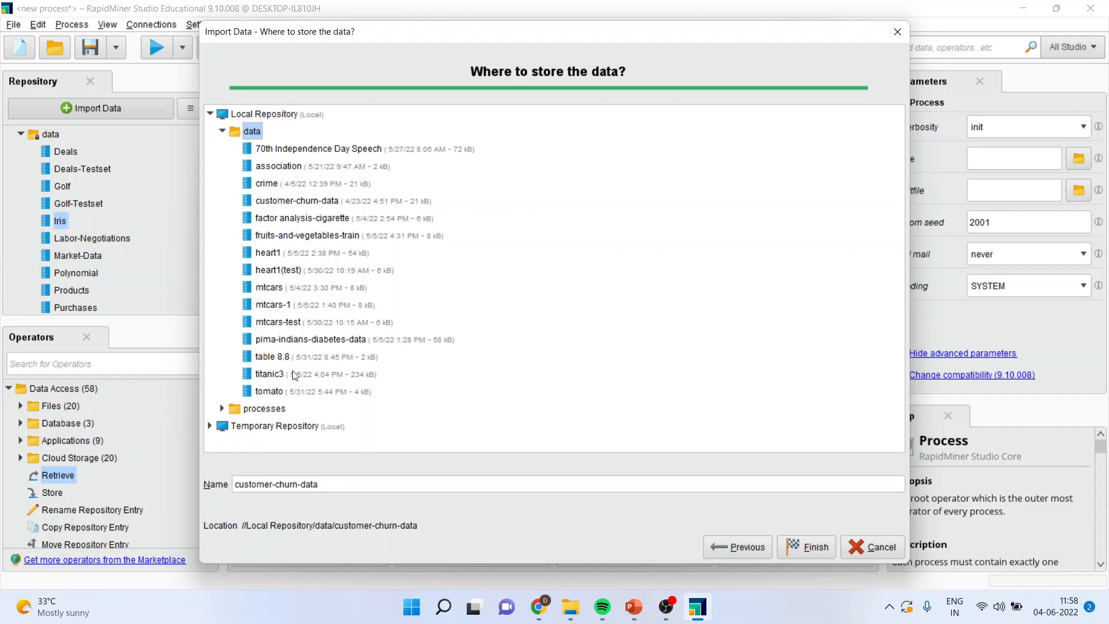
mouse_move(265, 201)
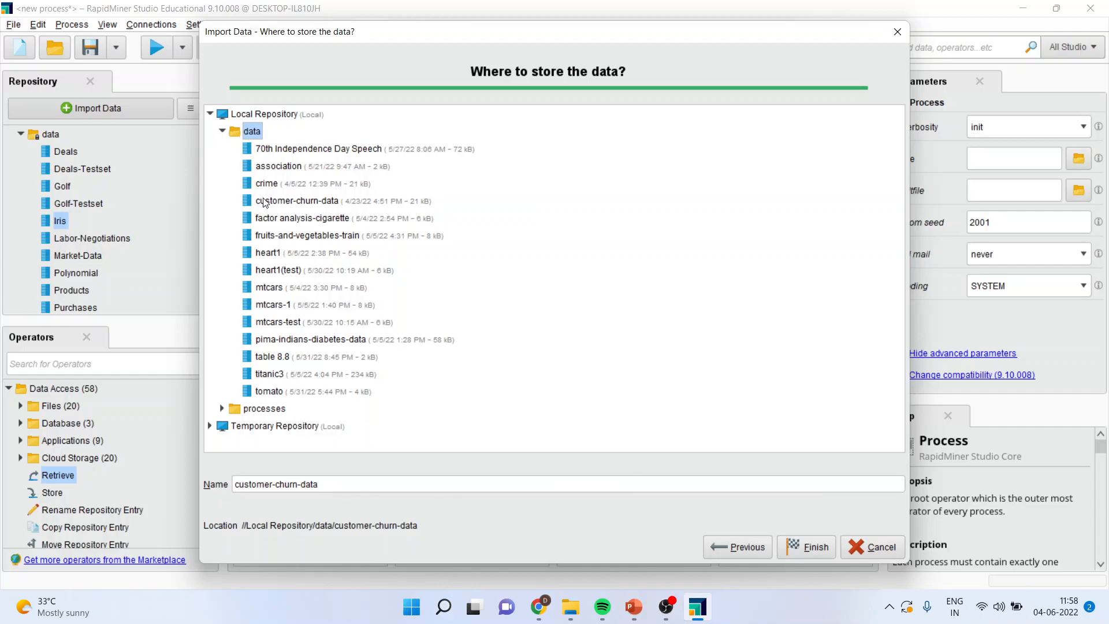
mouse_move(310, 178)
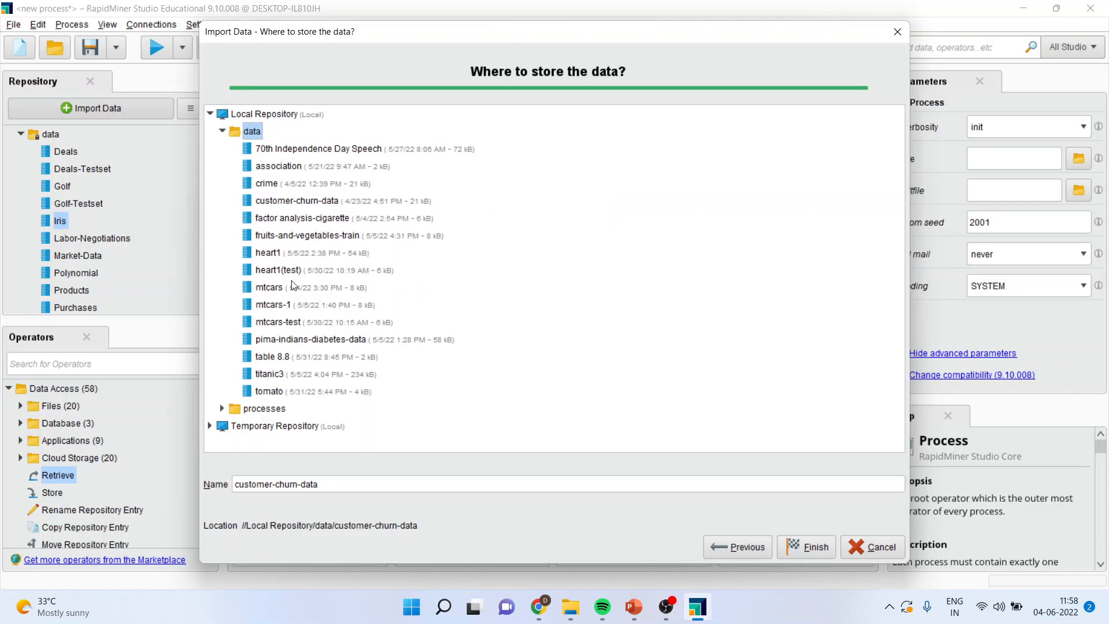
mouse_move(367, 503)
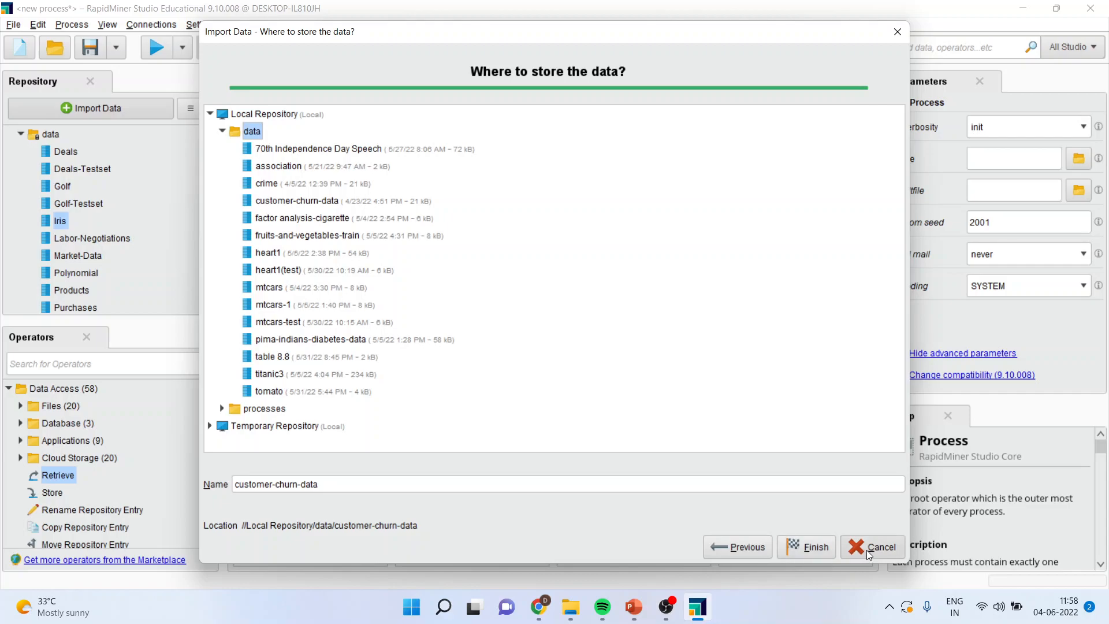
mouse_move(882, 546)
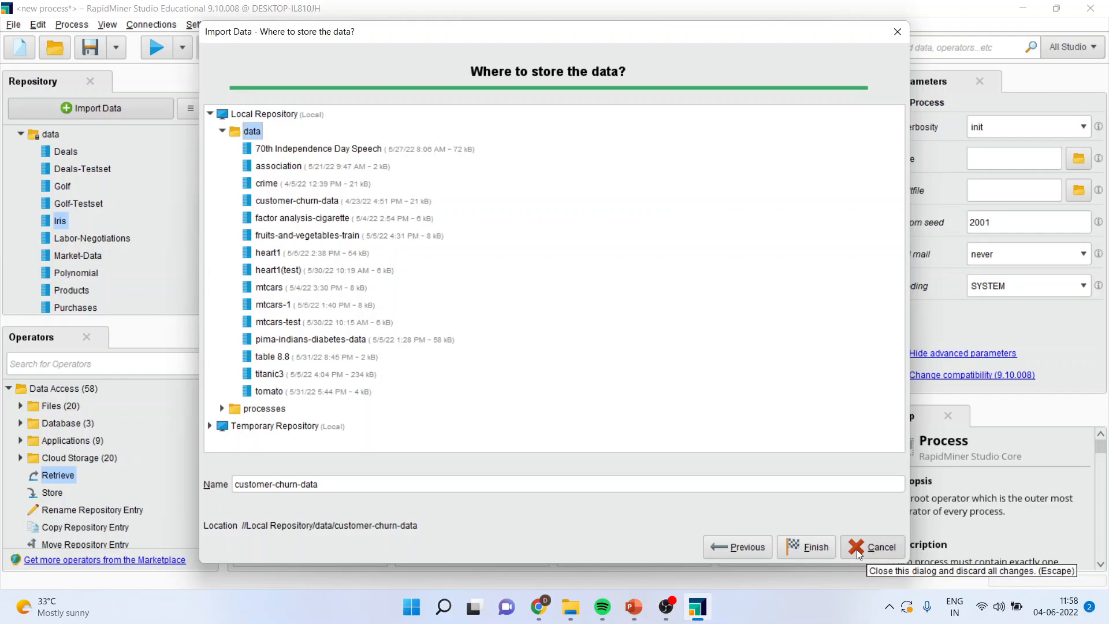
mouse_move(882, 546)
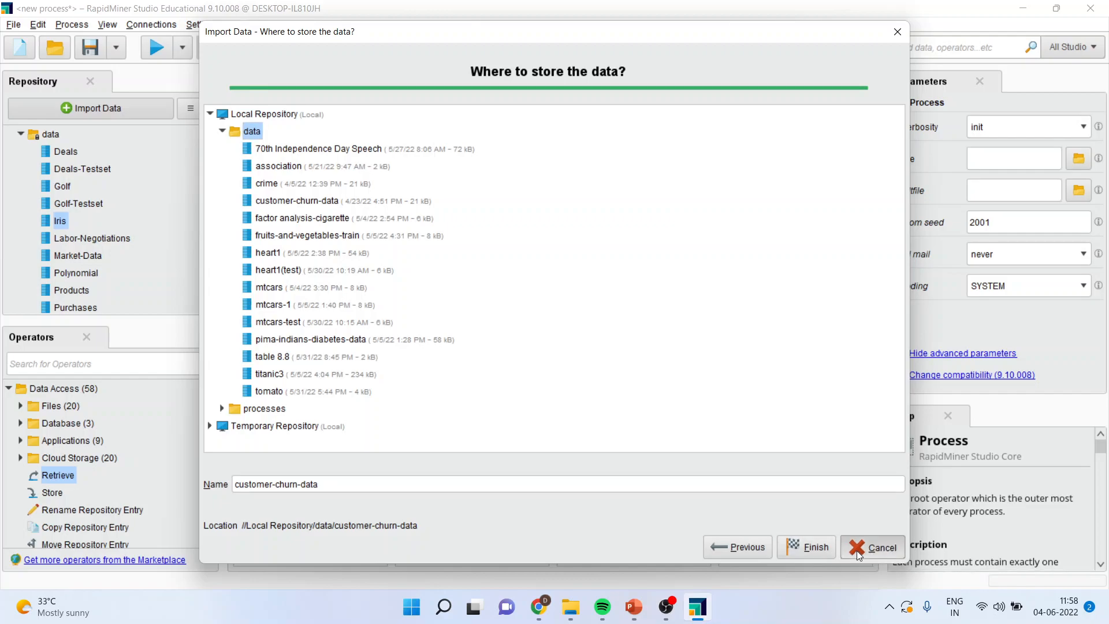
Cancel the wizard and add Local Repository > data > customer-churn-data as a Retrieve operator wired to res.
click(881, 546)
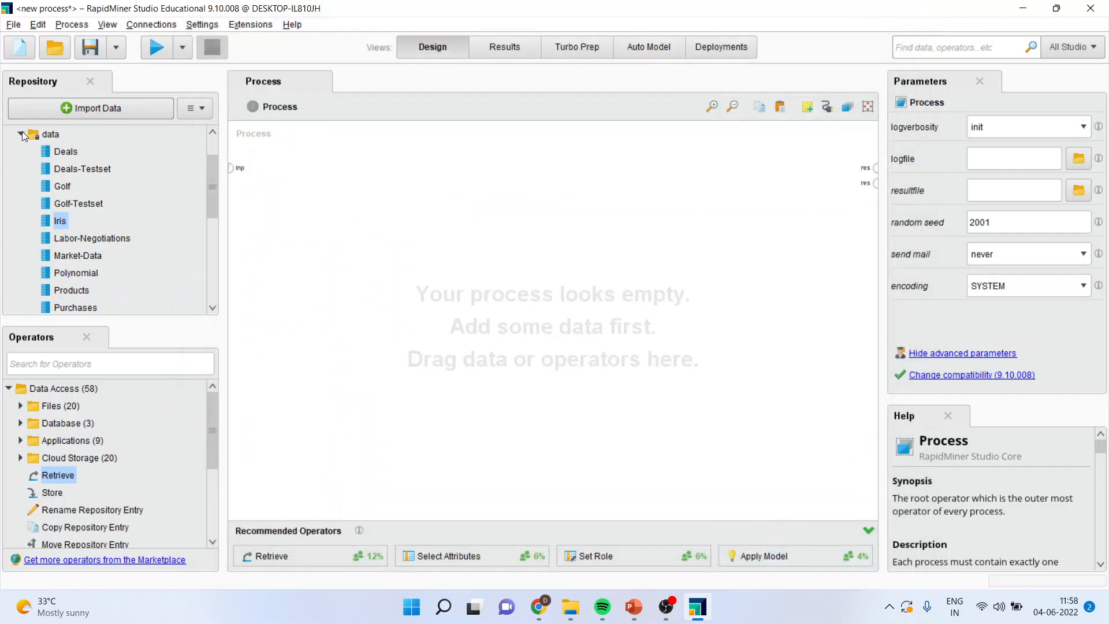
click(22, 134)
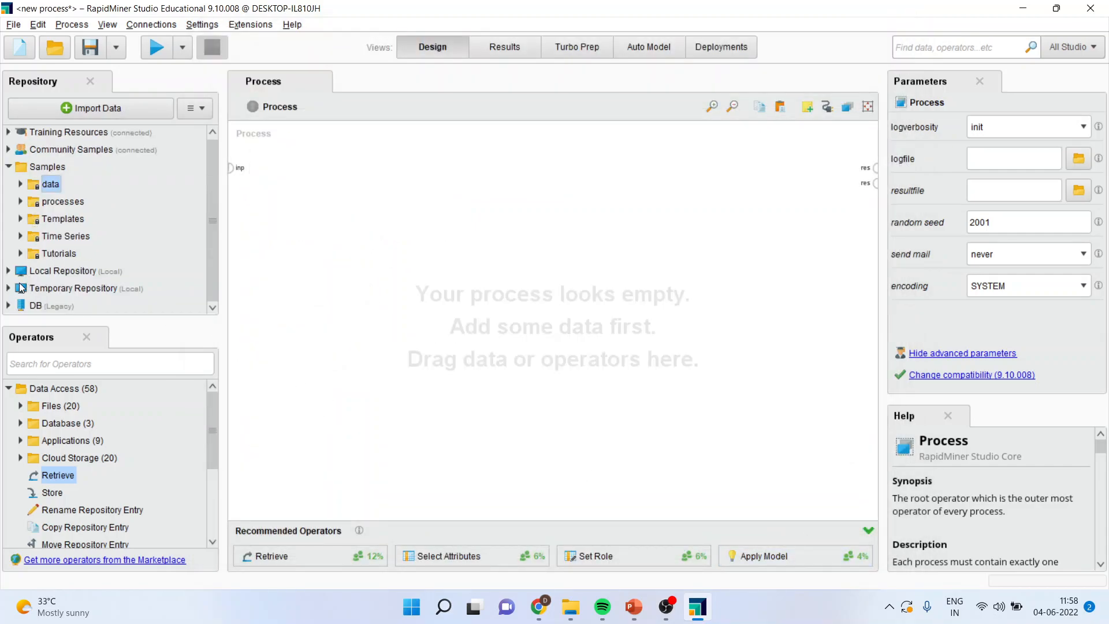
click(8, 270)
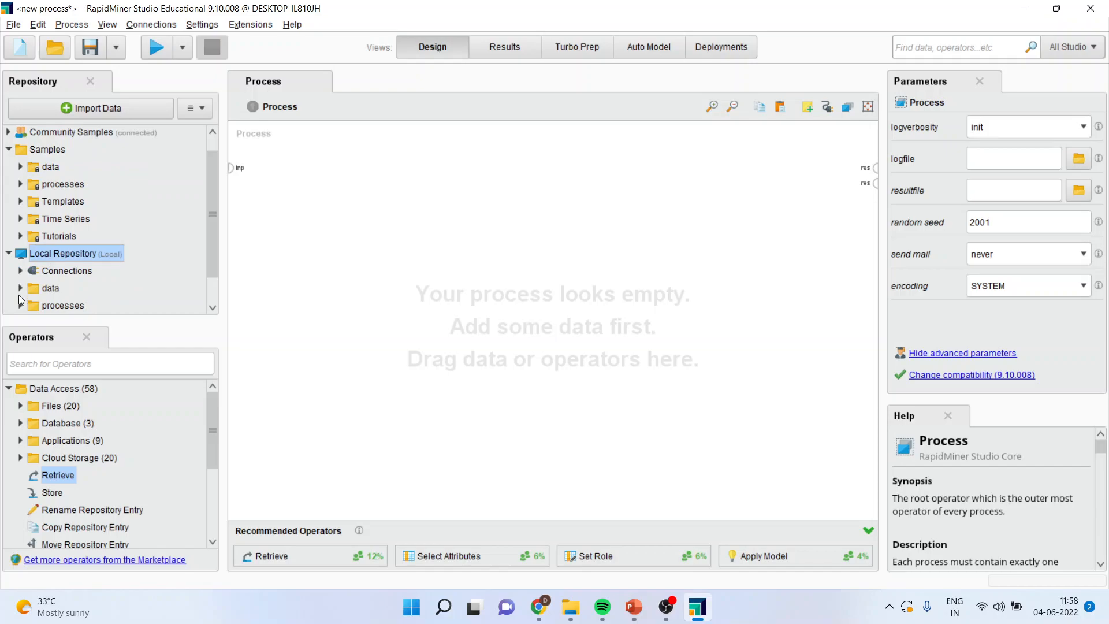
click(50, 288)
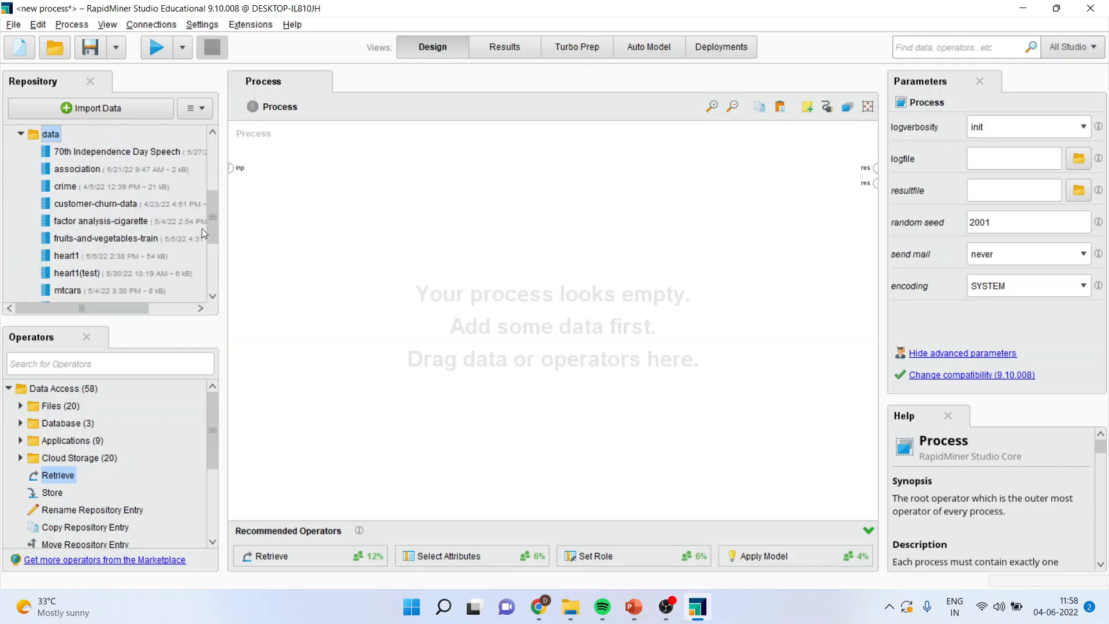
click(95, 204)
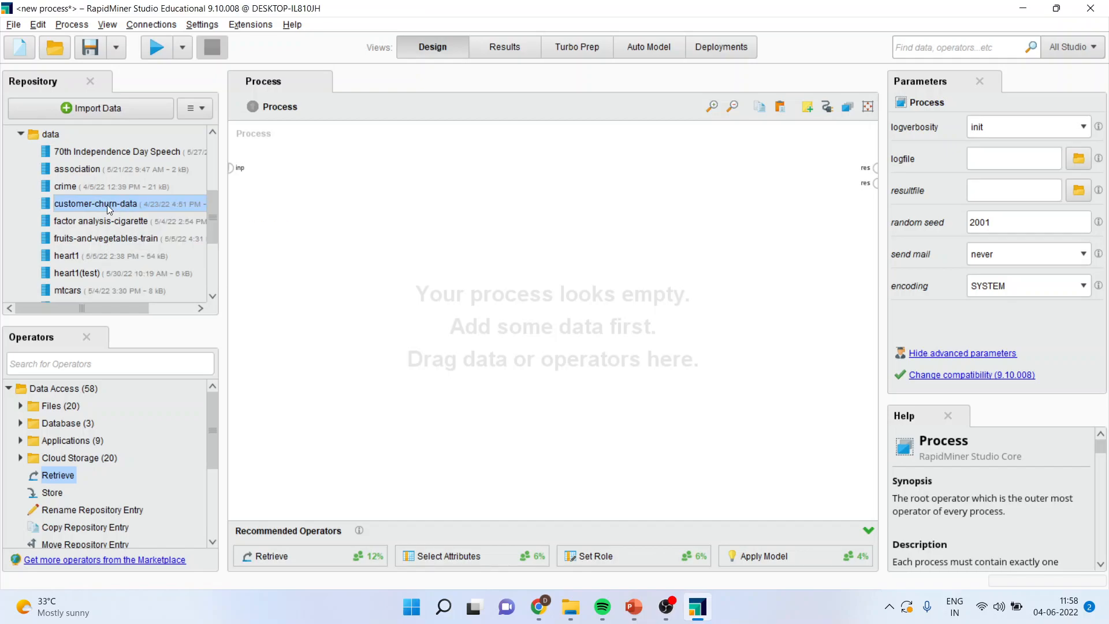
drag(96, 203, 389, 212)
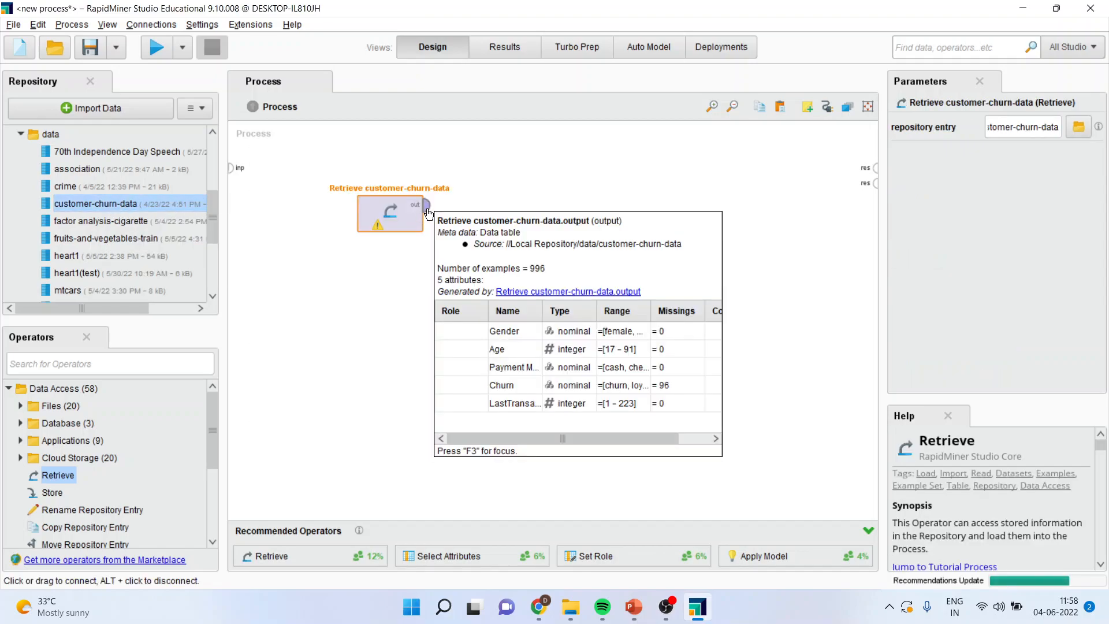
click(425, 205)
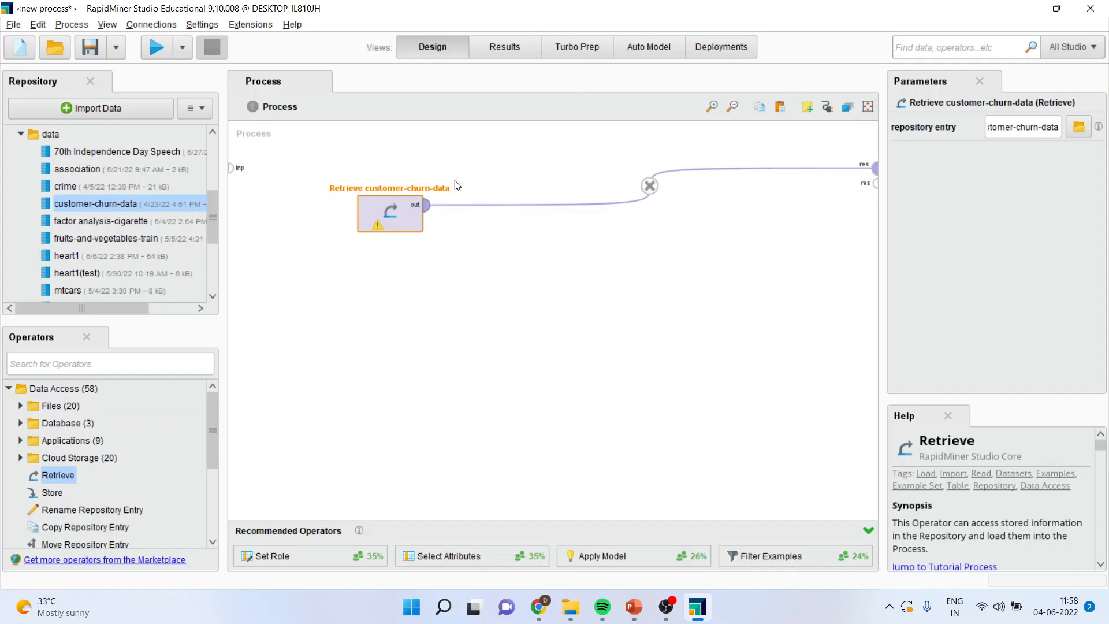
Run the process to show the 996-example churn table with Gender, Age, Payment Method, Churn, LastTransaction.
click(156, 46)
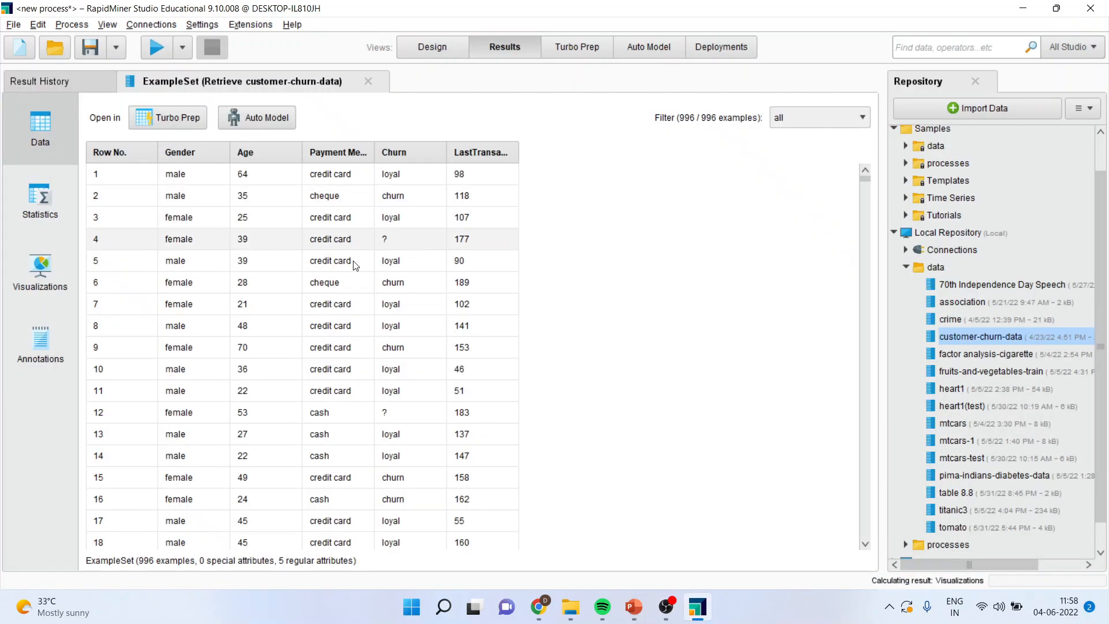
mouse_move(406, 282)
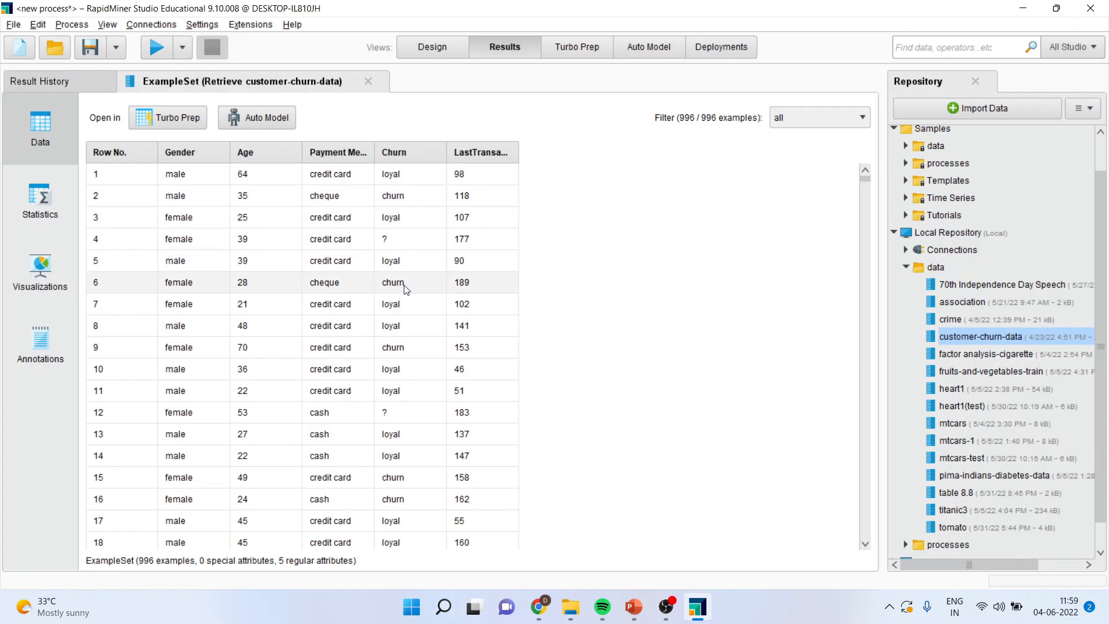
mouse_move(656, 345)
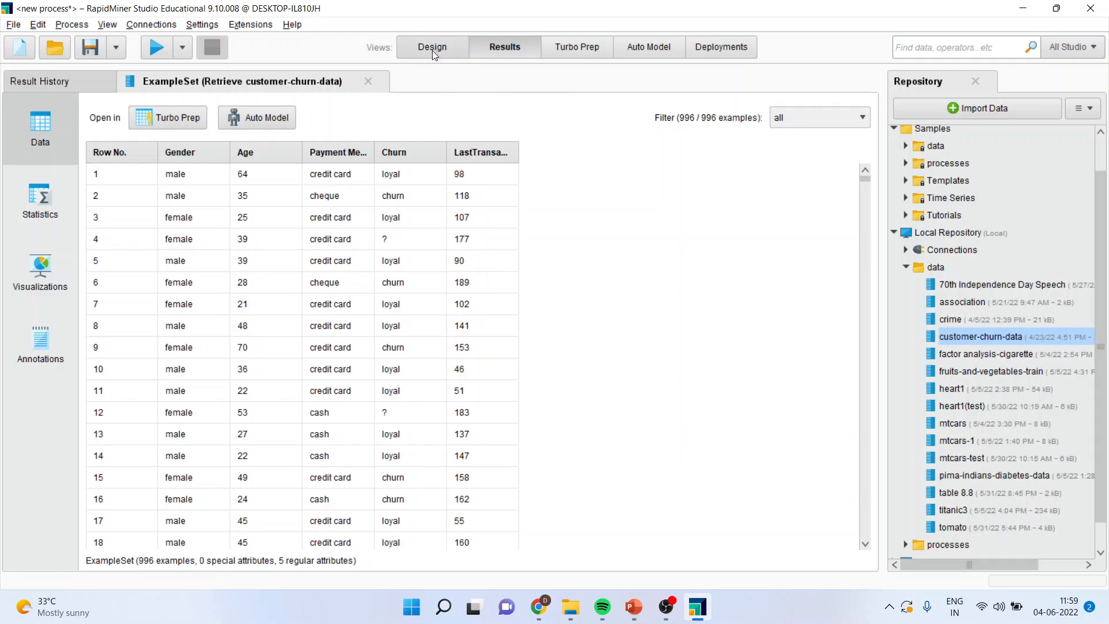
click(431, 46)
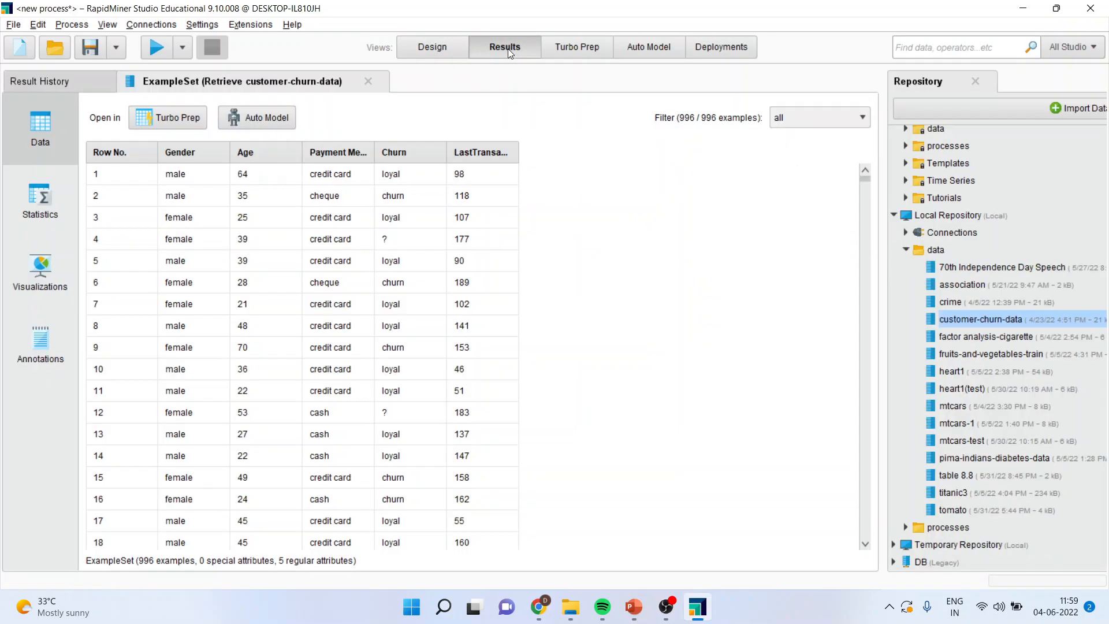
scroll(up, 3)
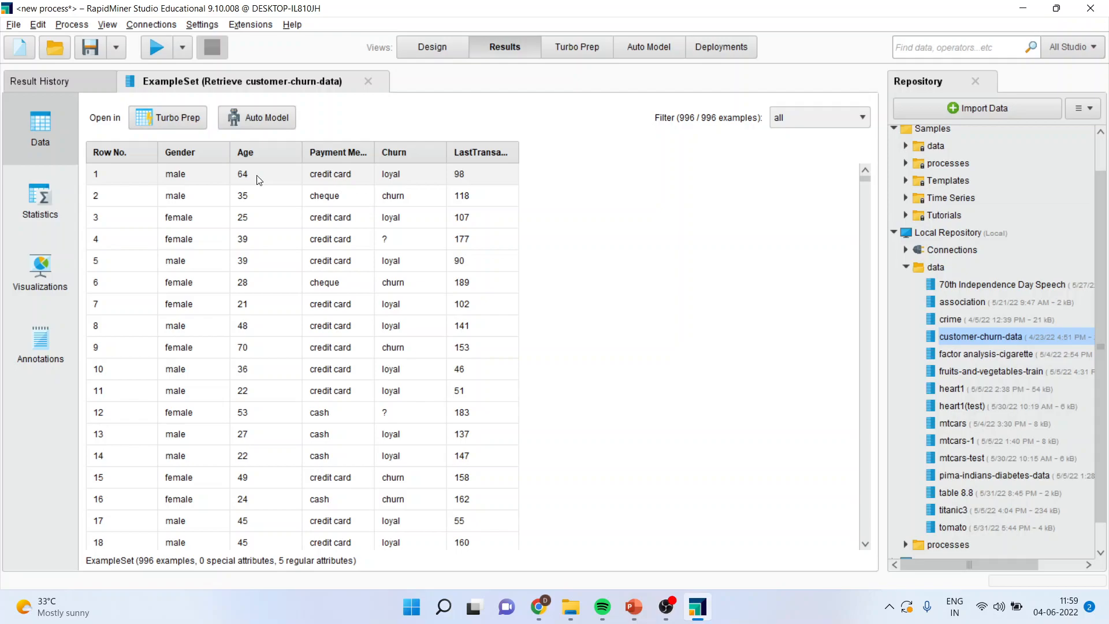
mouse_move(40, 206)
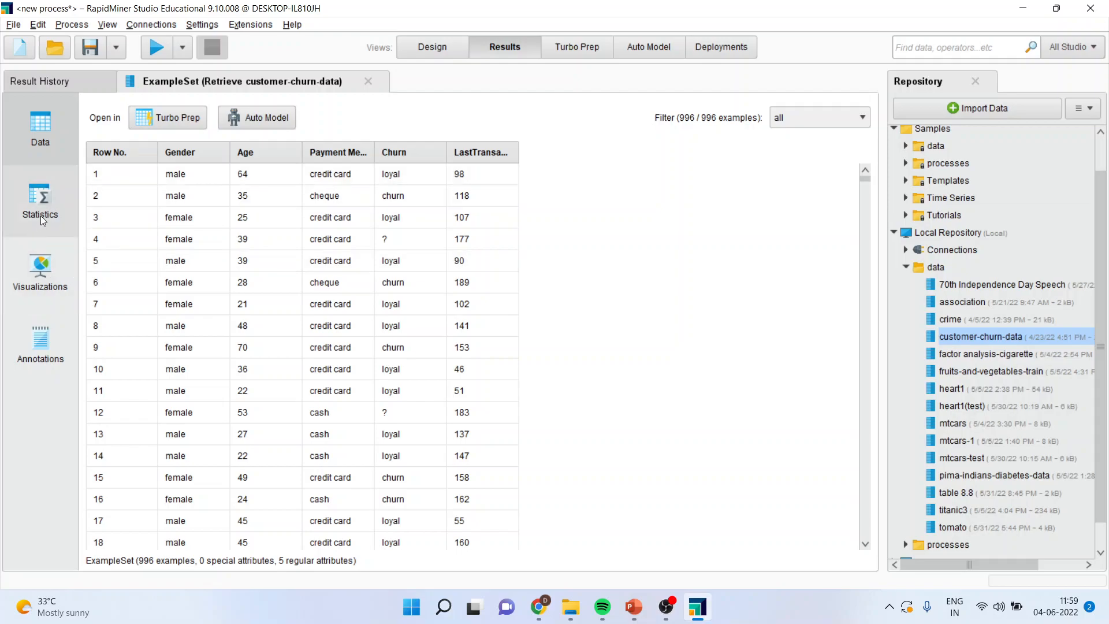
Review the Statistics and Gender distribution chart, then close the customer-churn result tab.
click(41, 205)
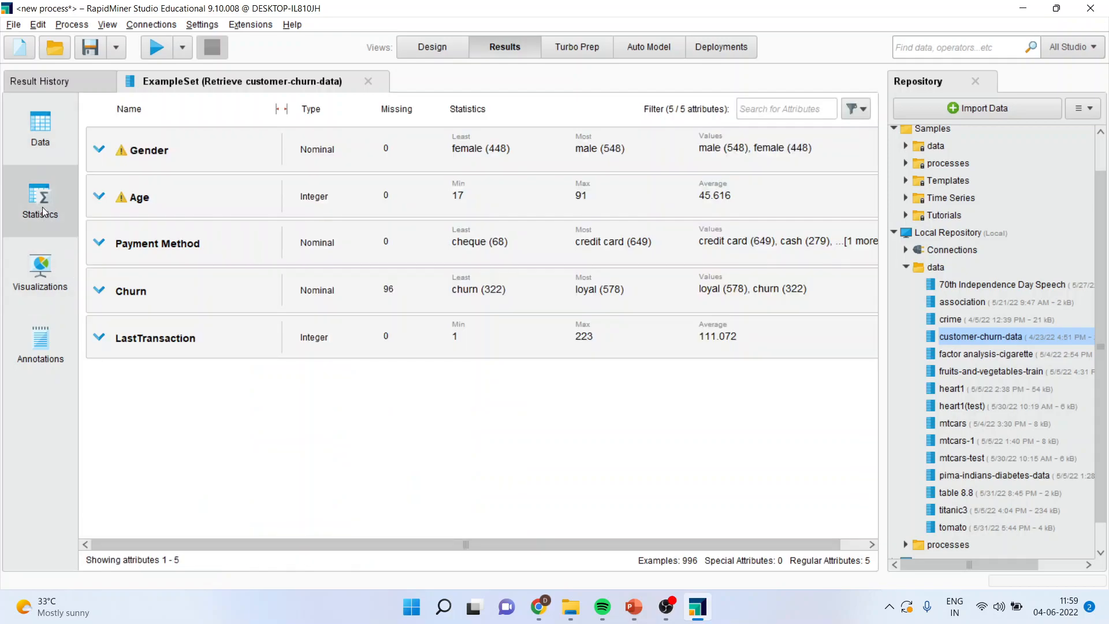
mouse_move(319, 177)
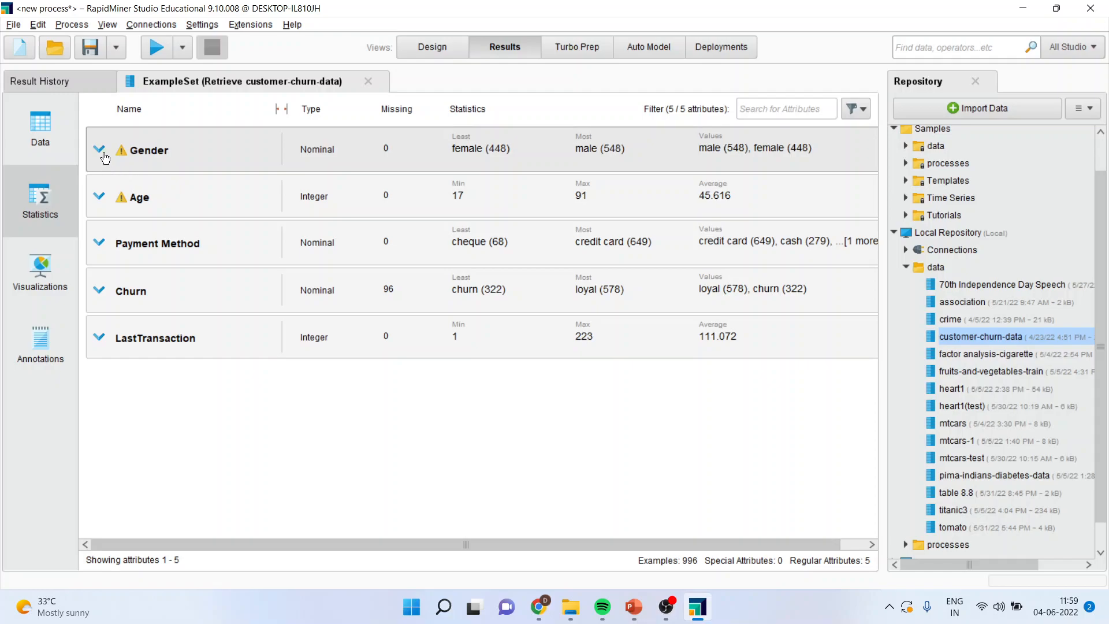
click(100, 150)
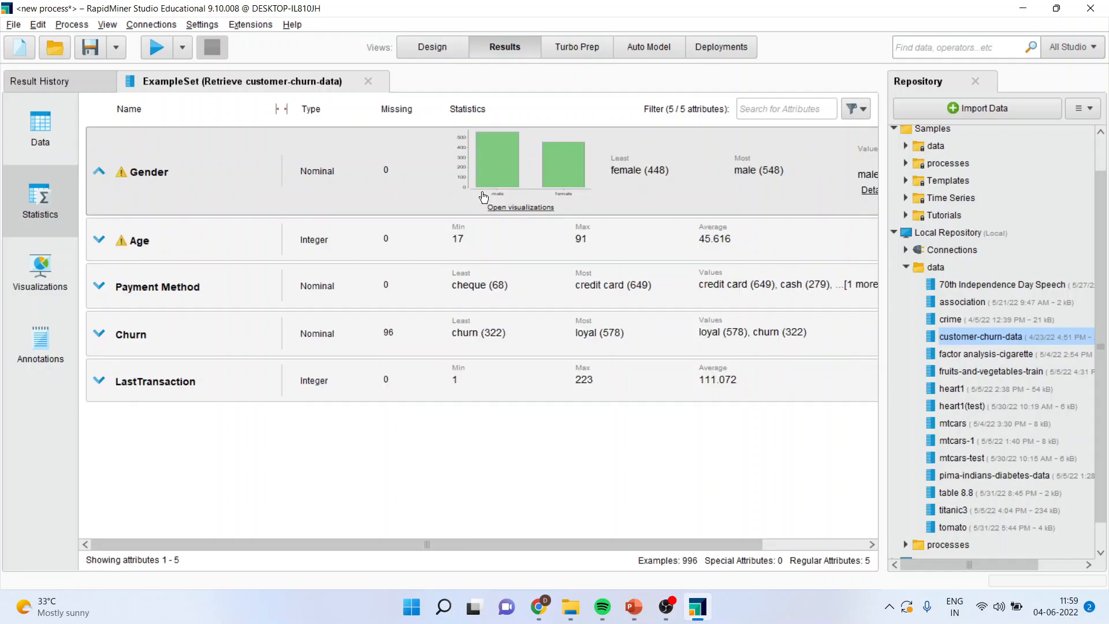
mouse_move(586, 199)
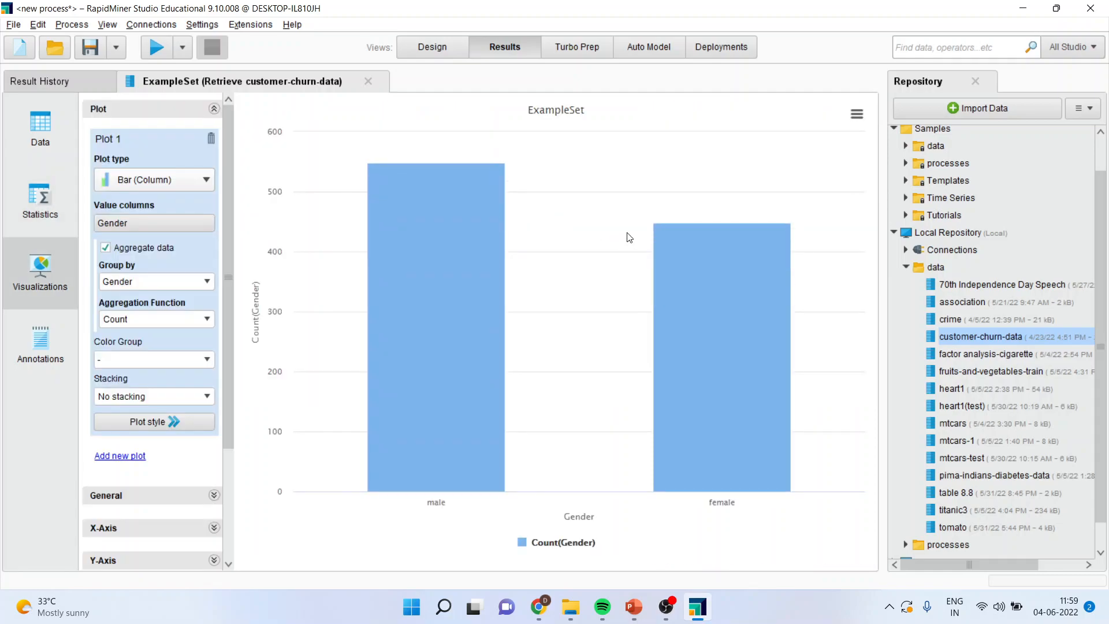
mouse_move(456, 240)
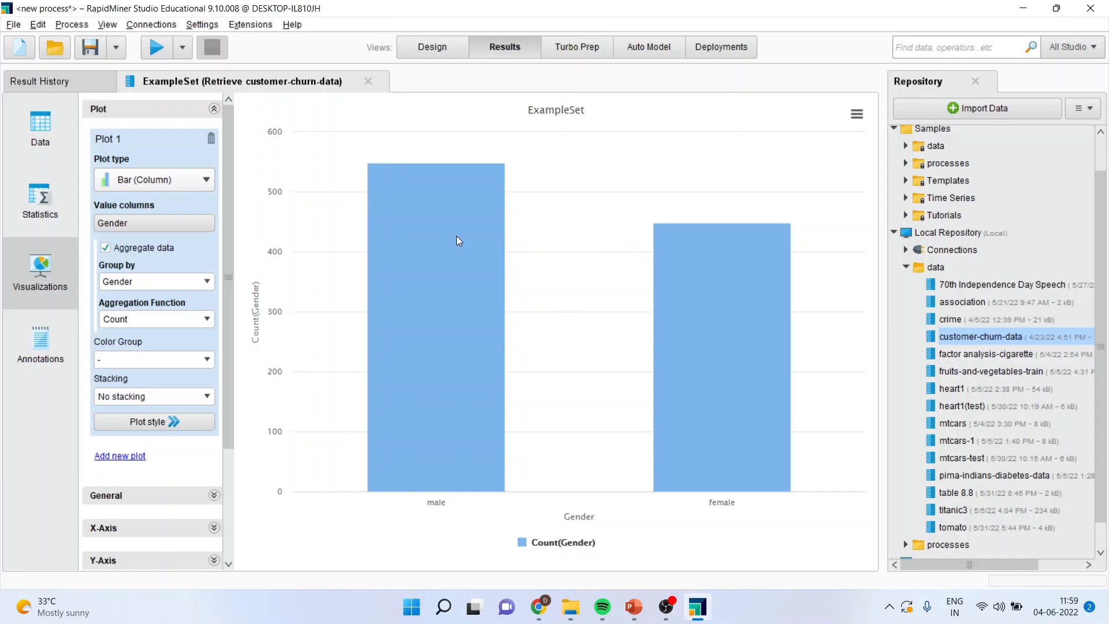
click(367, 81)
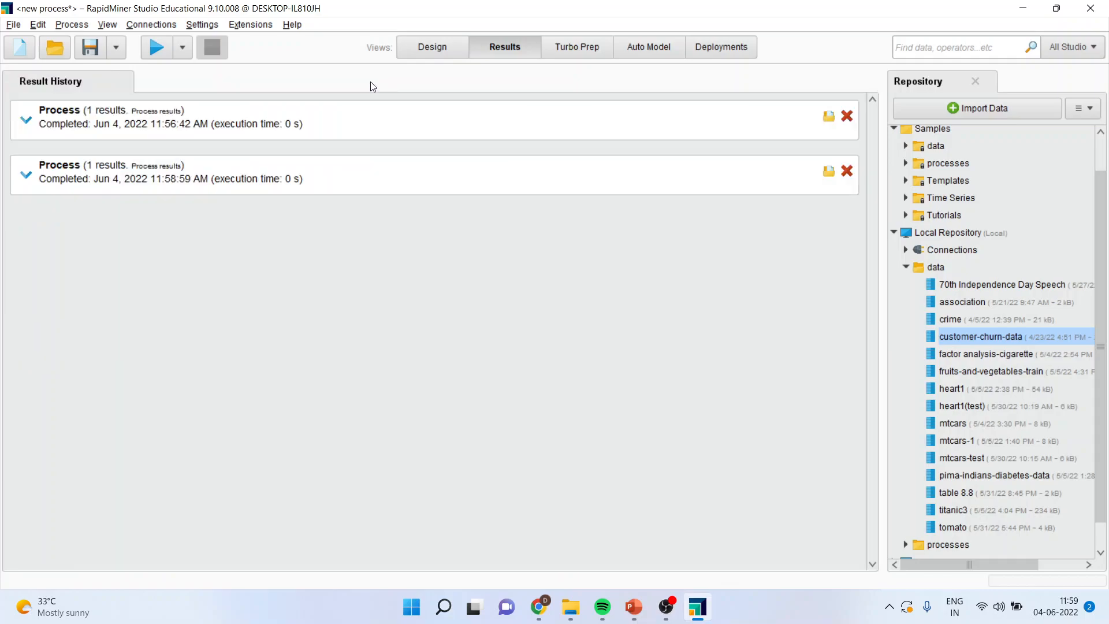
Delete the remaining Process entries from Result History and return to the churn process design.
click(432, 46)
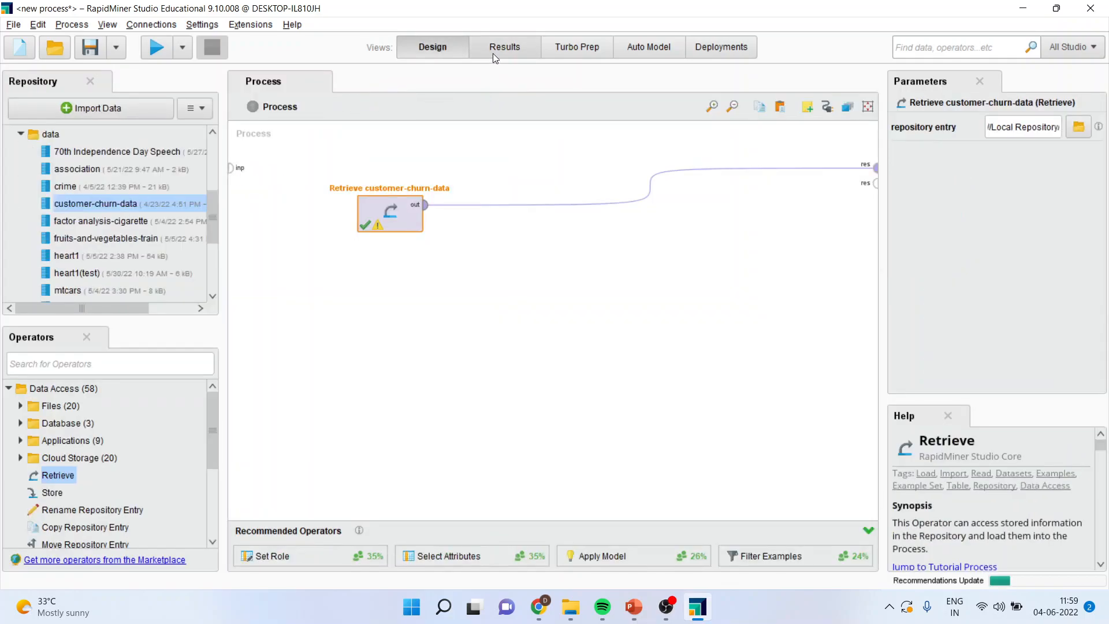
click(505, 47)
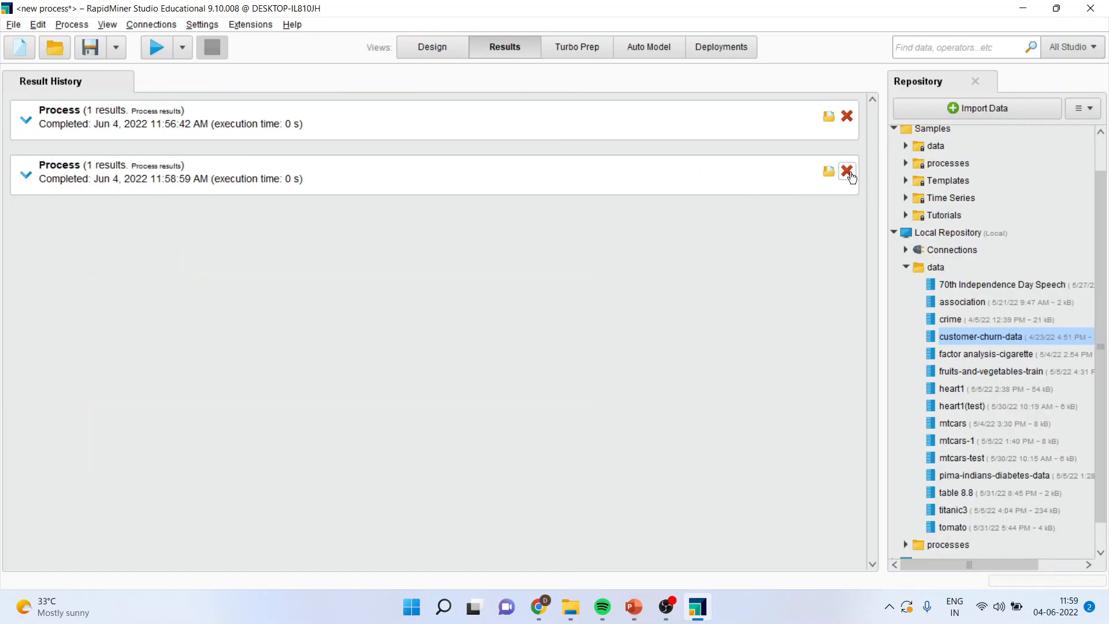
mouse_move(36, 173)
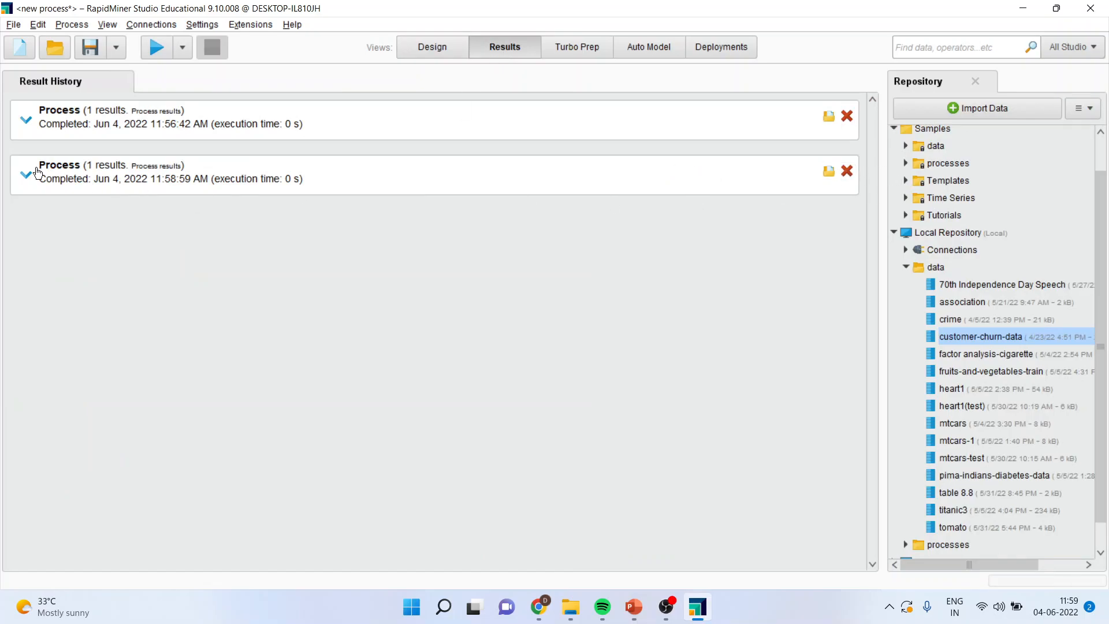
click(26, 172)
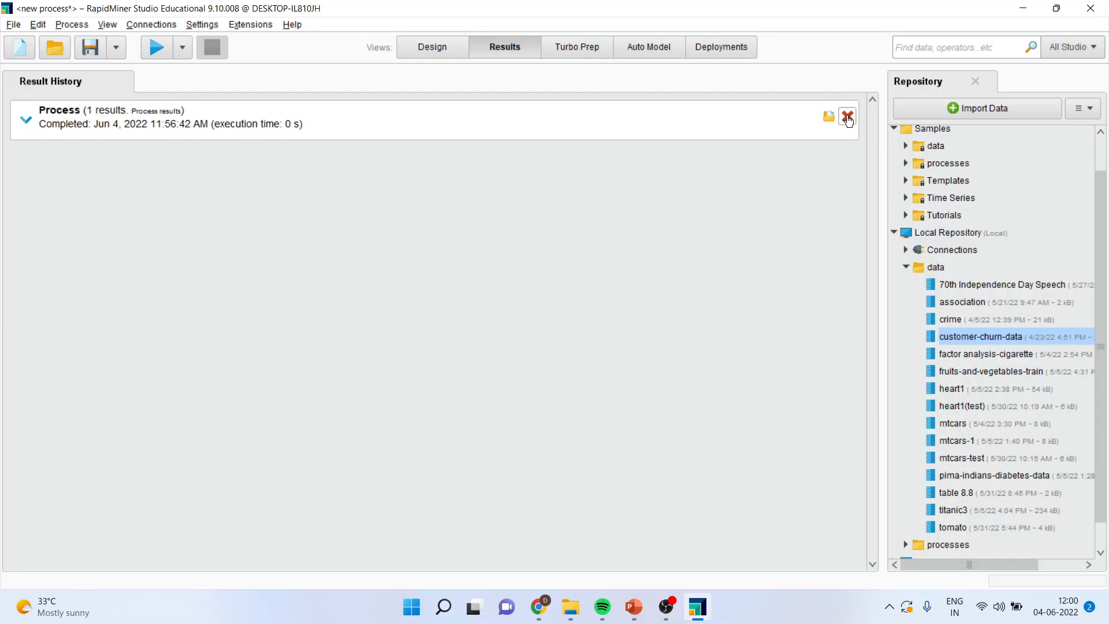
click(430, 47)
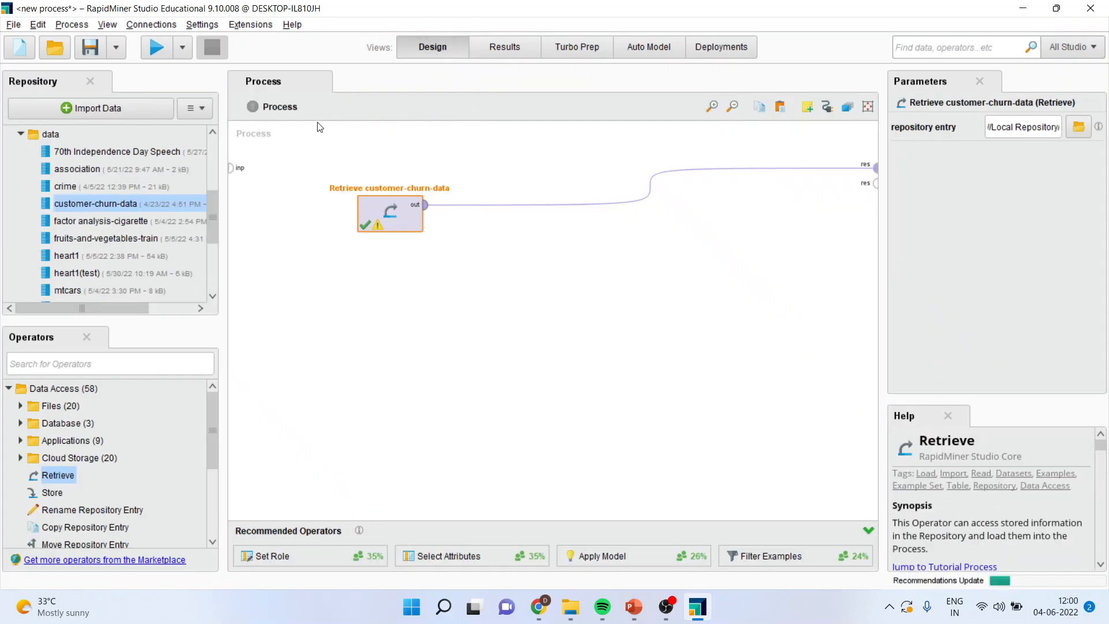
Rerun the churn process and review Payment Method, Churn and LastTransaction charts in Statistics.
click(156, 46)
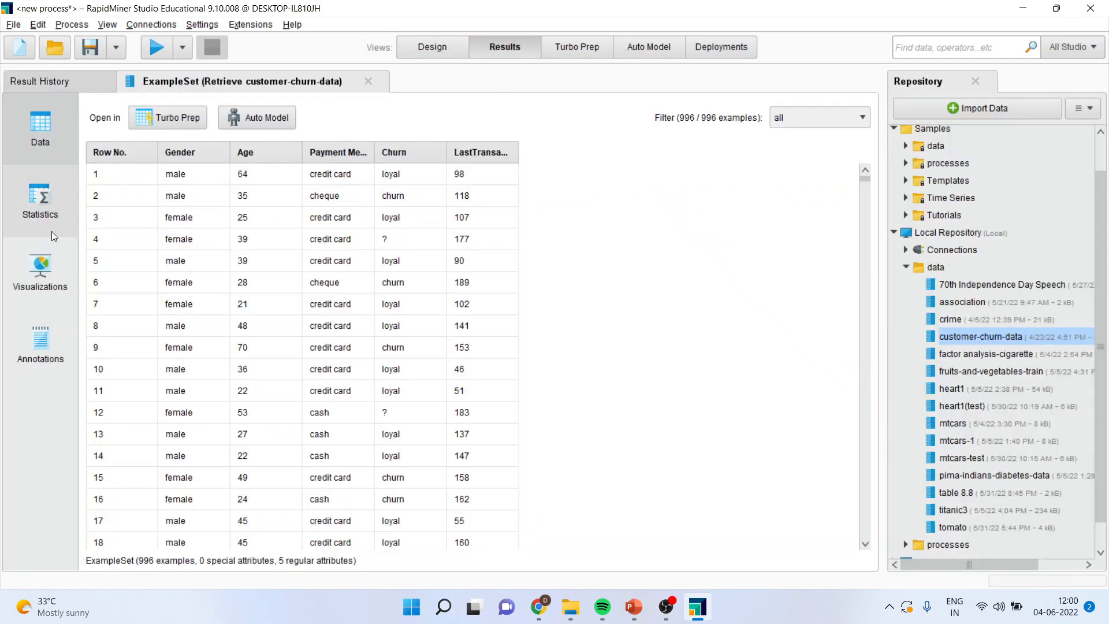
click(39, 201)
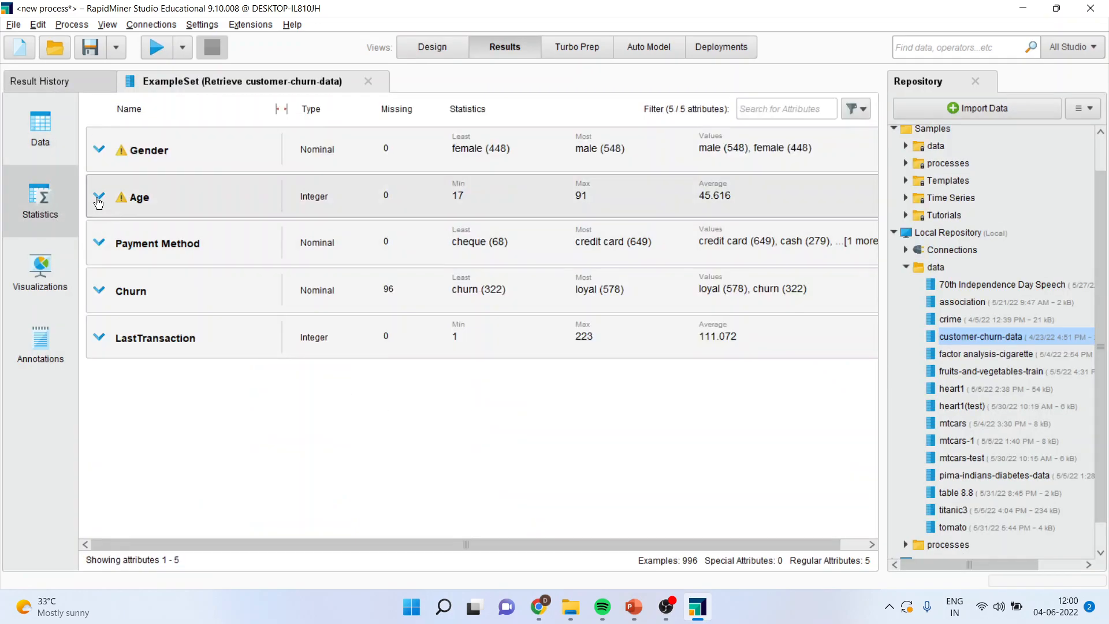
click(99, 197)
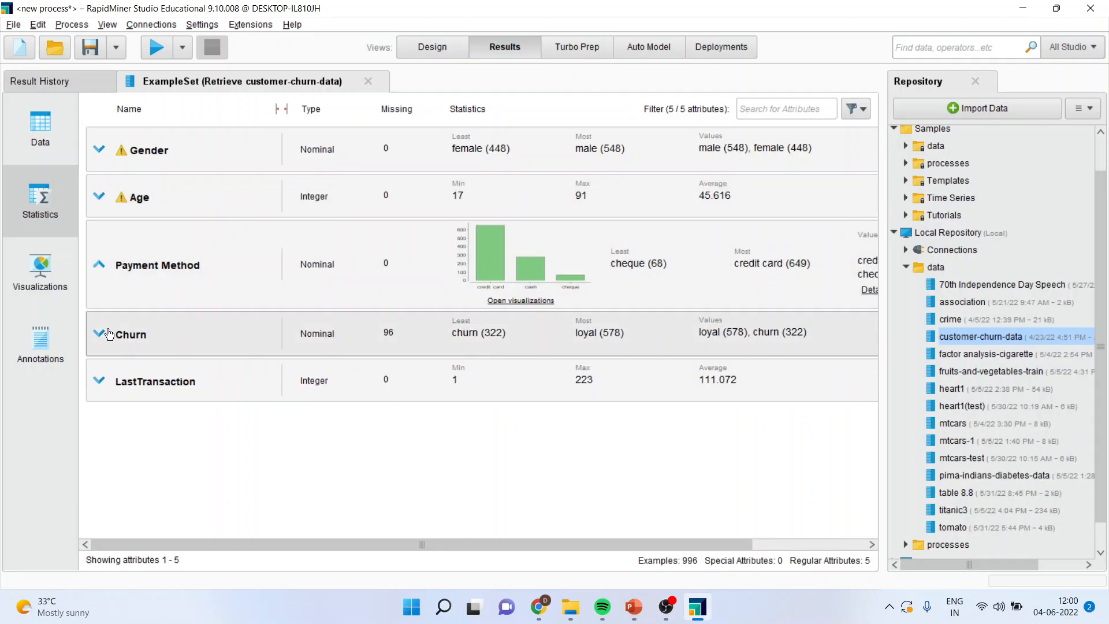
click(100, 334)
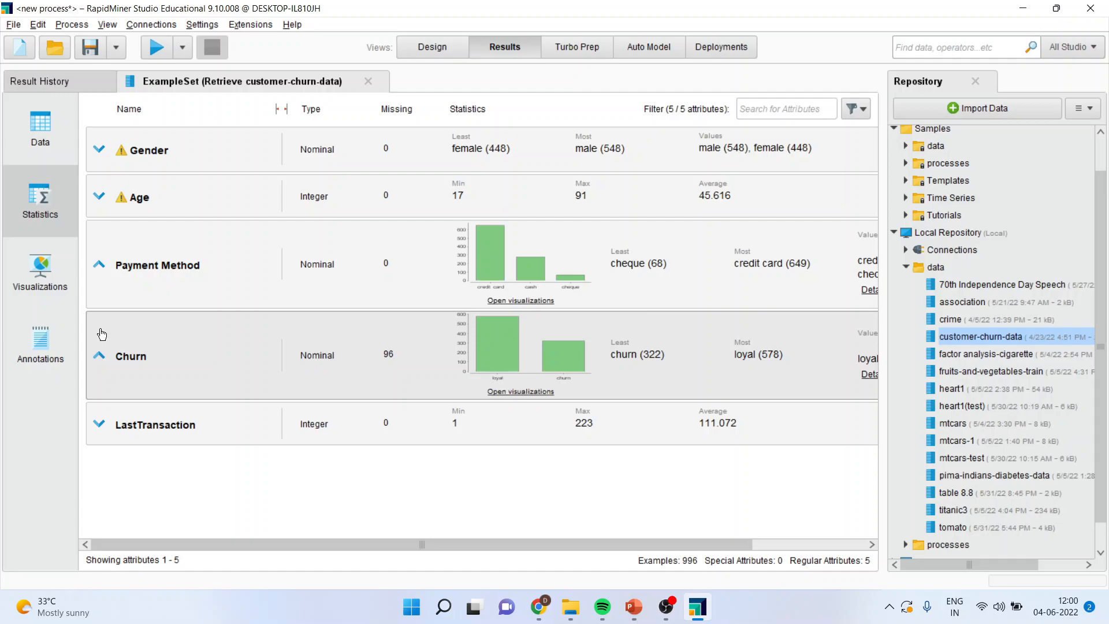
mouse_move(103, 354)
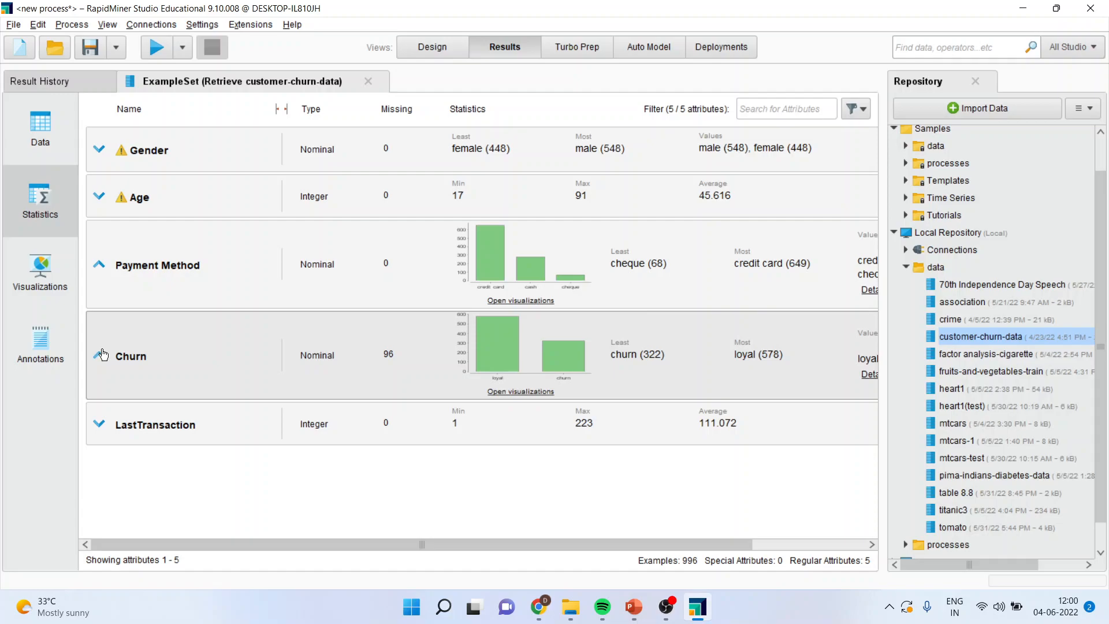
click(100, 355)
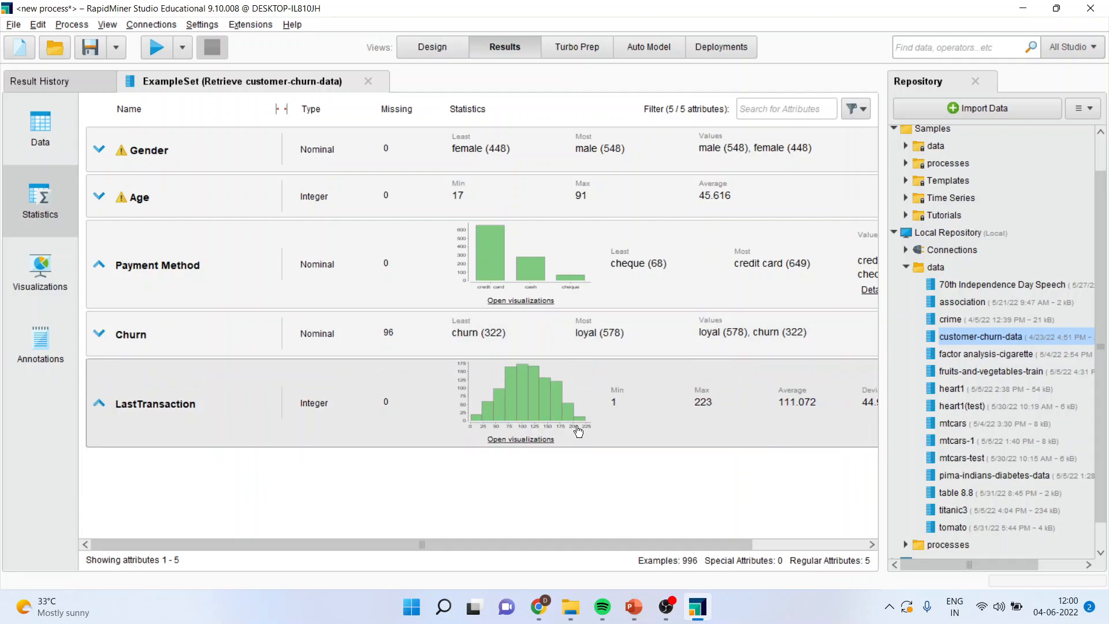
mouse_move(480, 320)
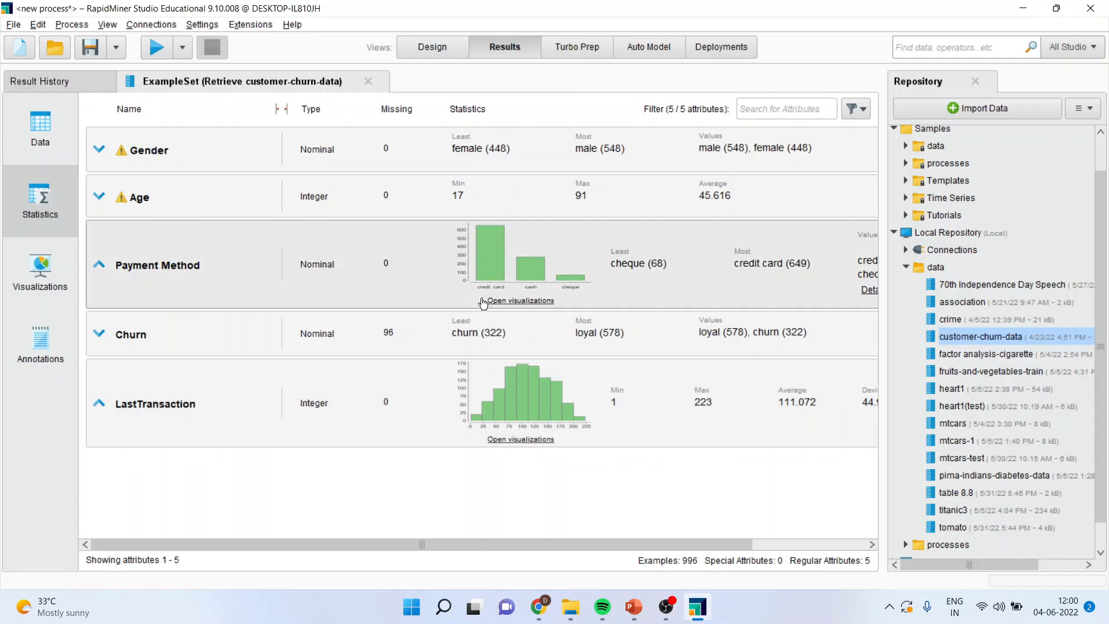
mouse_move(86, 357)
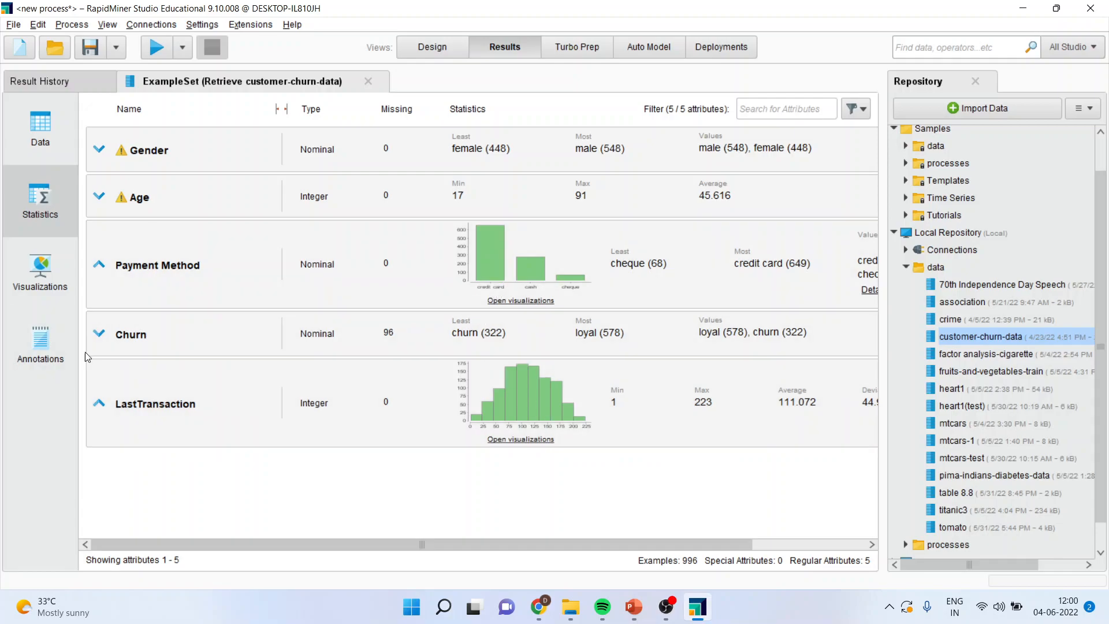
click(99, 404)
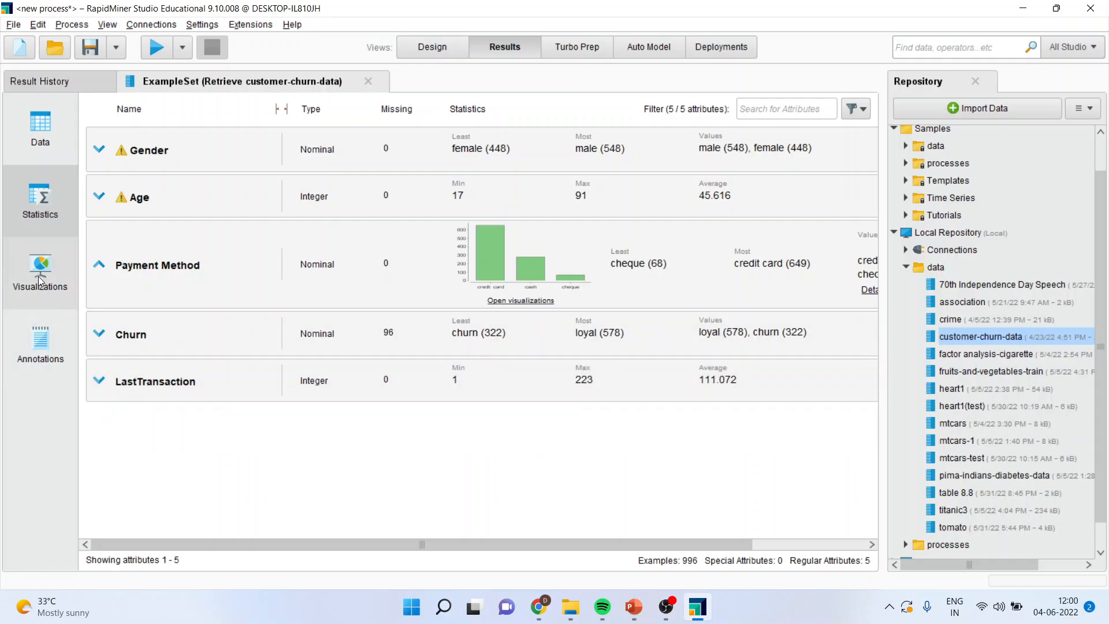
Show the Gender count Bar (Column) chart in Visualizations and check the Plot type list.
click(39, 274)
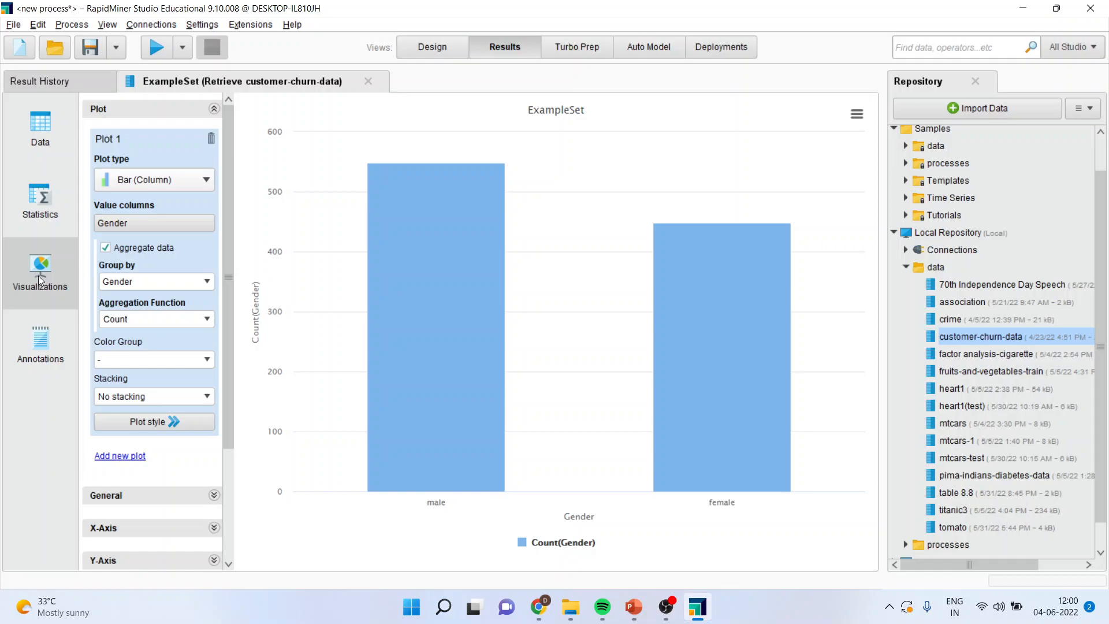
mouse_move(56, 282)
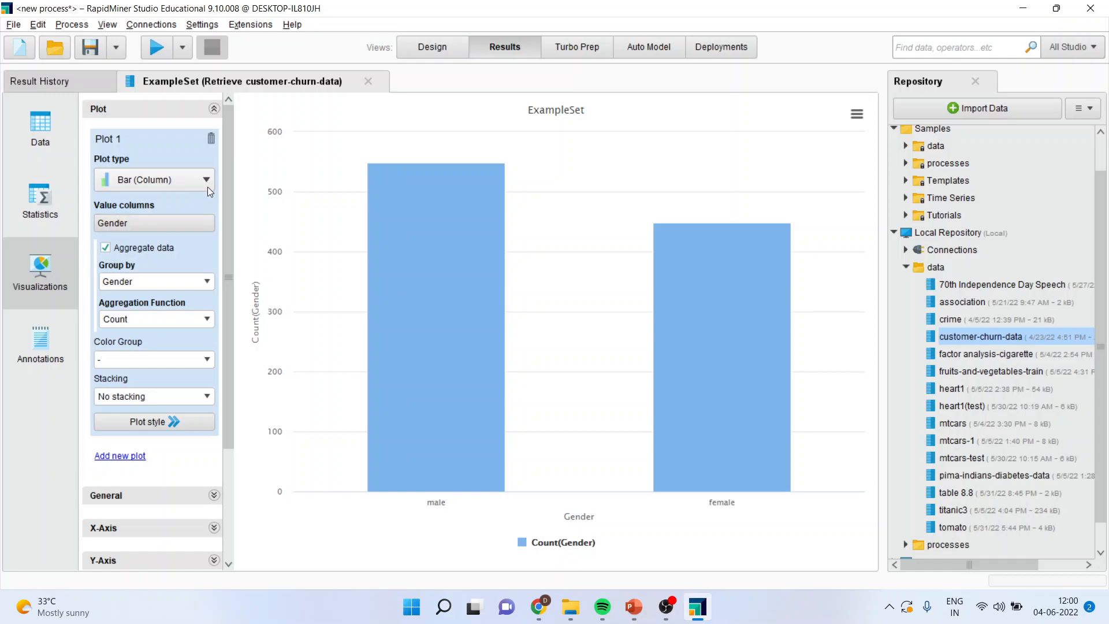
click(206, 179)
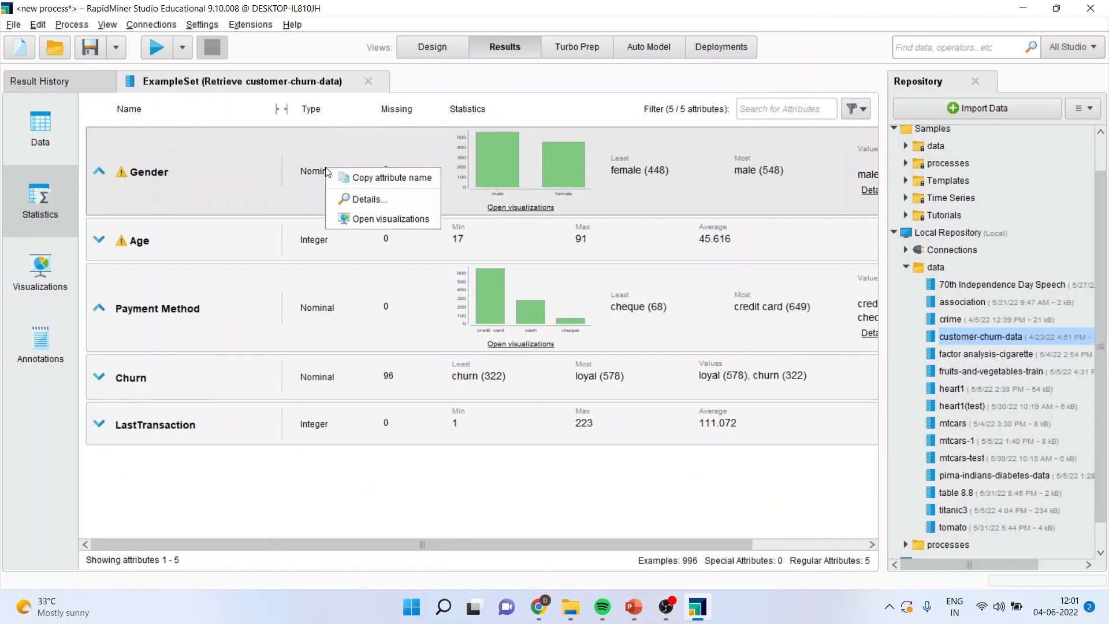
mouse_move(367, 198)
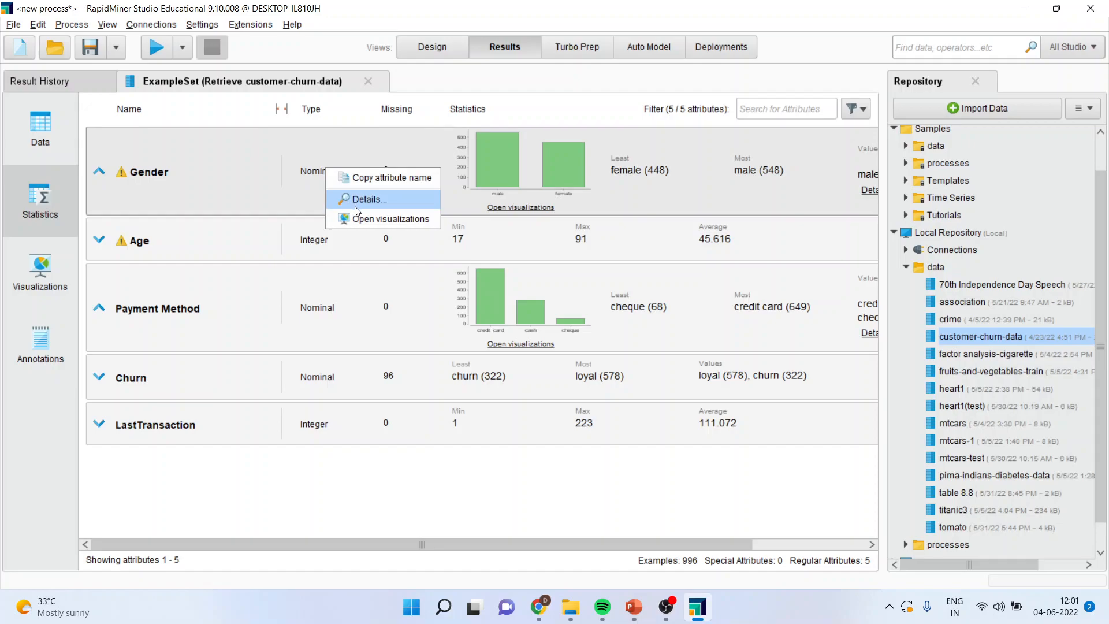
click(367, 198)
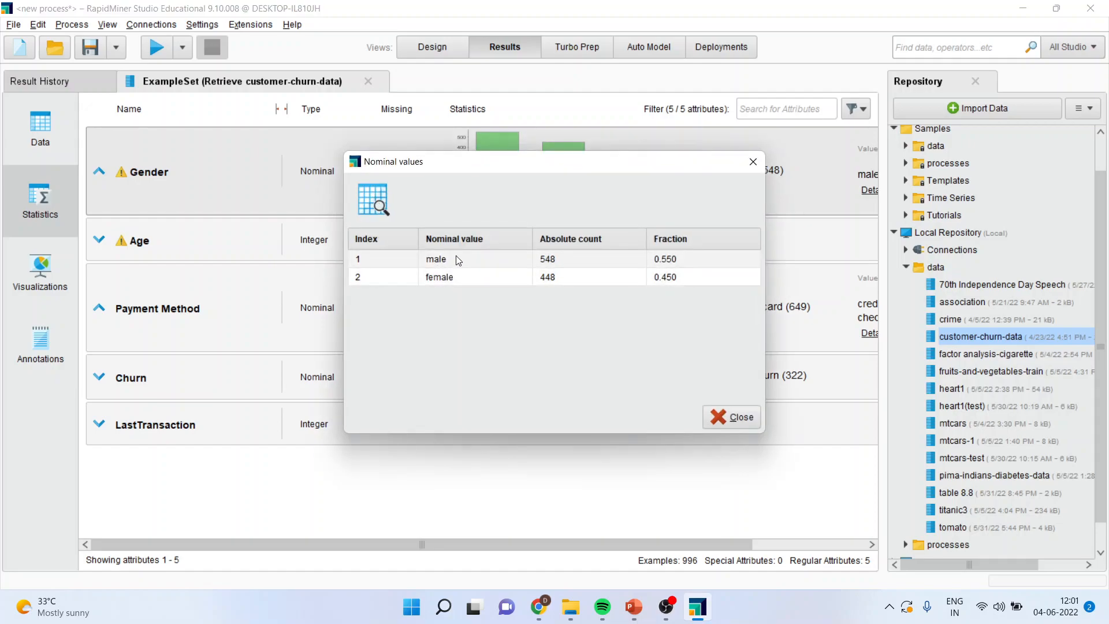
mouse_move(460, 276)
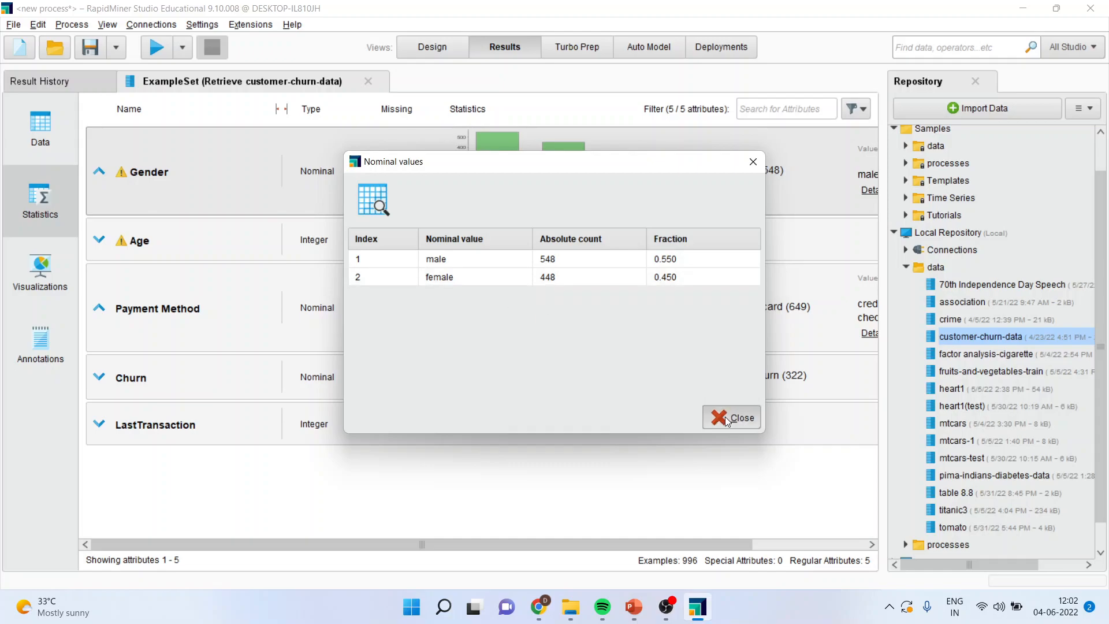
click(741, 417)
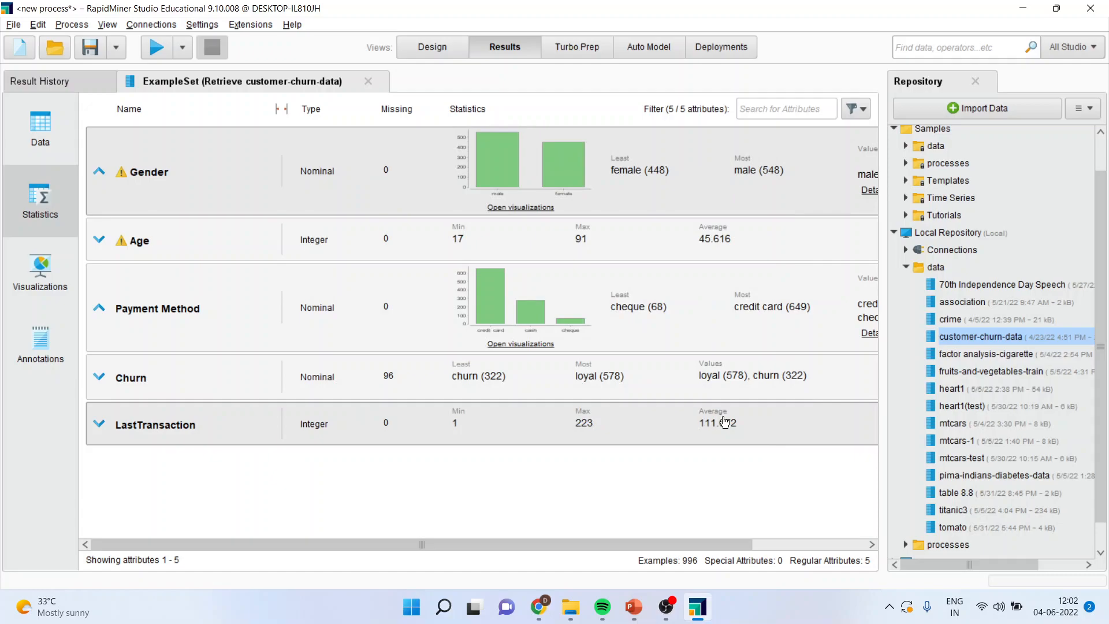
click(432, 46)
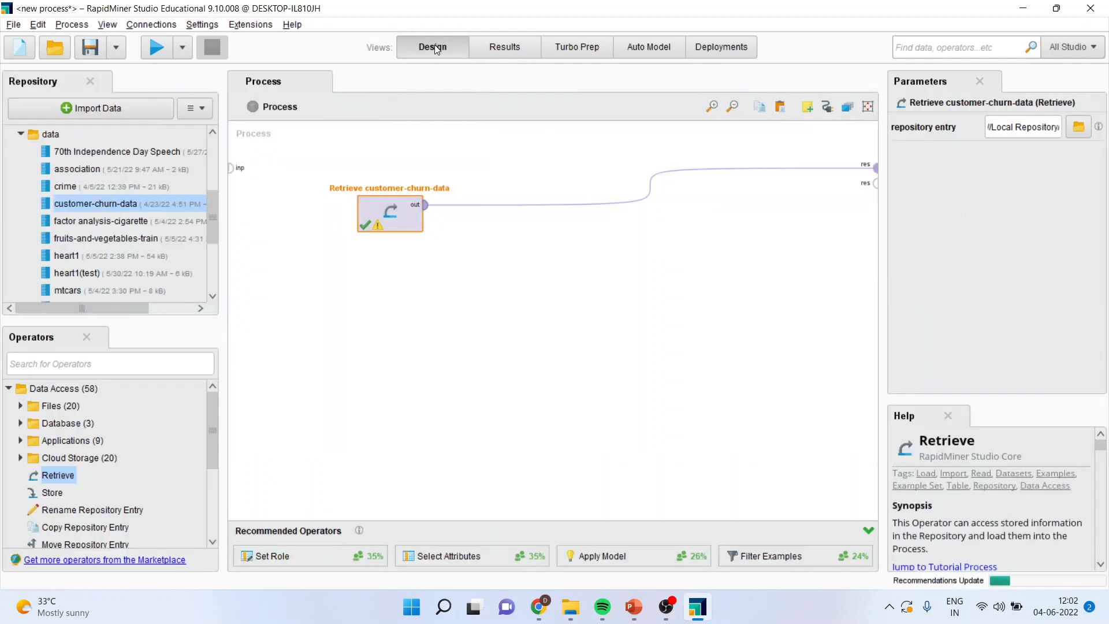
mouse_move(495, 313)
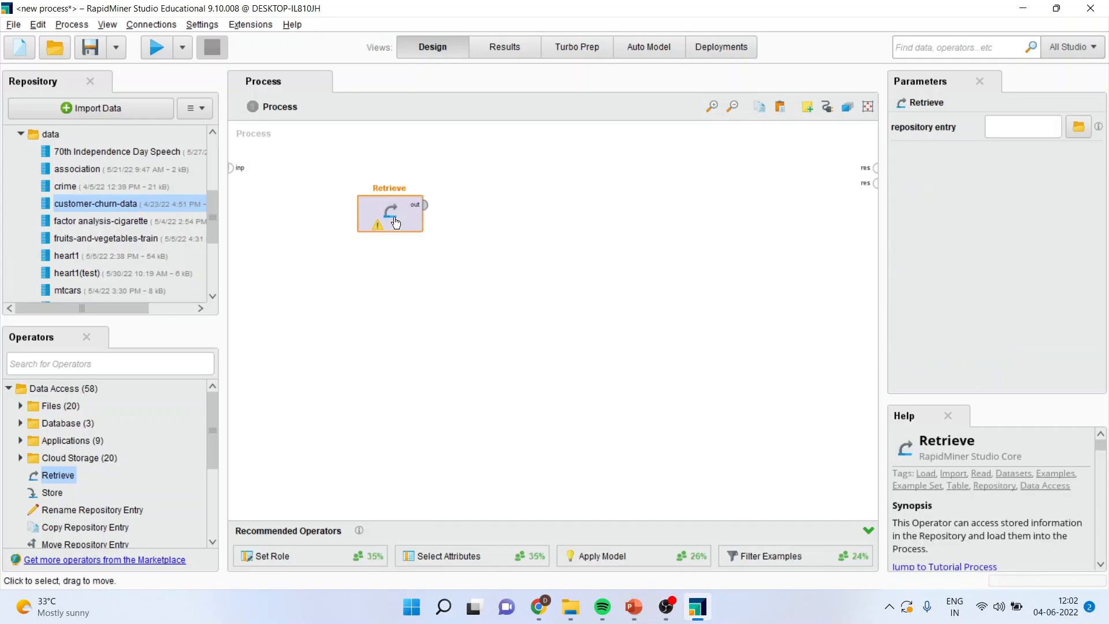
Point the Retrieve operator at customer-churn-data in the Local Repository and wire its output to res.
click(1078, 127)
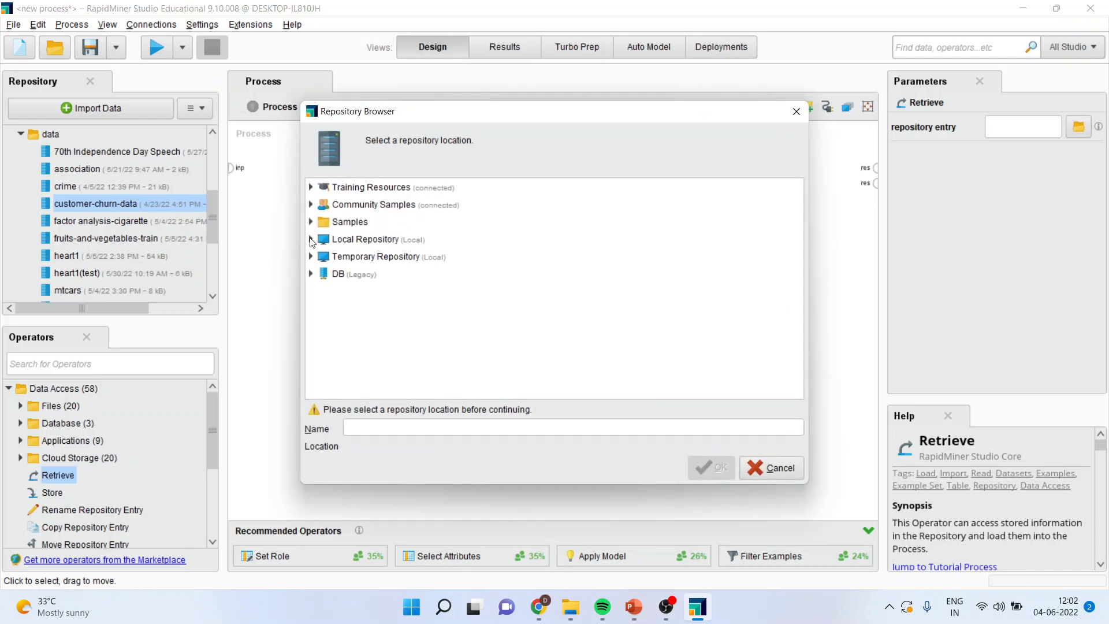
click(311, 239)
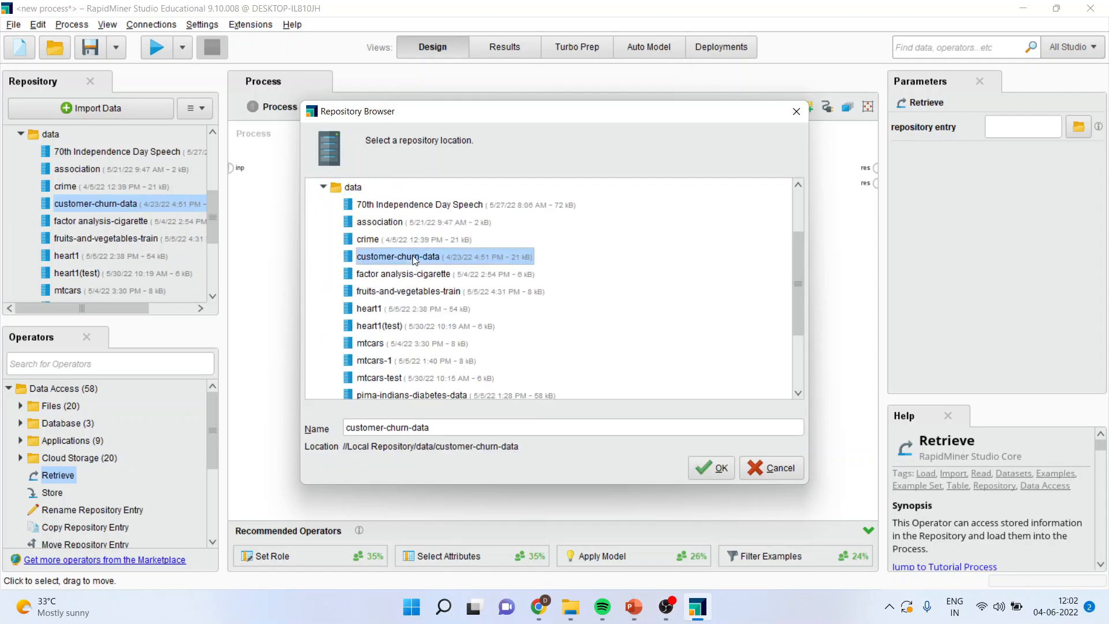
click(711, 468)
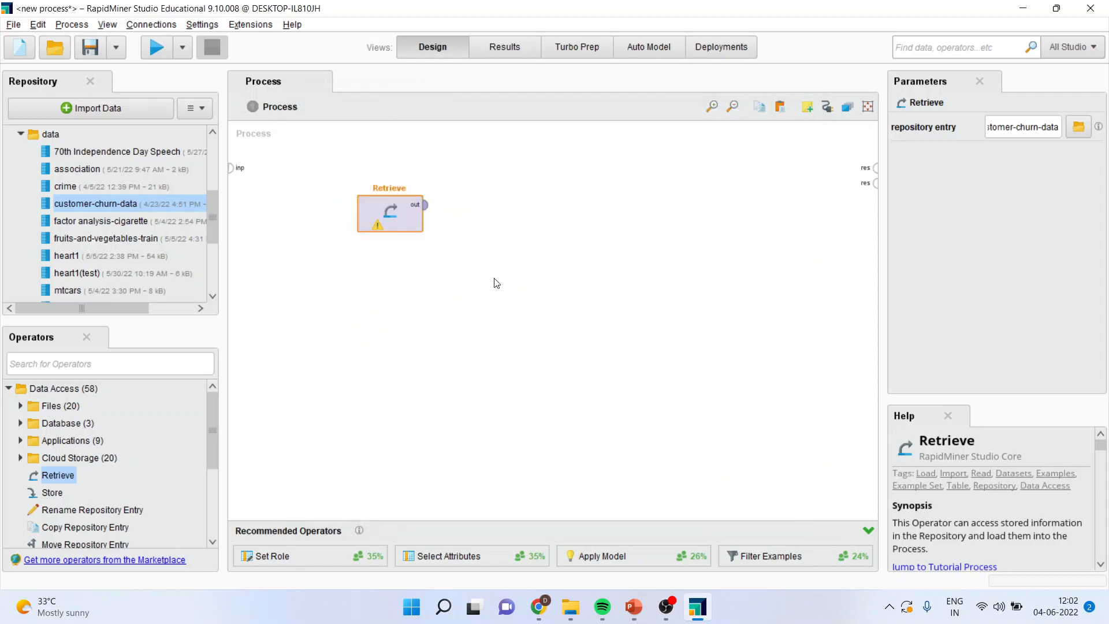
click(424, 205)
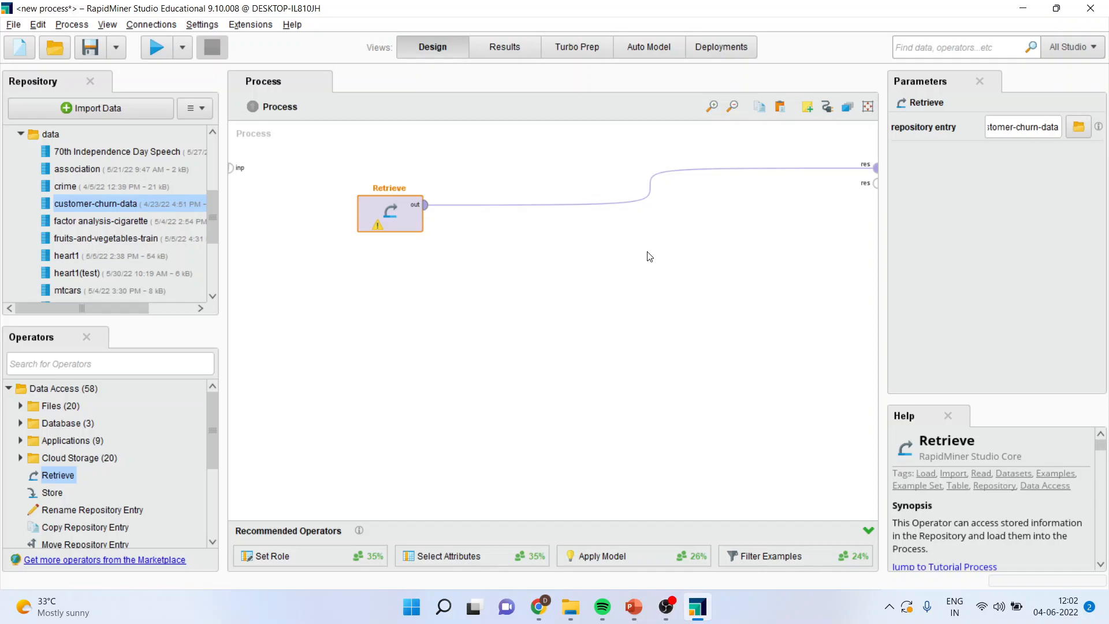
mouse_move(178, 73)
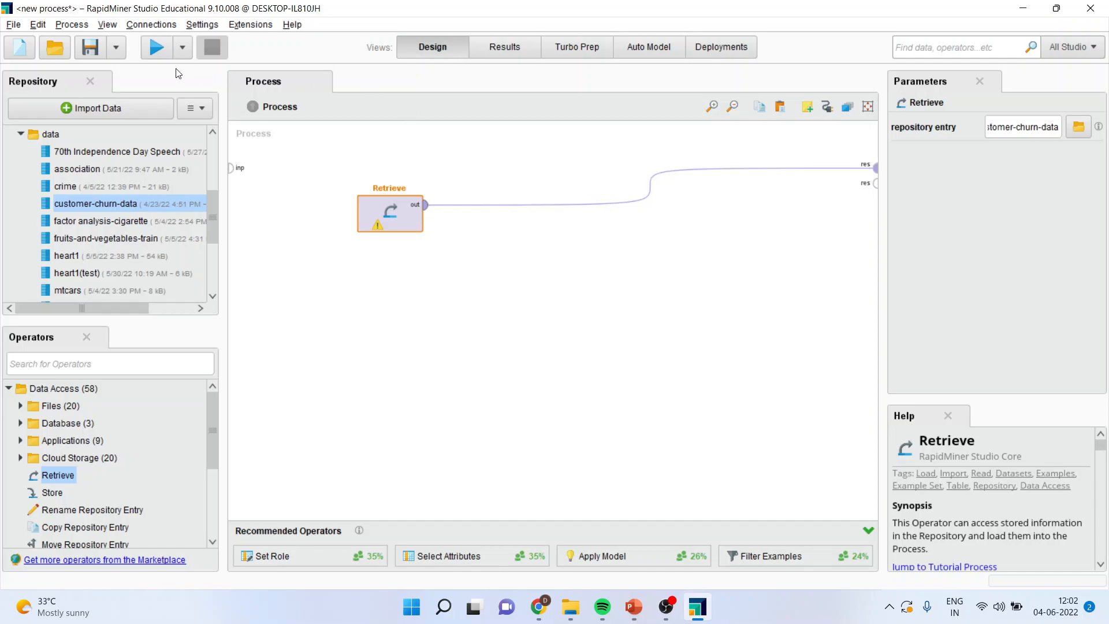
Run the process to show the 996-example churn ExampleSet, then return to Design.
click(155, 46)
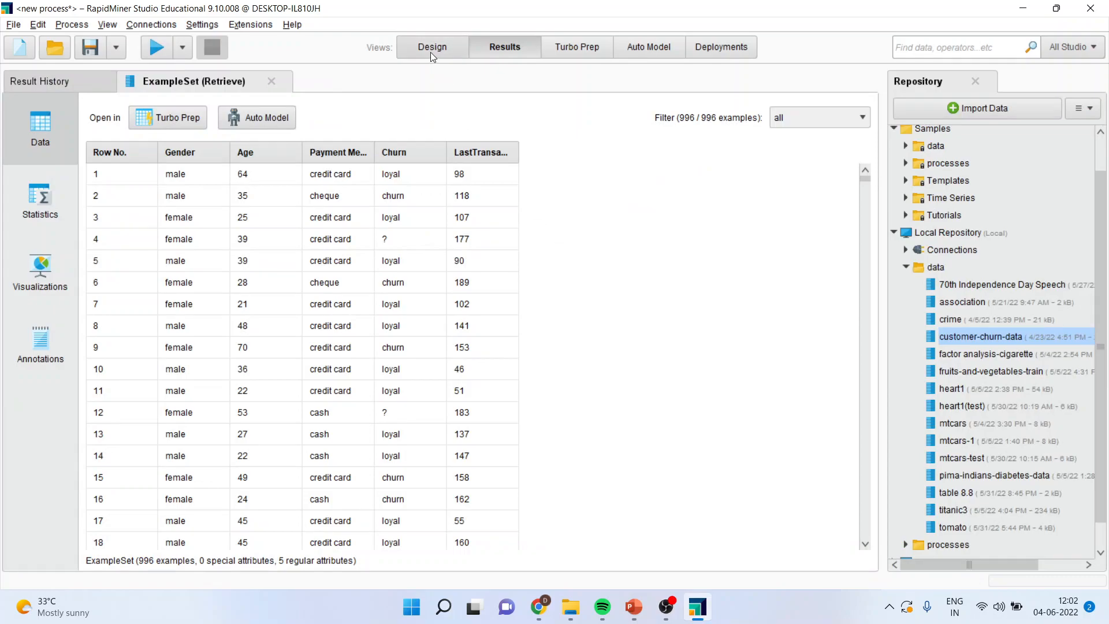
click(431, 46)
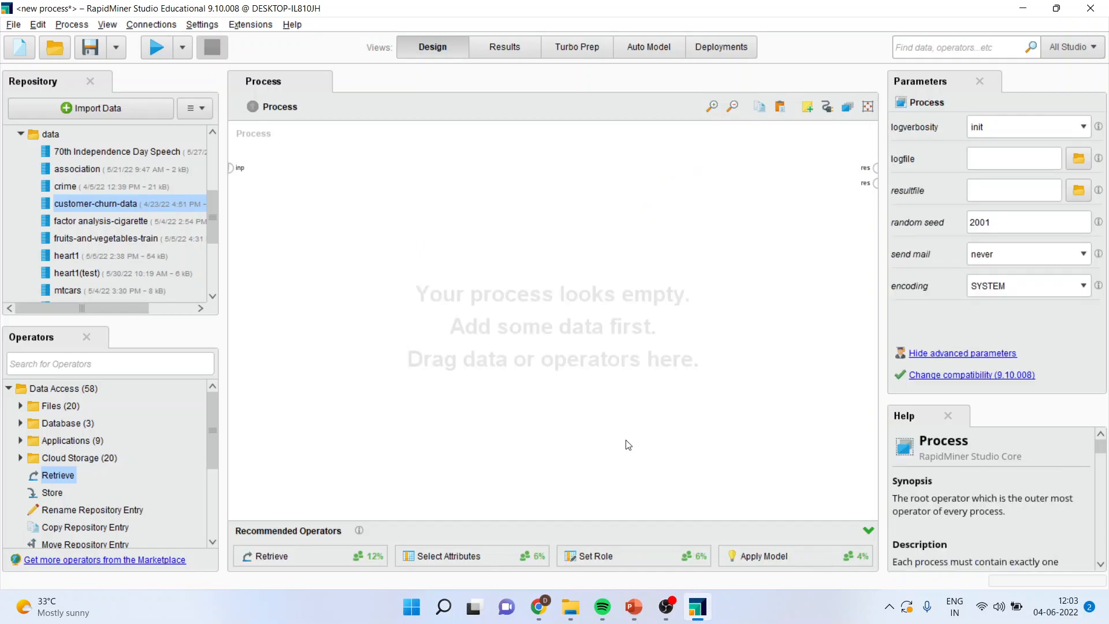
mouse_move(116, 122)
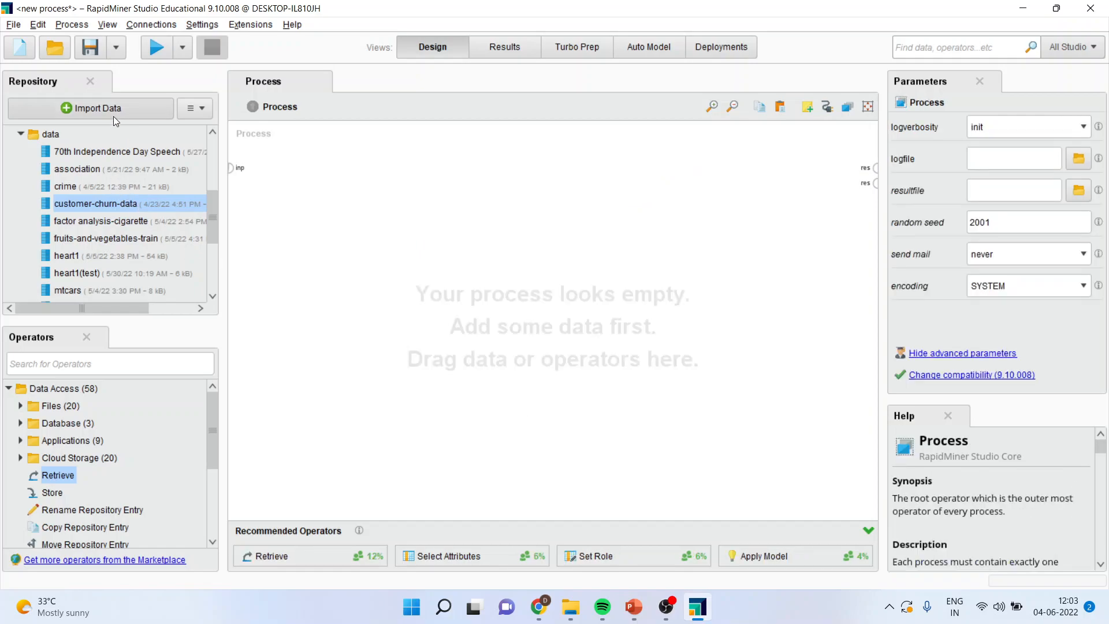
mouse_move(123, 115)
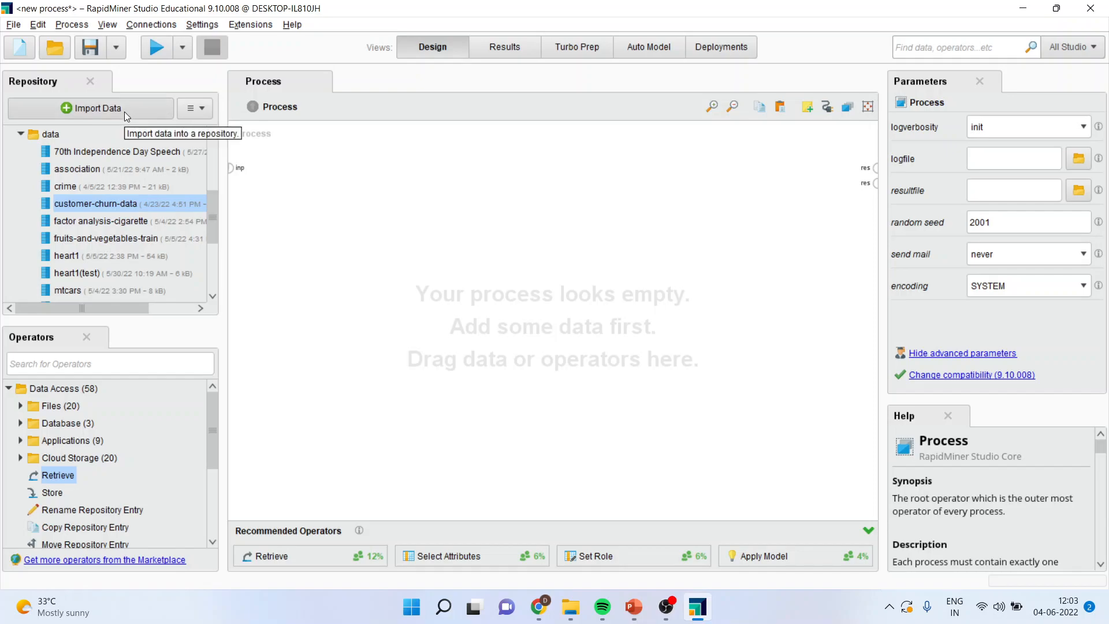
mouse_move(301, 223)
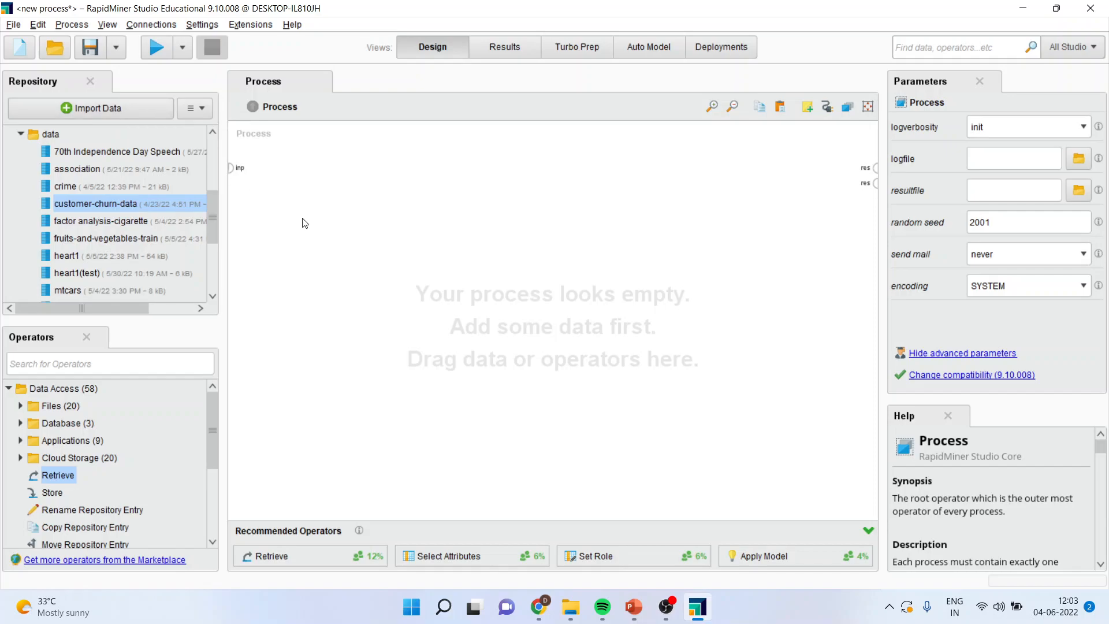
mouse_move(150, 127)
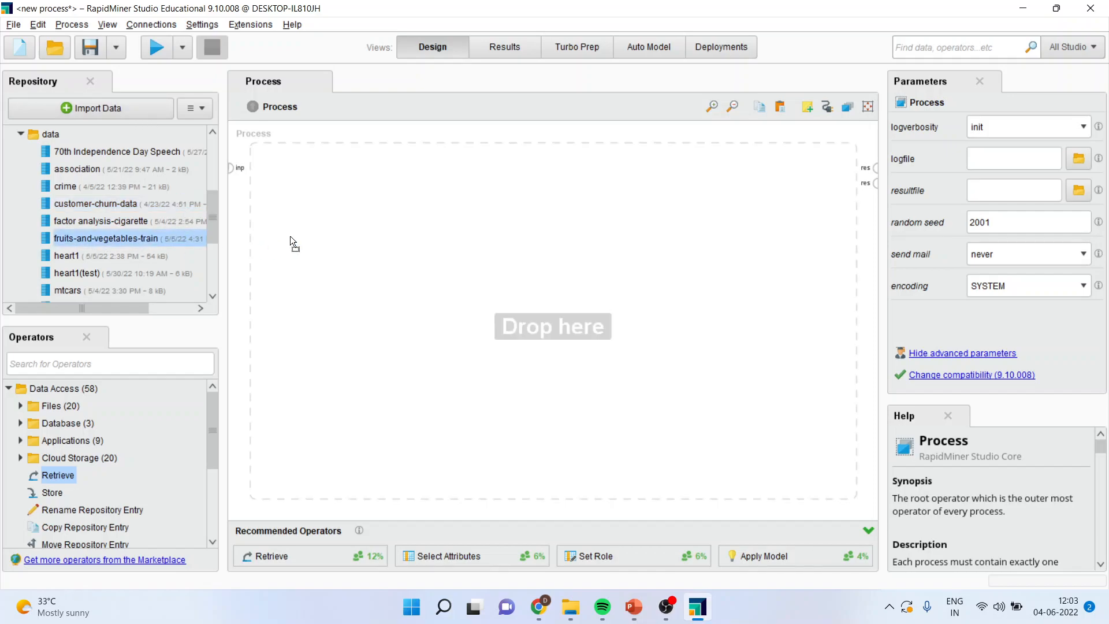
Add fruits-and-vegetables-train as a Retrieve operator wired to res and run it for the 35-example table.
drag(105, 238, 389, 212)
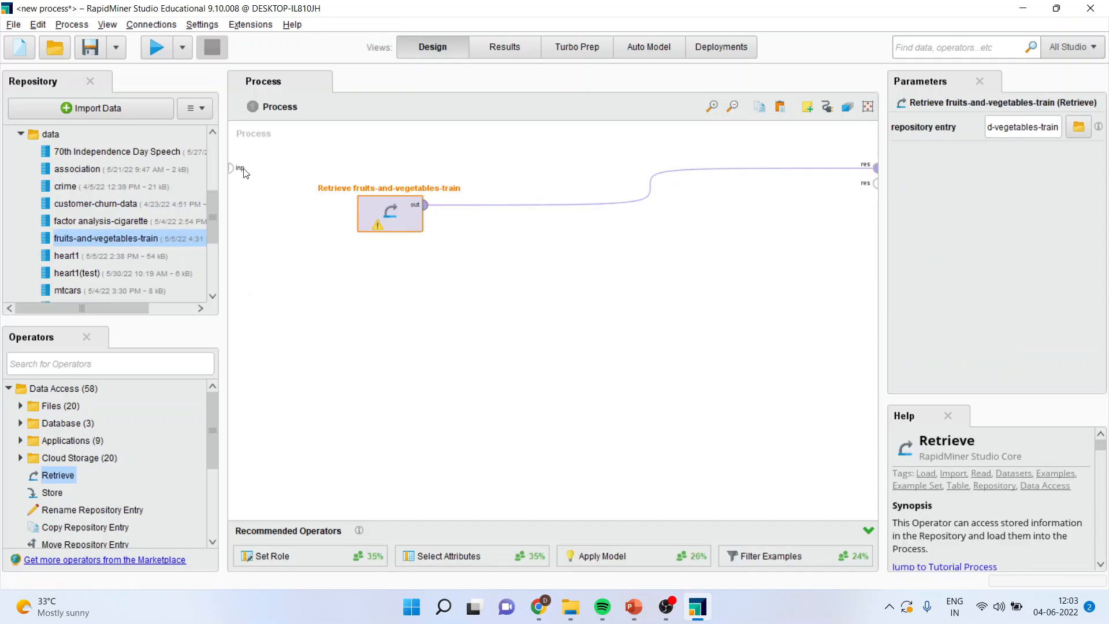
click(156, 46)
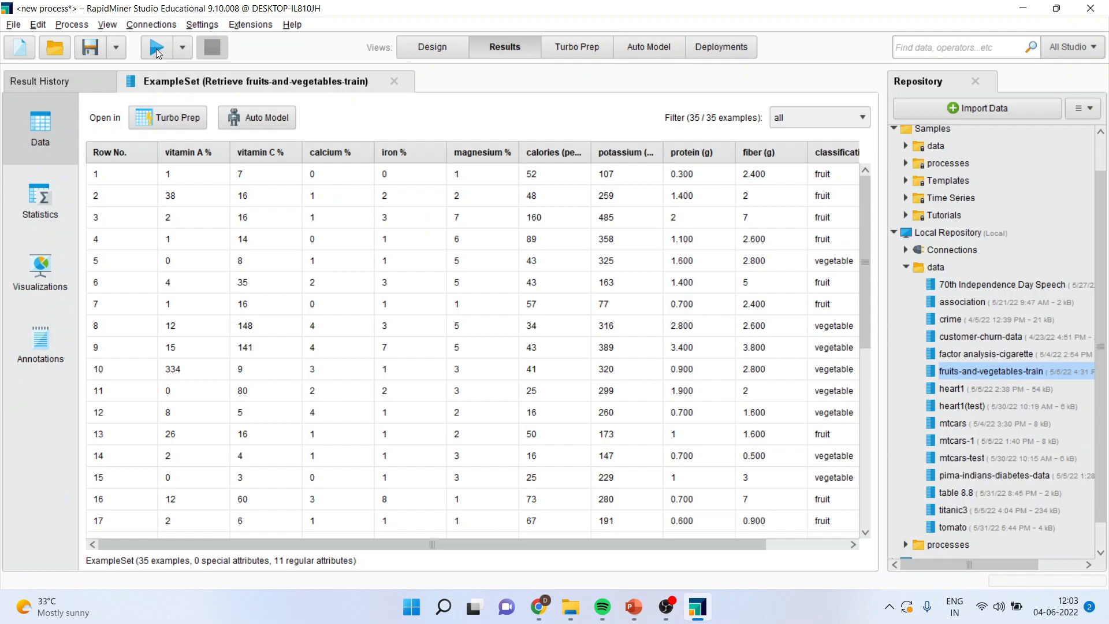
mouse_move(154, 46)
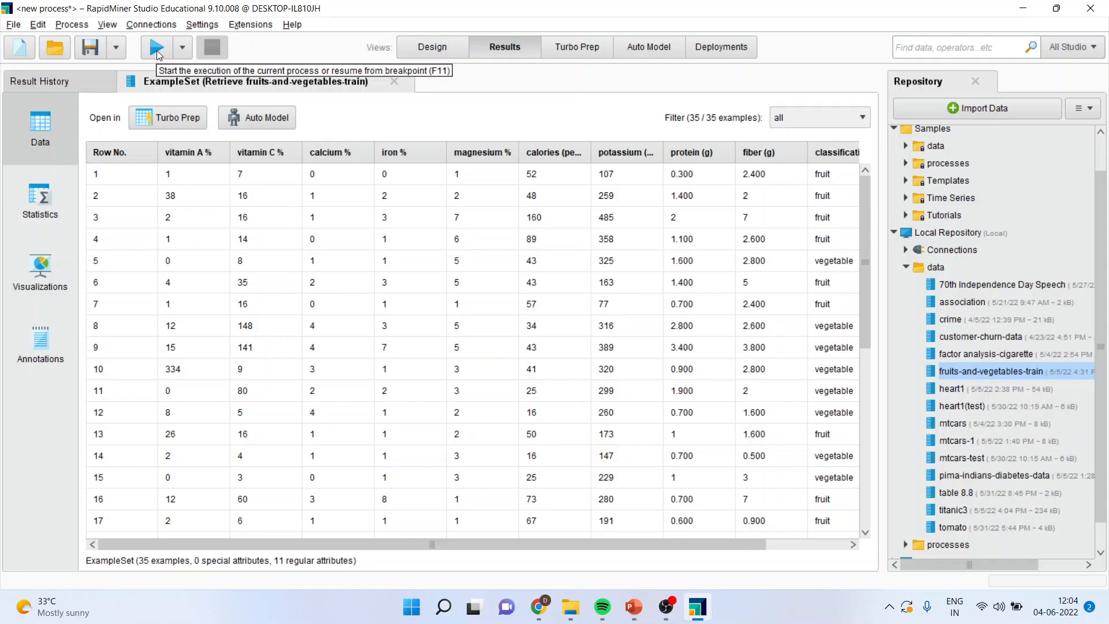
mouse_move(423, 53)
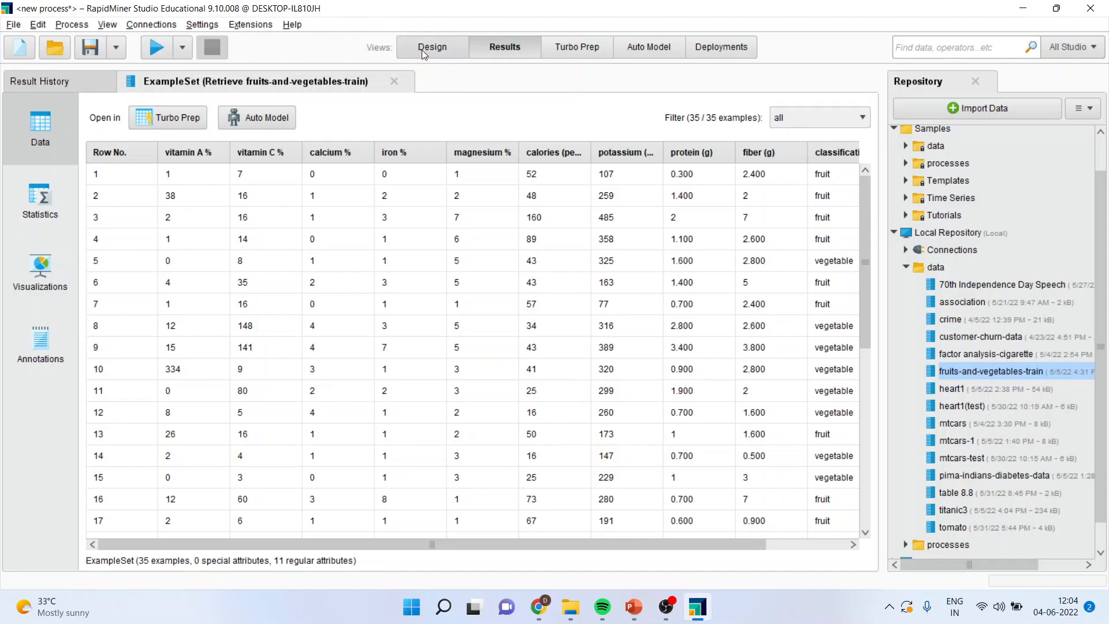
scroll(right, 3)
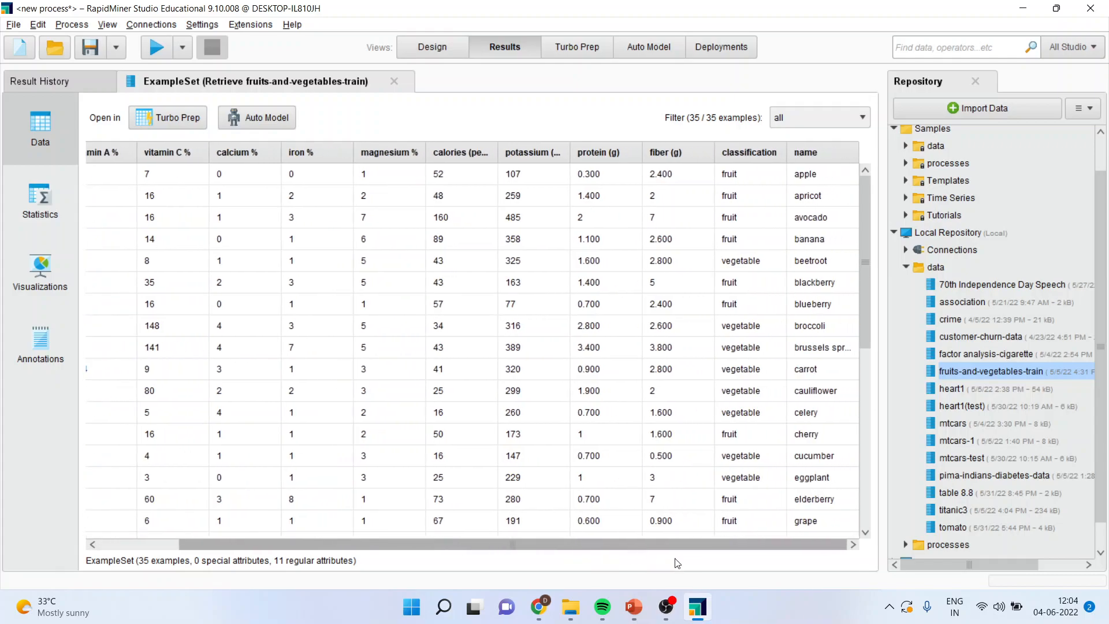
mouse_move(556, 172)
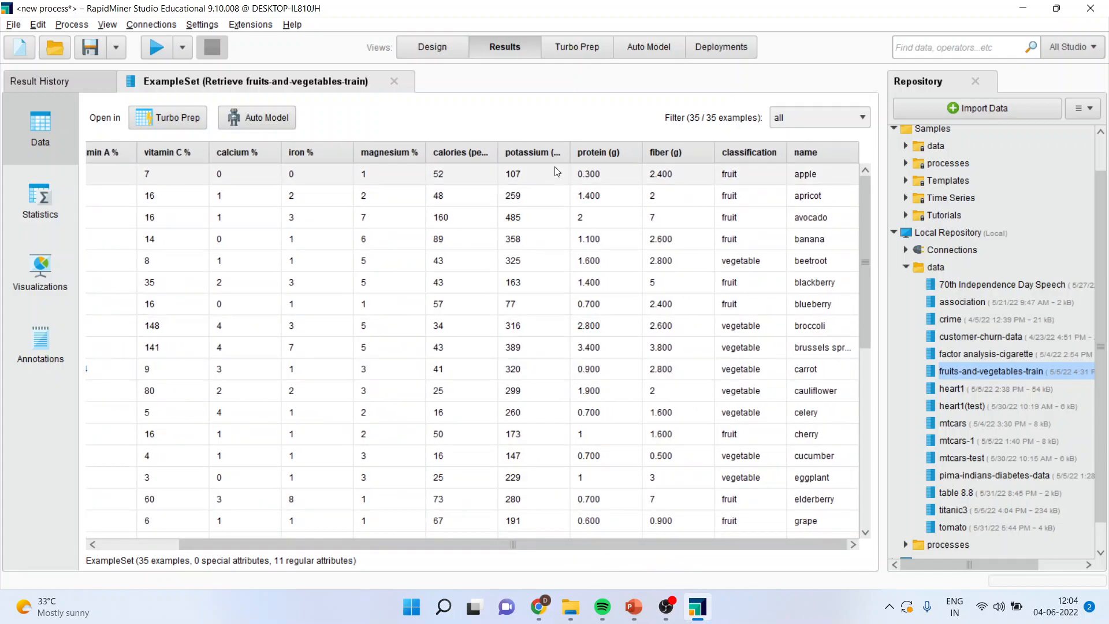
click(531, 282)
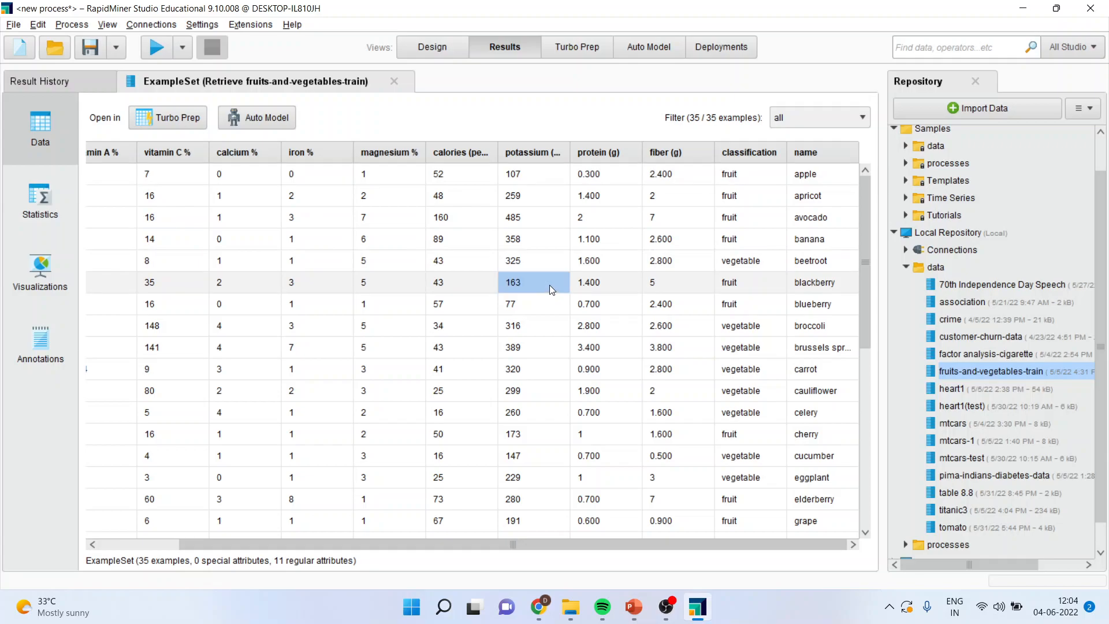
Show the fruits table's context menu with selection, column-width and sorting options.
right_click(550, 281)
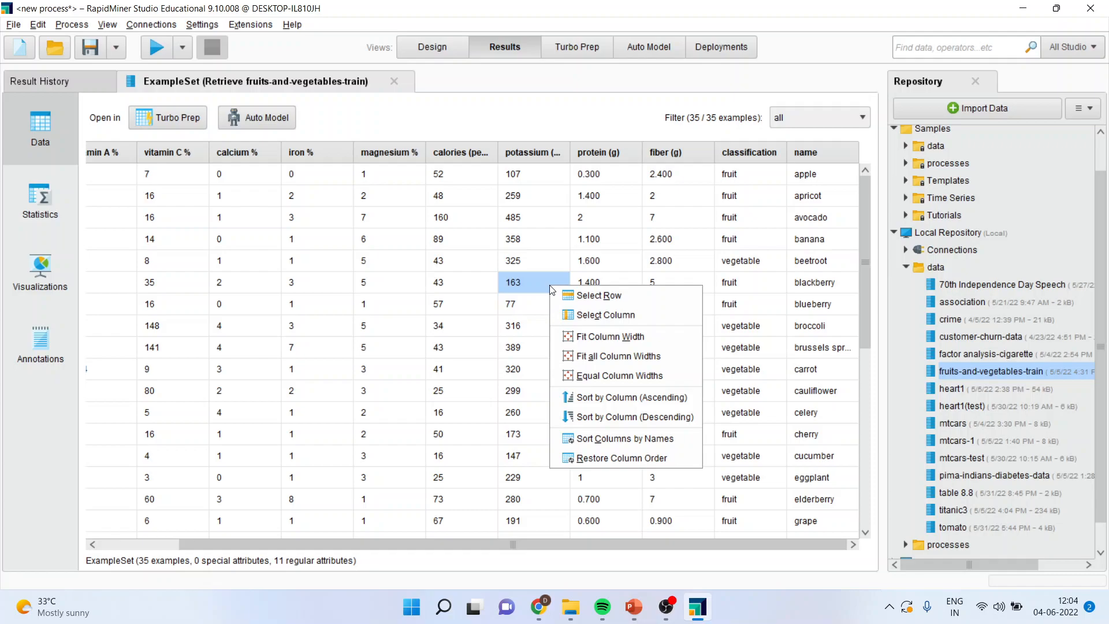
mouse_move(598, 295)
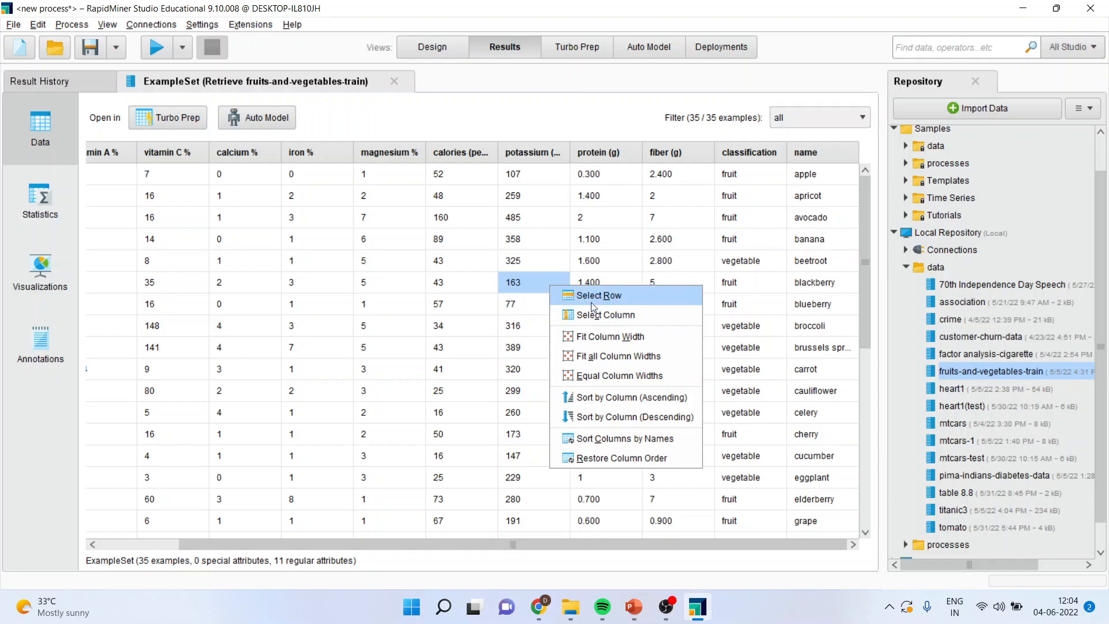
mouse_move(621, 396)
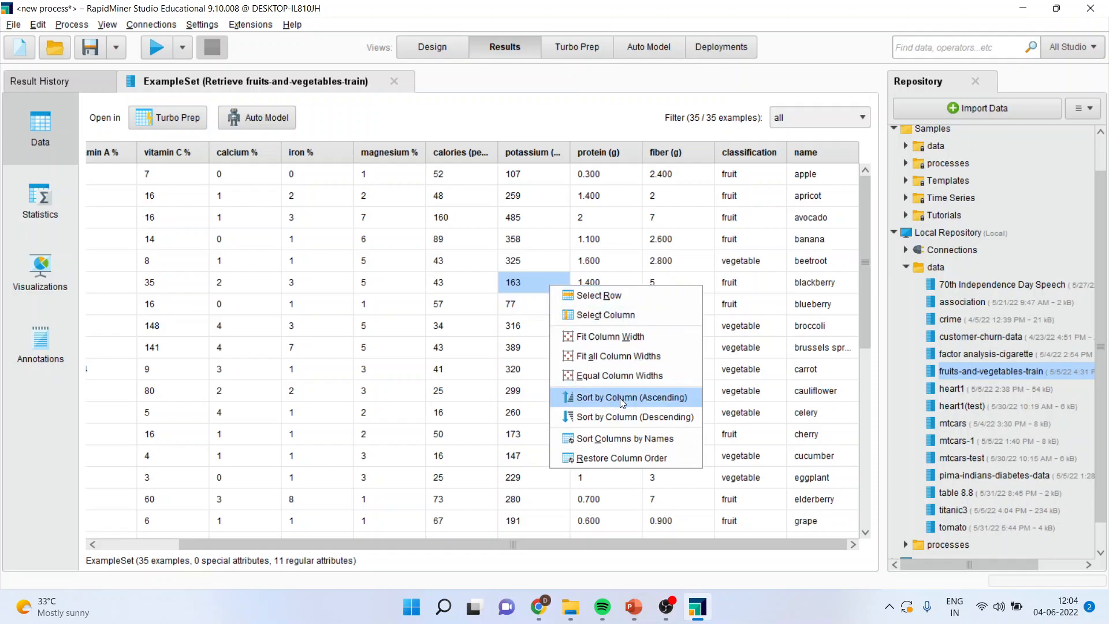
mouse_move(629, 417)
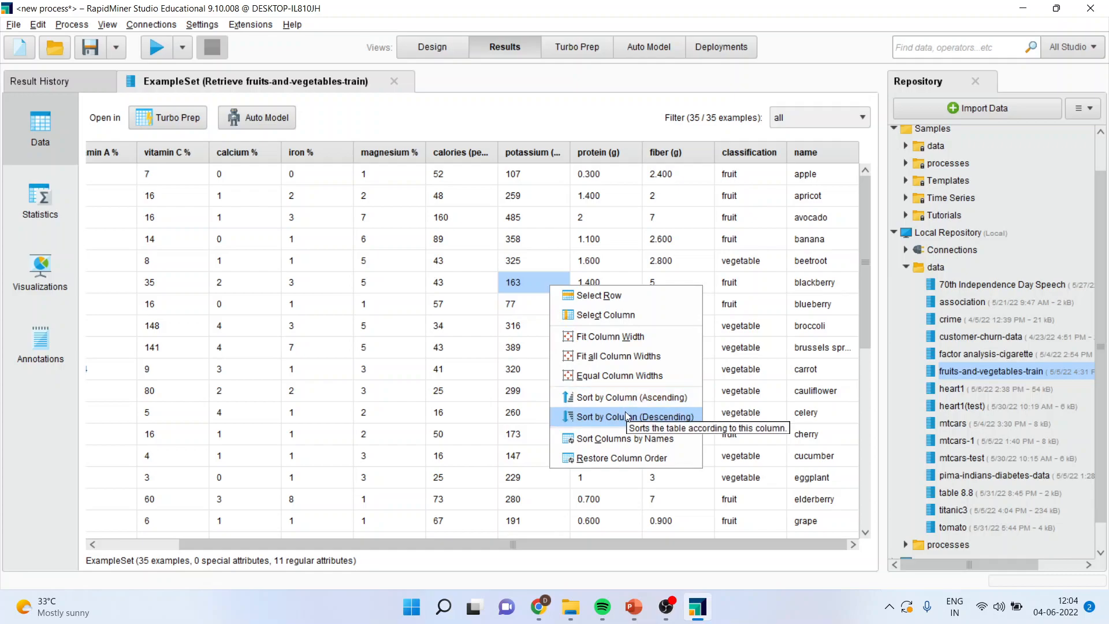
mouse_move(633, 443)
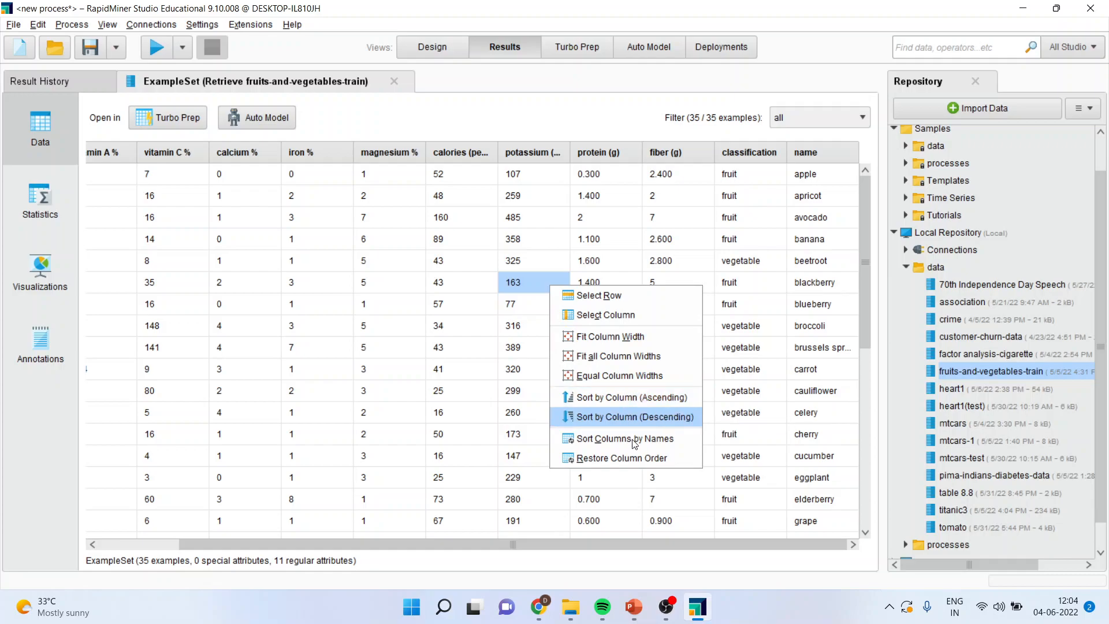
mouse_move(625, 457)
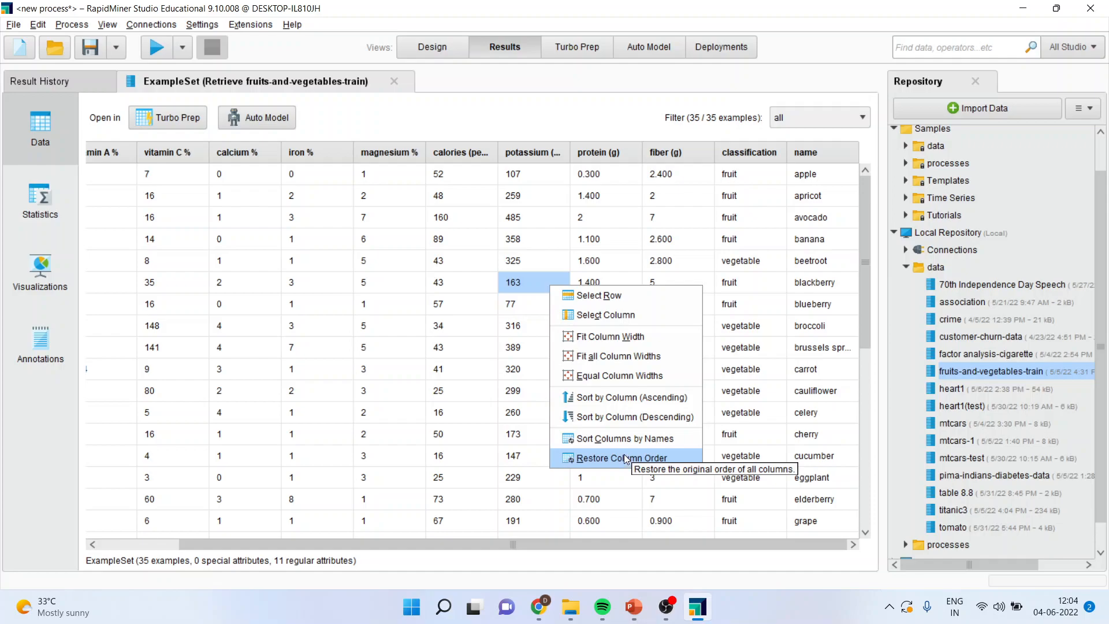